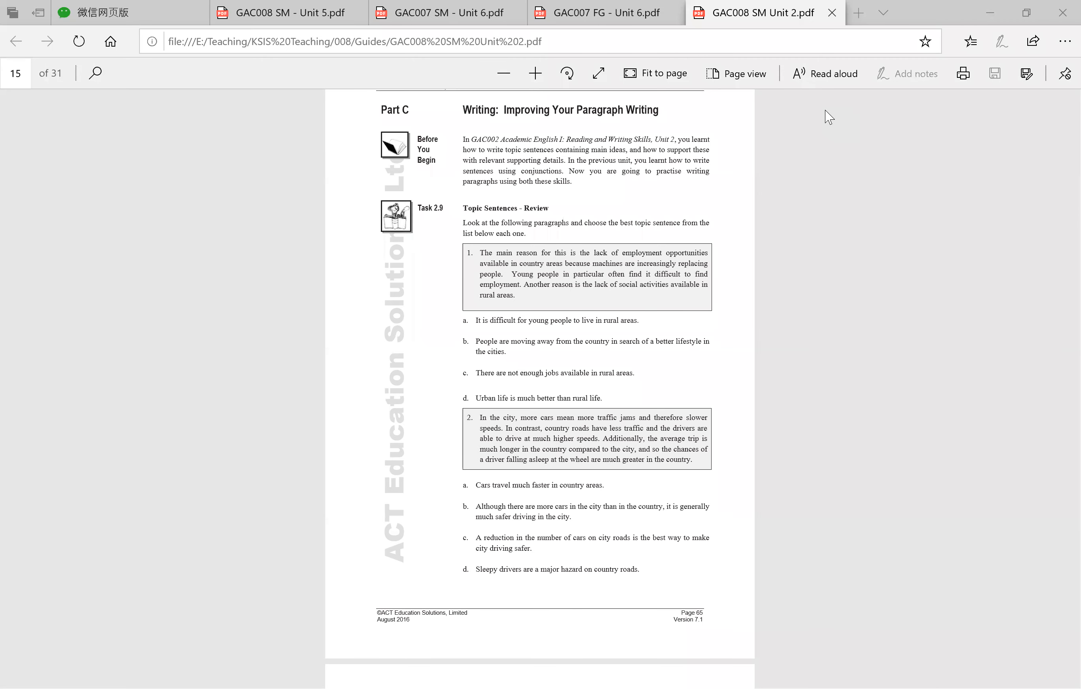
mouse_move(681, 307)
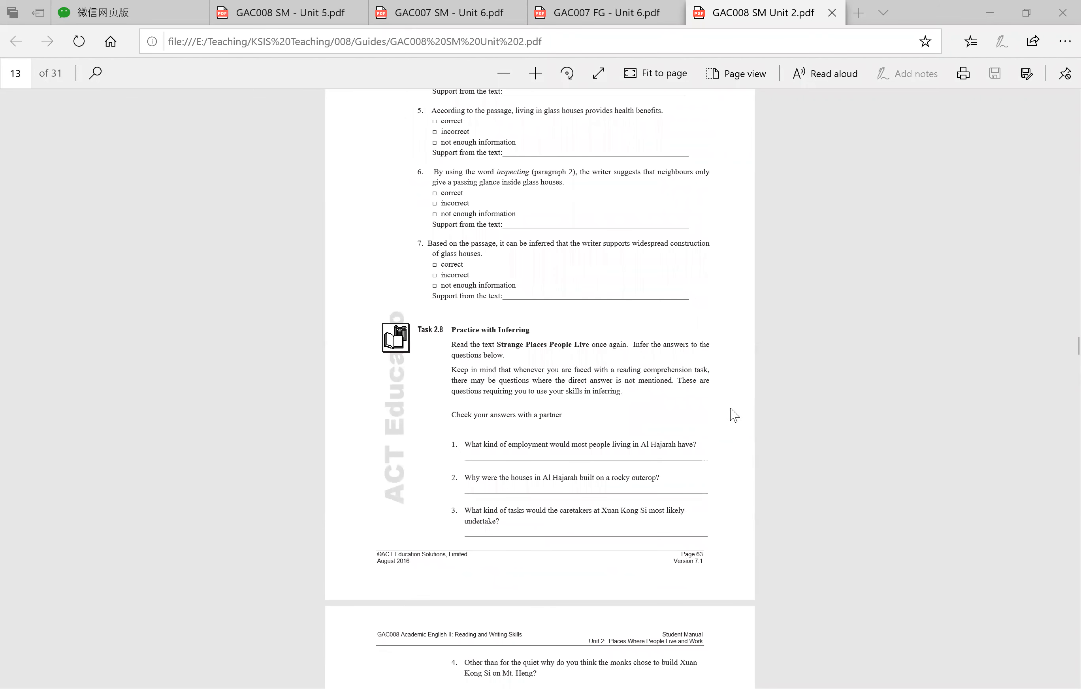
- Scroll down so Task 2.9's questions sit near the top and paragraph 3 on the next page appears
scroll(down, 3)
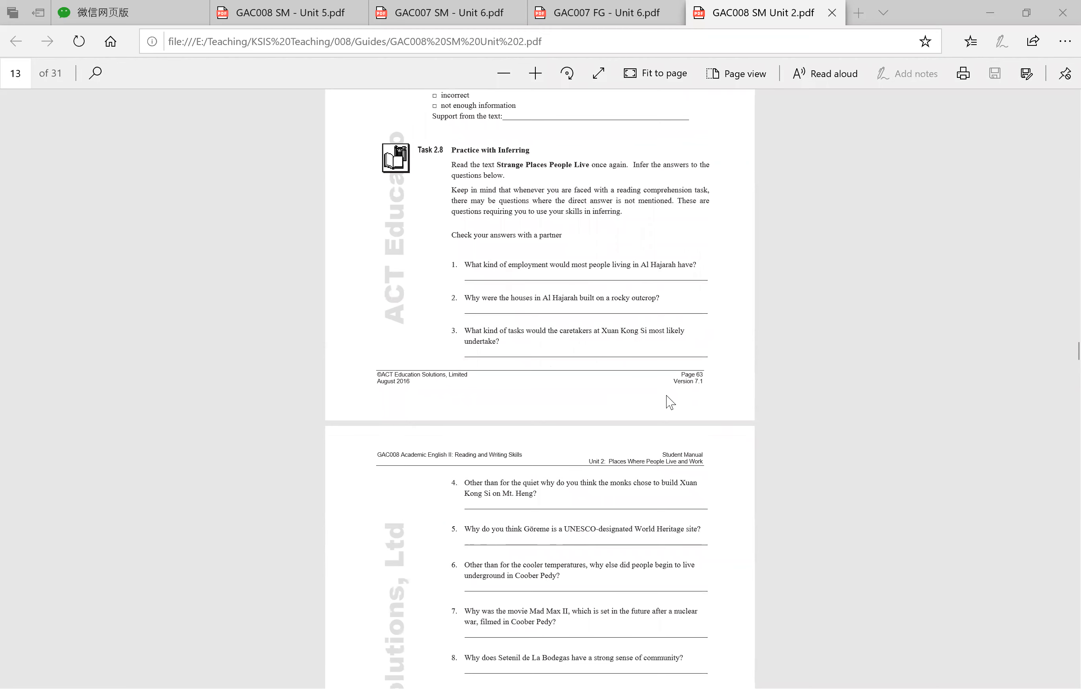
scroll(down, 3)
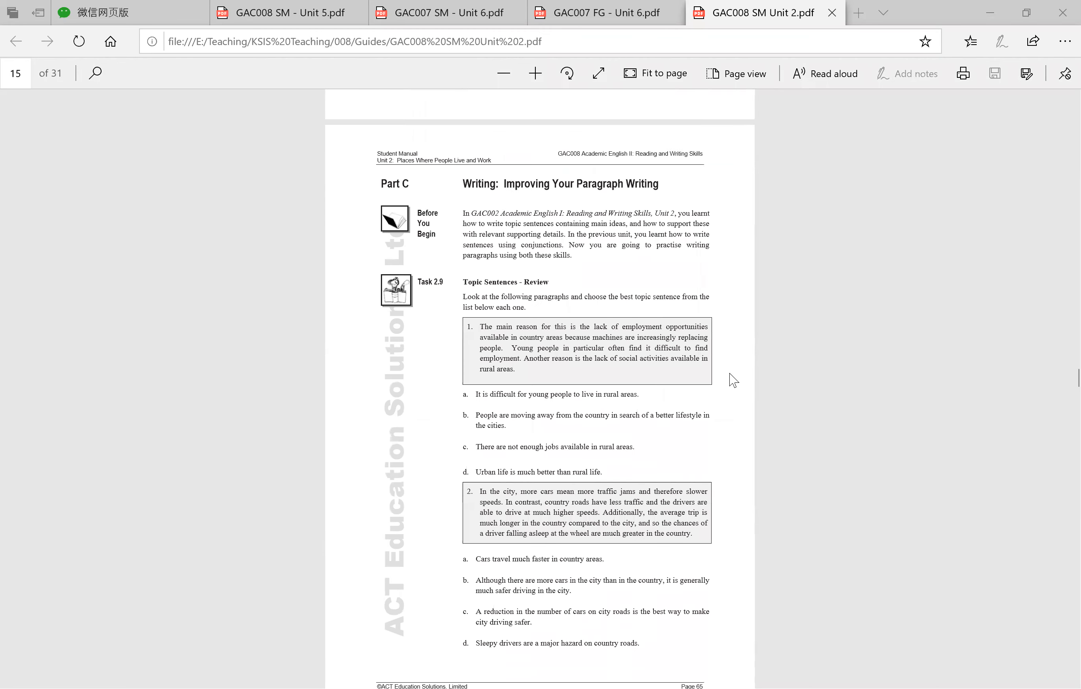
scroll(down, 3)
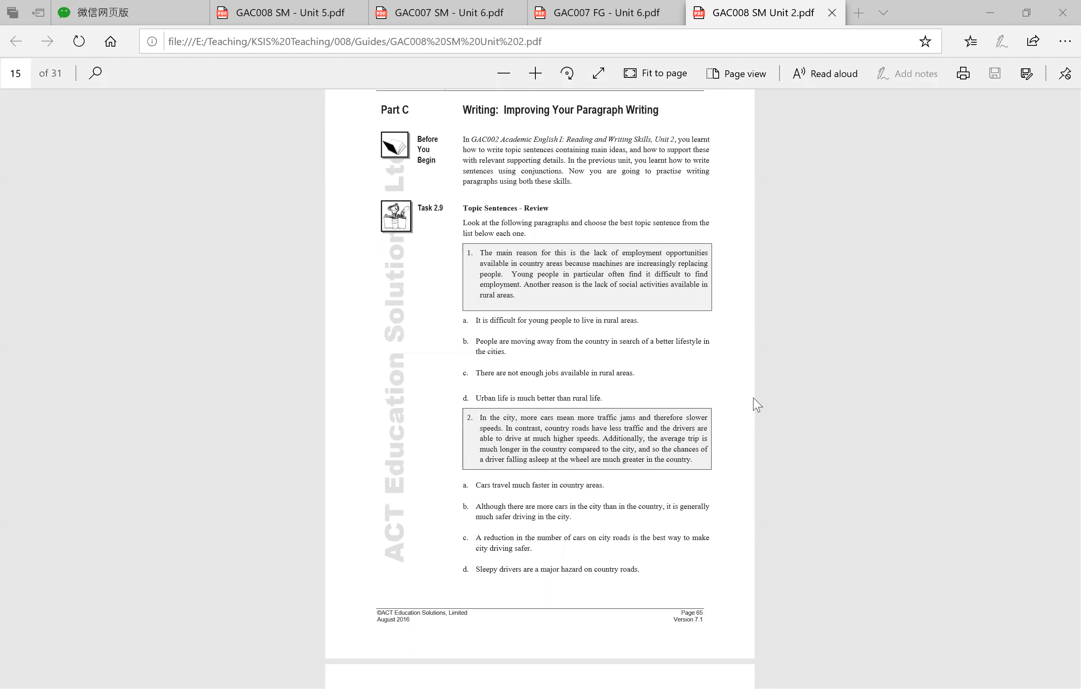
scroll(down, 3)
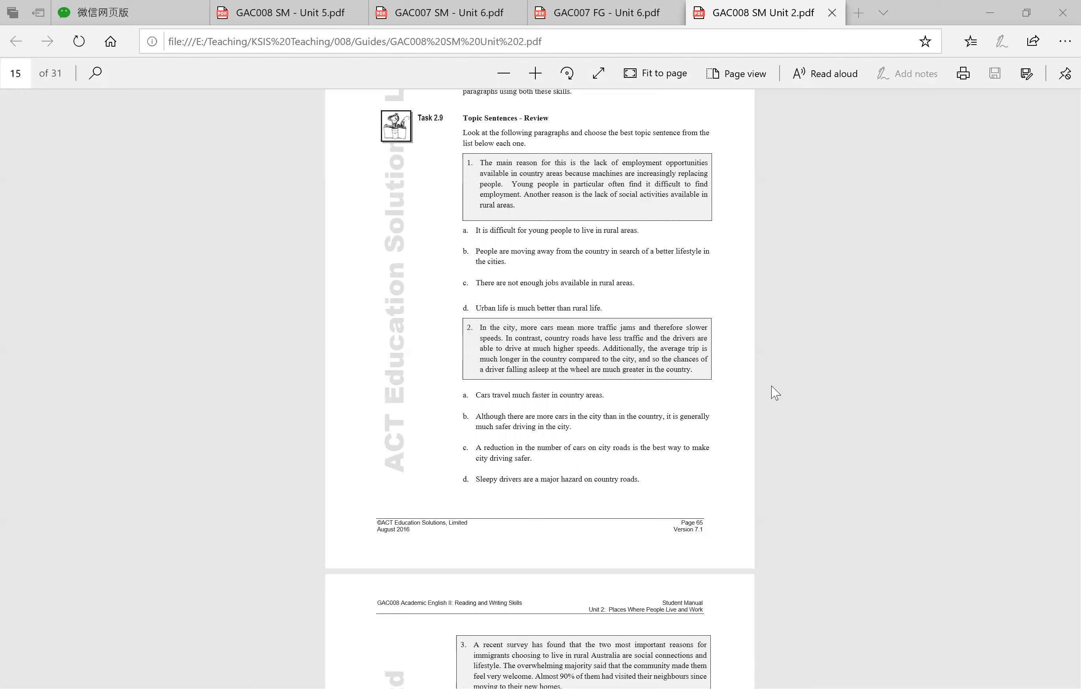
mouse_move(496, 225)
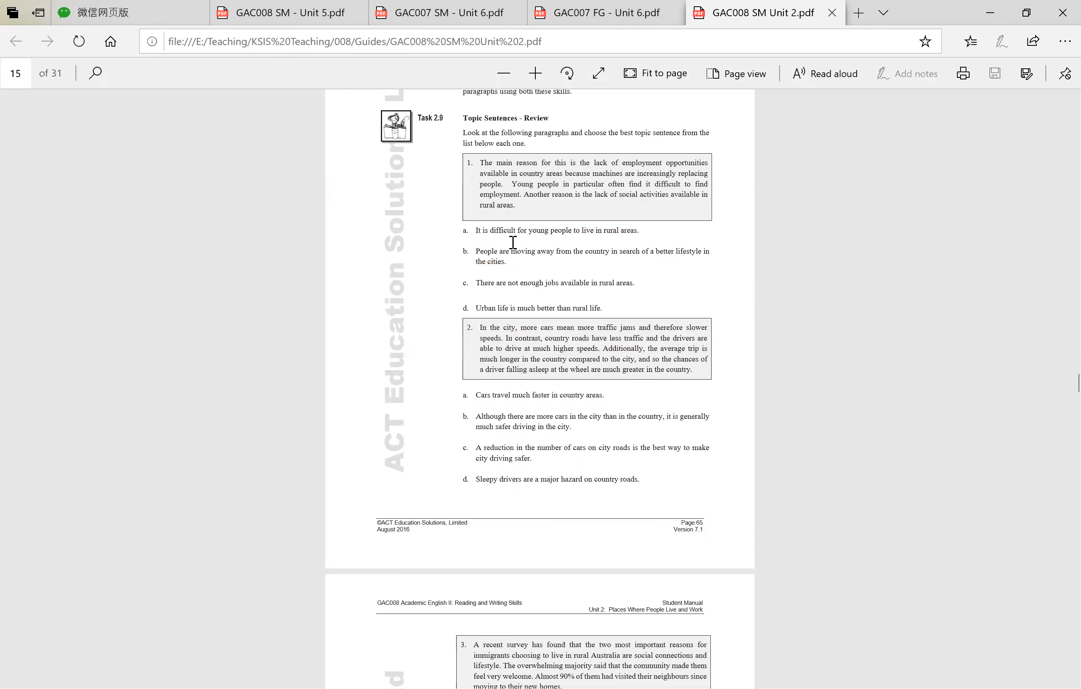
- Highlight phrases in Task 2.9's paragraphs 1 and 2 and their topic-sentence options while reading
drag(487, 230, 639, 230)
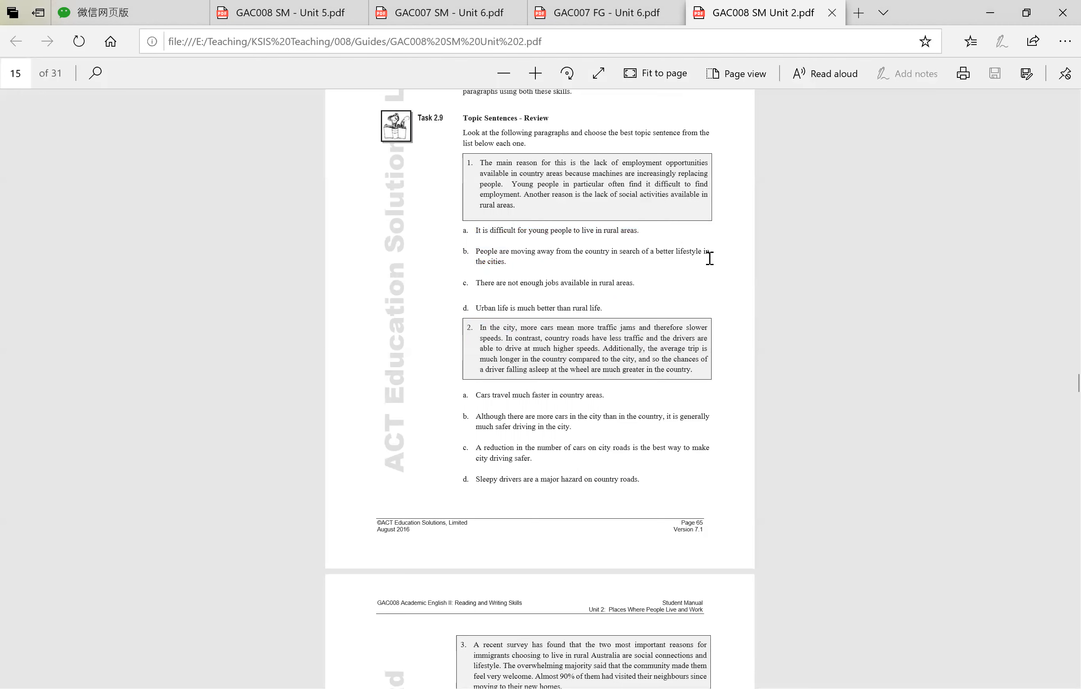
mouse_move(569, 284)
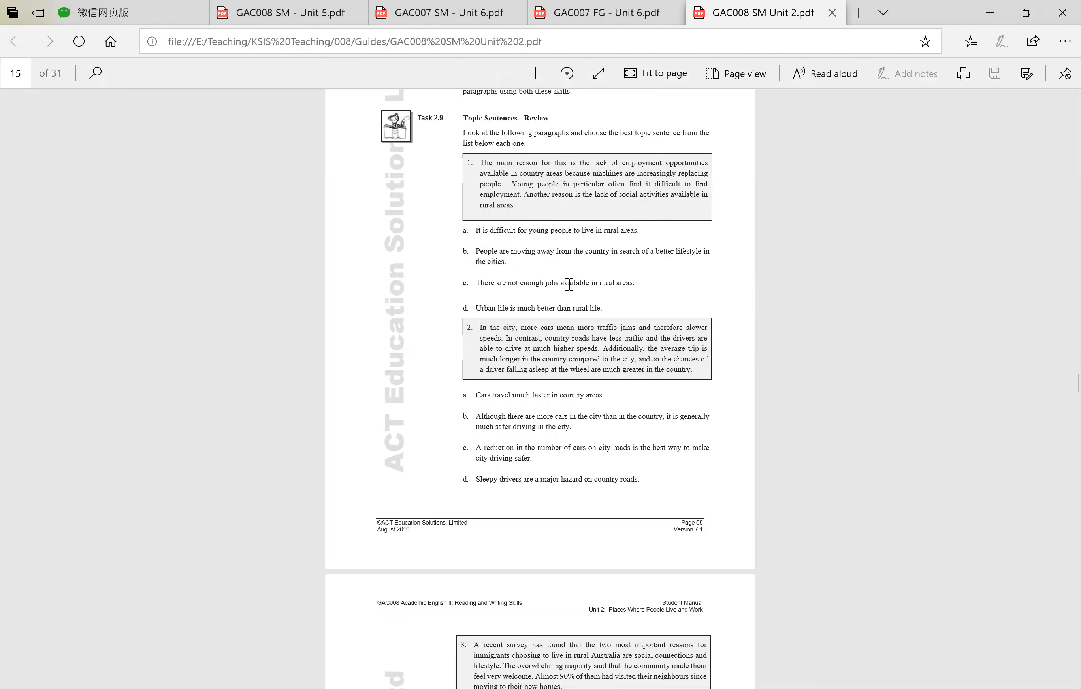
mouse_move(480, 307)
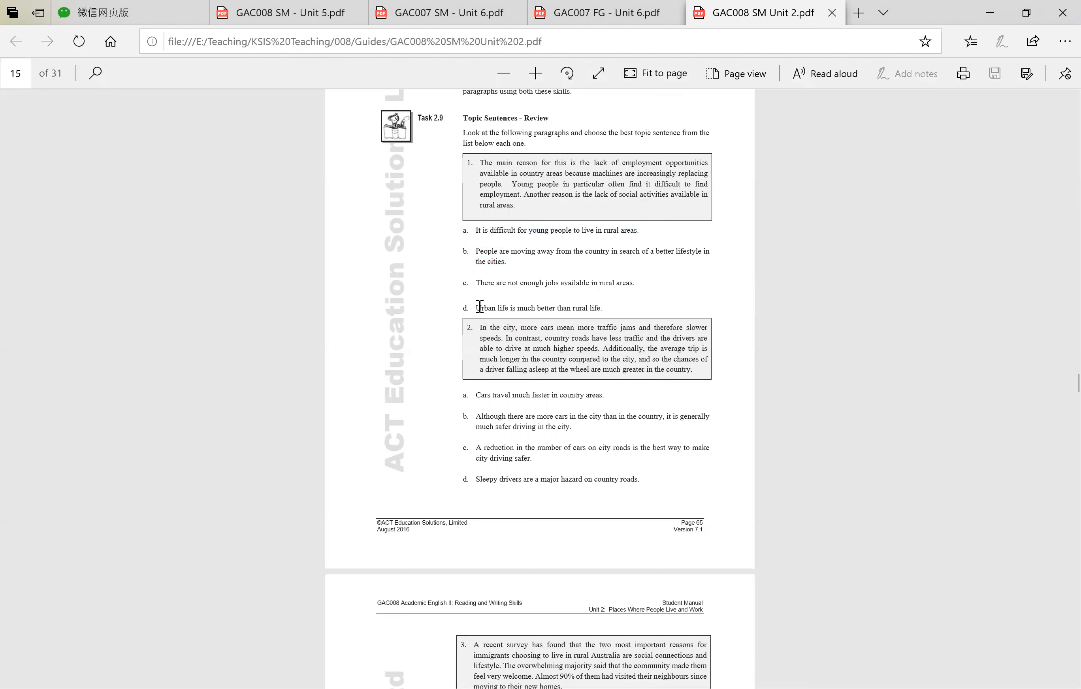
mouse_move(719, 316)
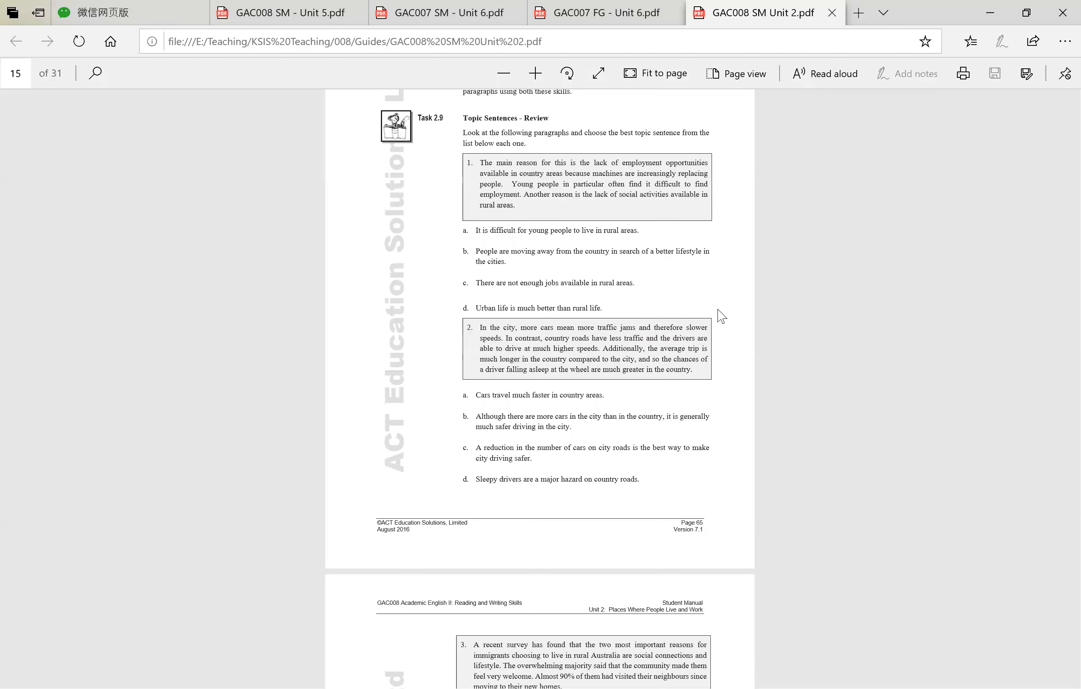
mouse_move(740, 282)
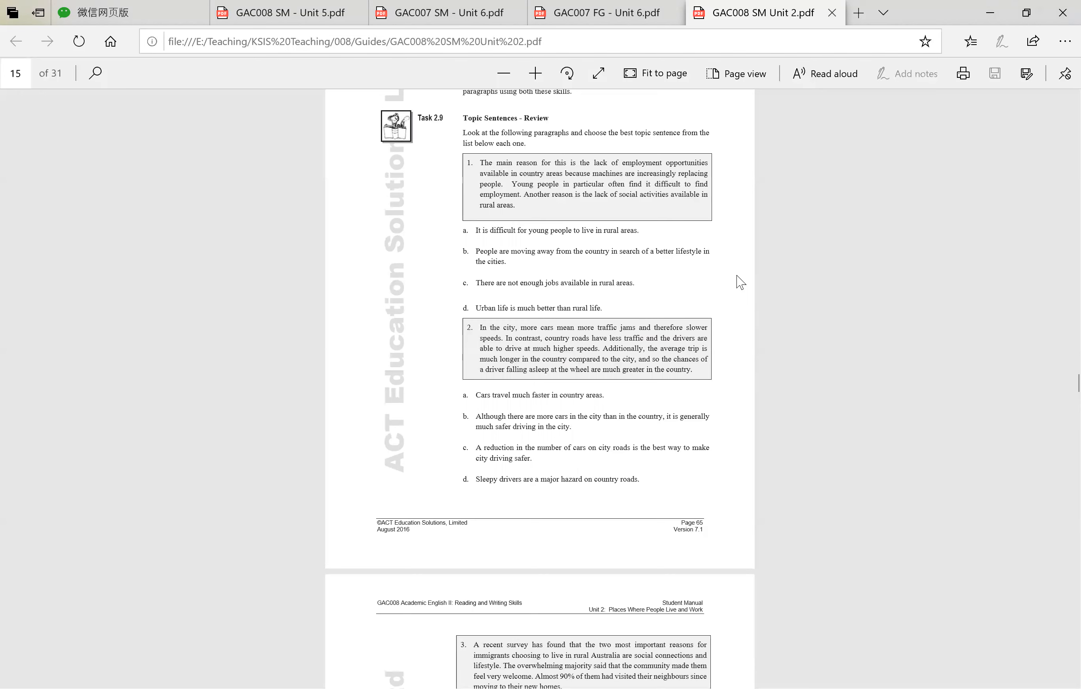
mouse_move(733, 284)
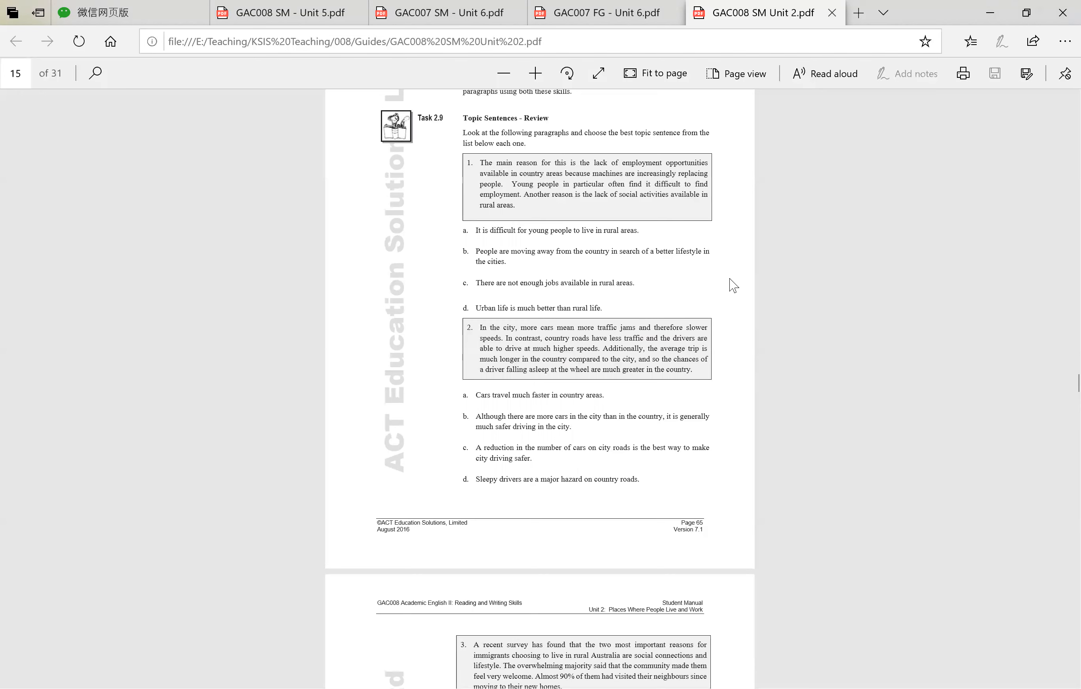
mouse_move(731, 284)
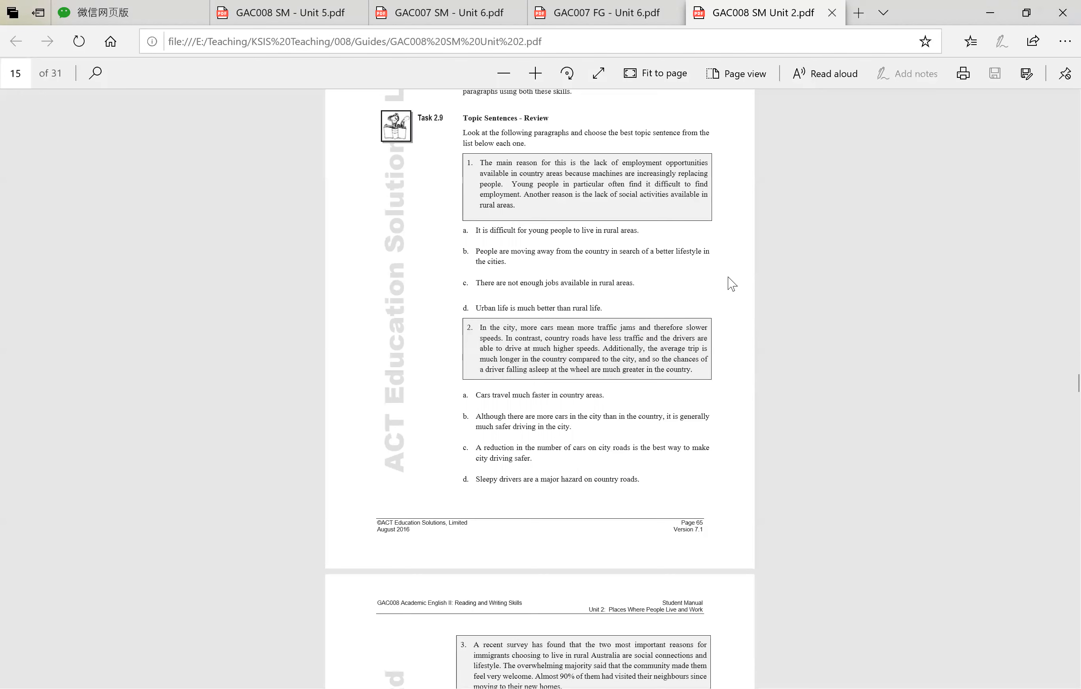
mouse_move(713, 263)
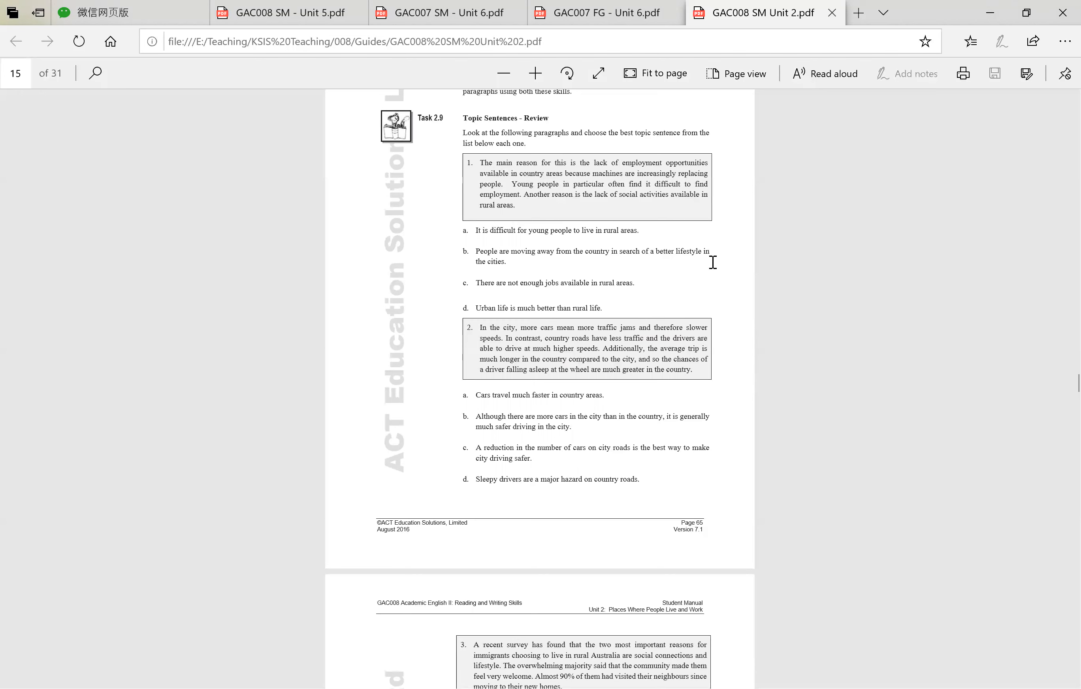
mouse_move(690, 271)
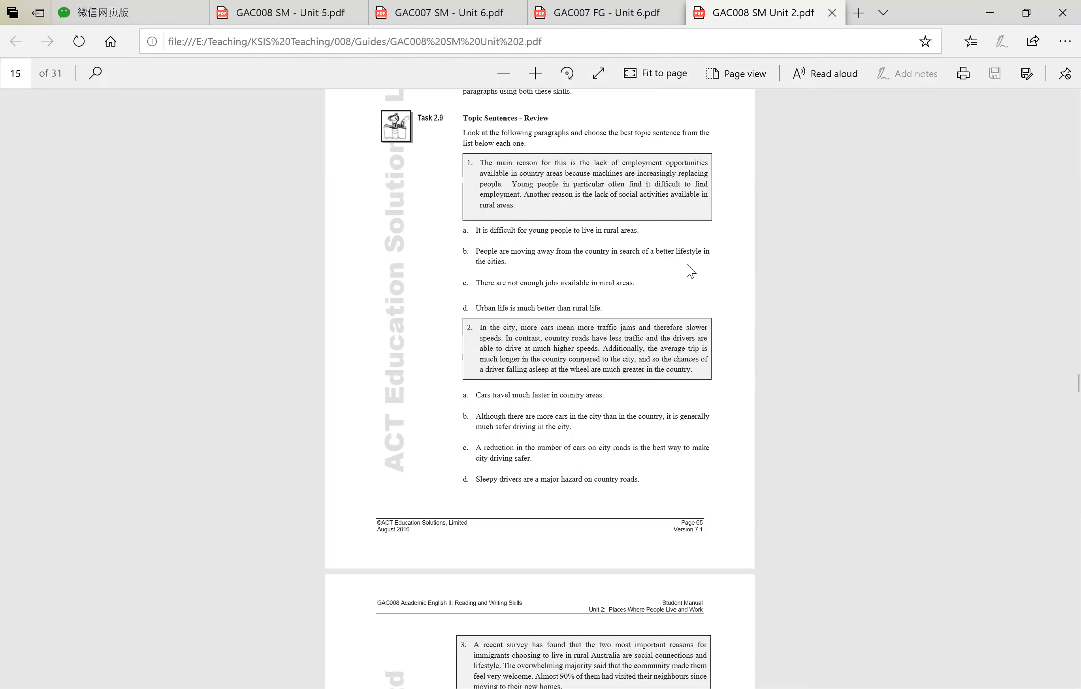
mouse_move(642, 251)
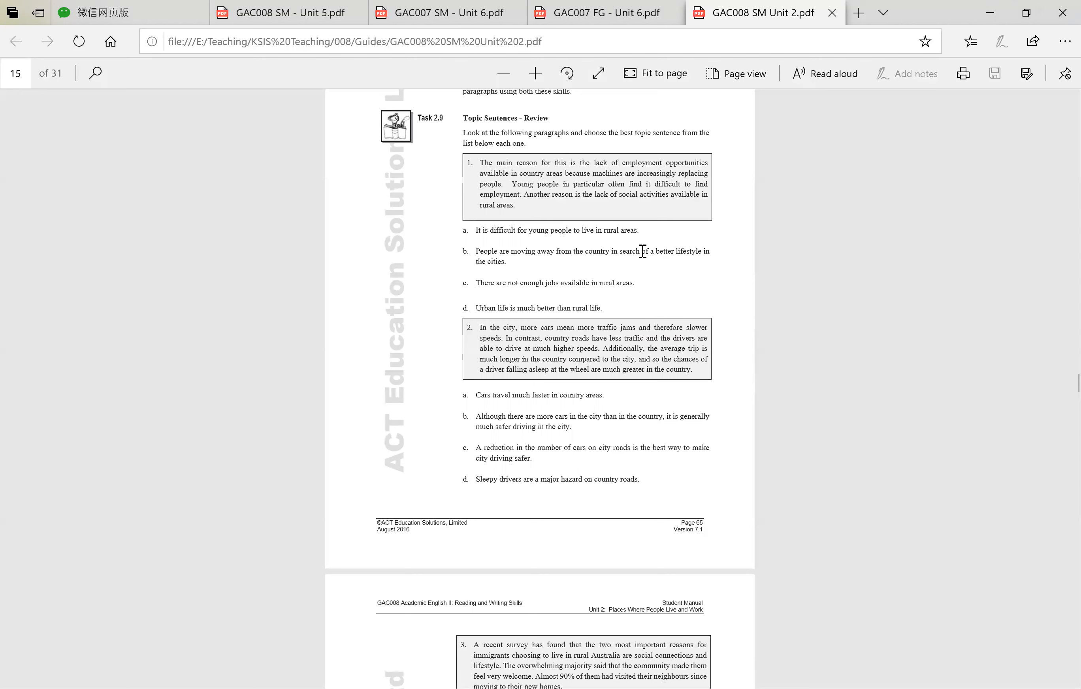
mouse_move(707, 251)
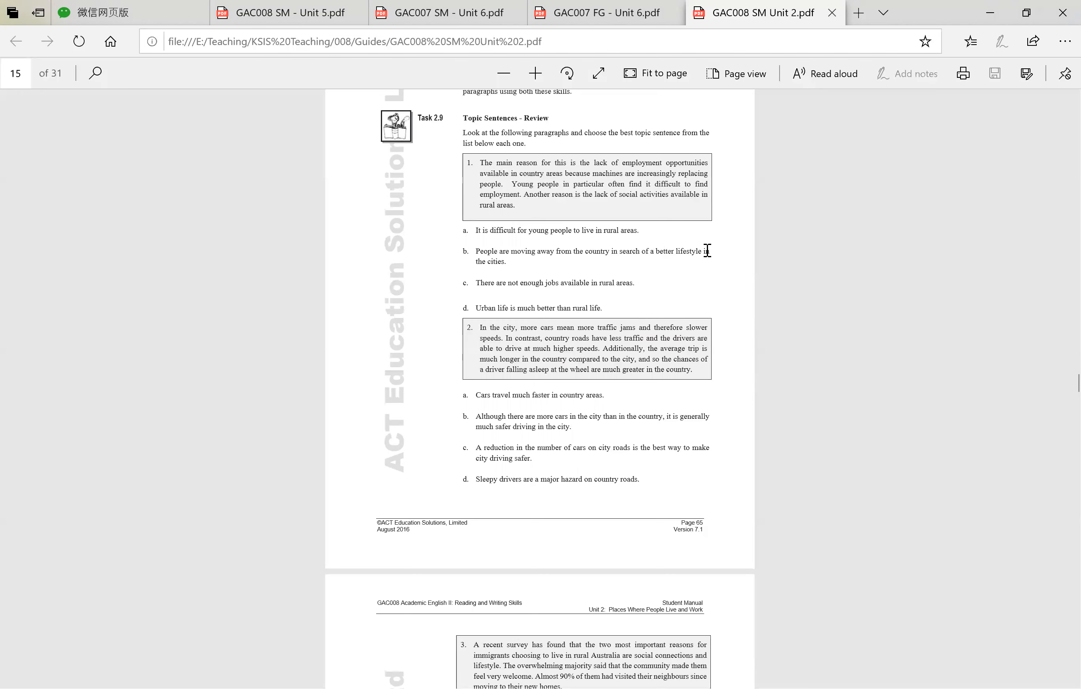
mouse_move(488, 264)
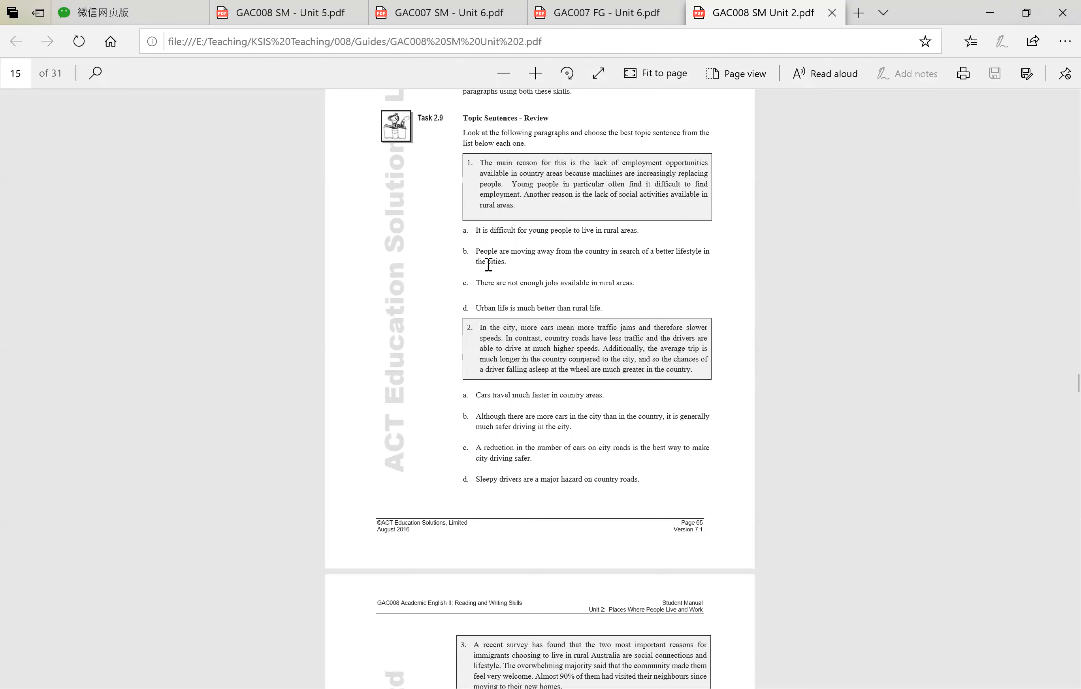
double_click(490, 261)
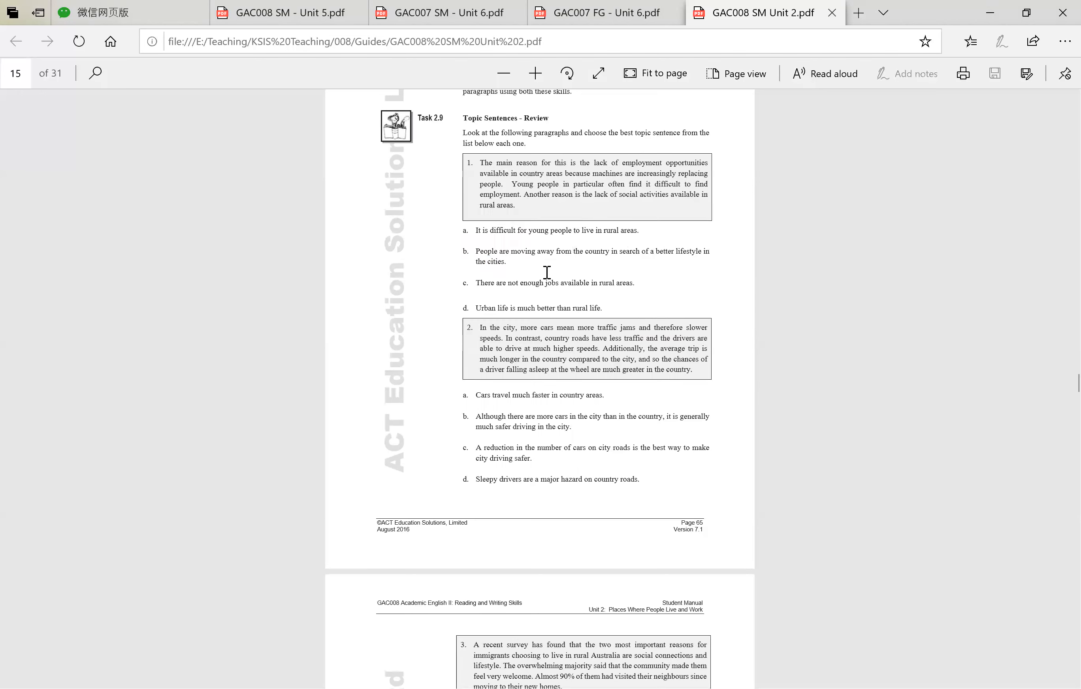
mouse_move(651, 273)
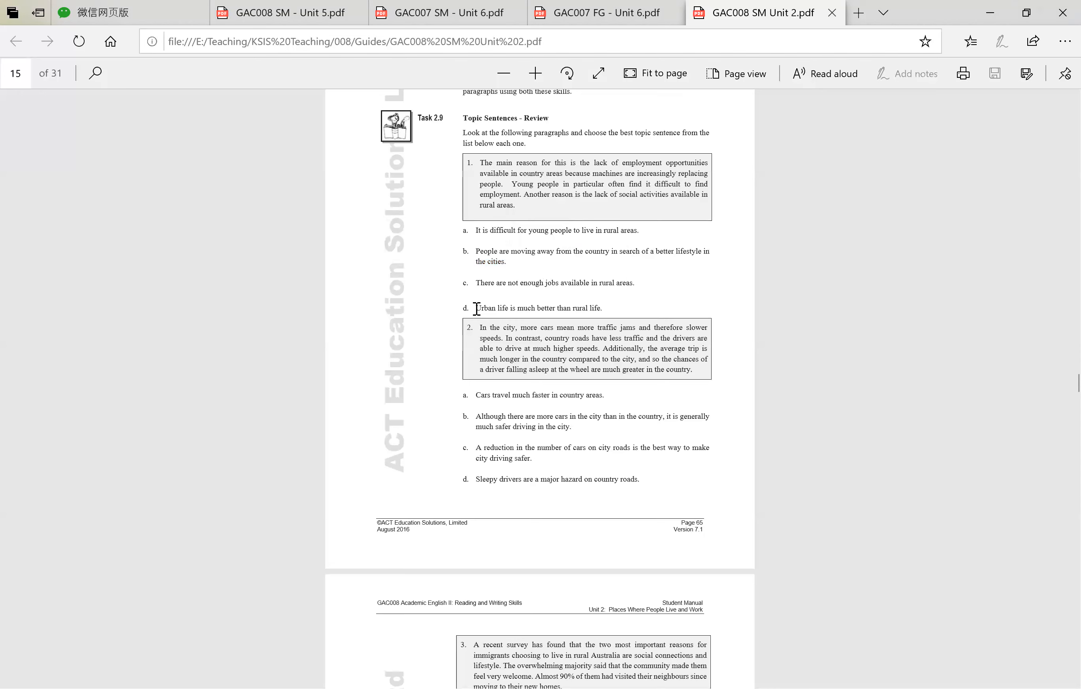
drag(476, 307, 603, 307)
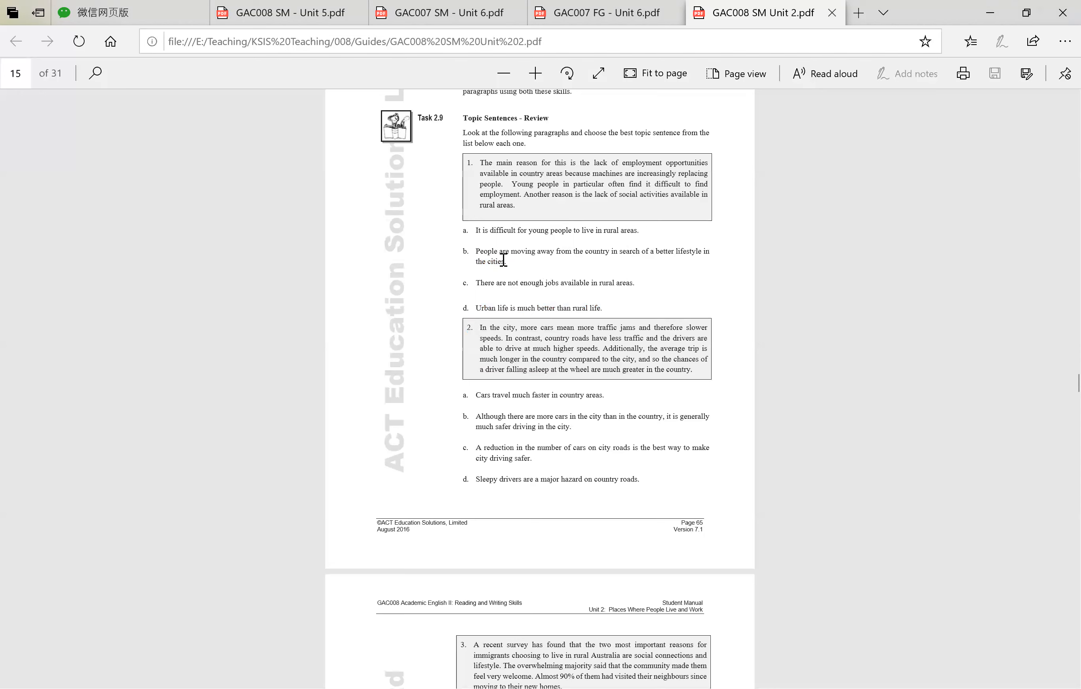
mouse_move(527, 290)
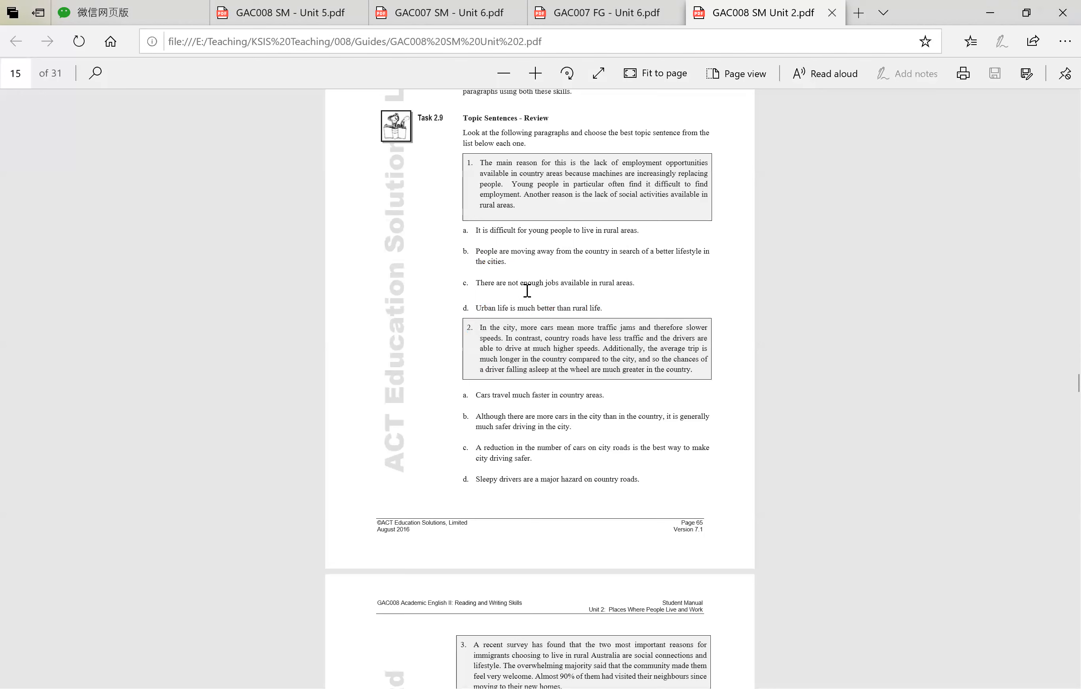
mouse_move(590, 281)
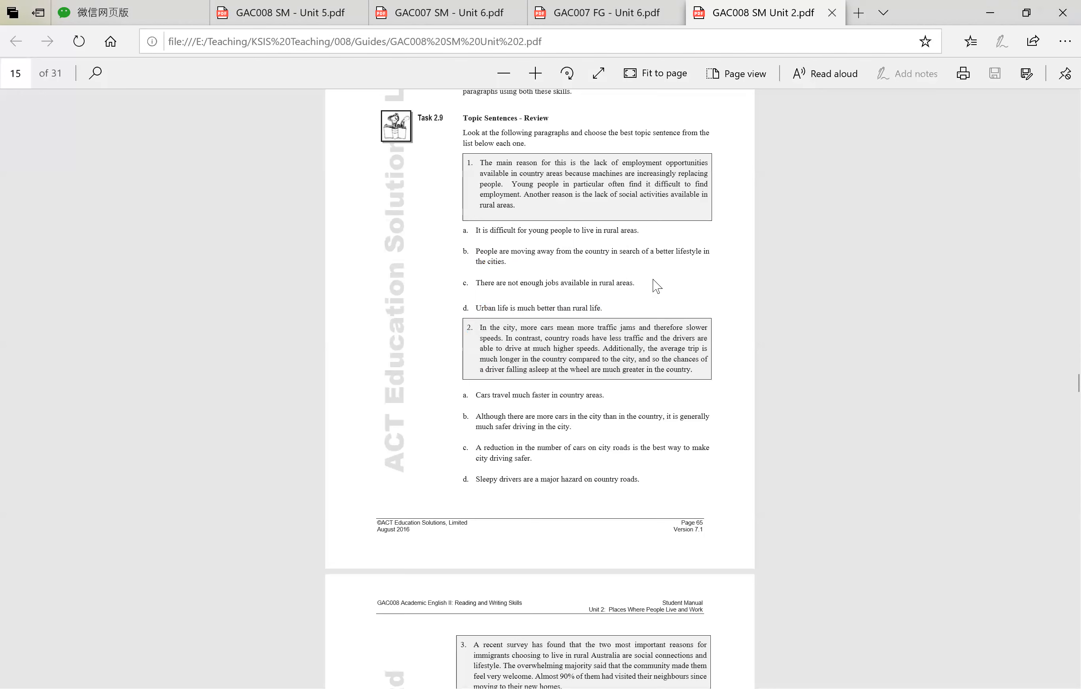
drag(496, 283, 544, 283)
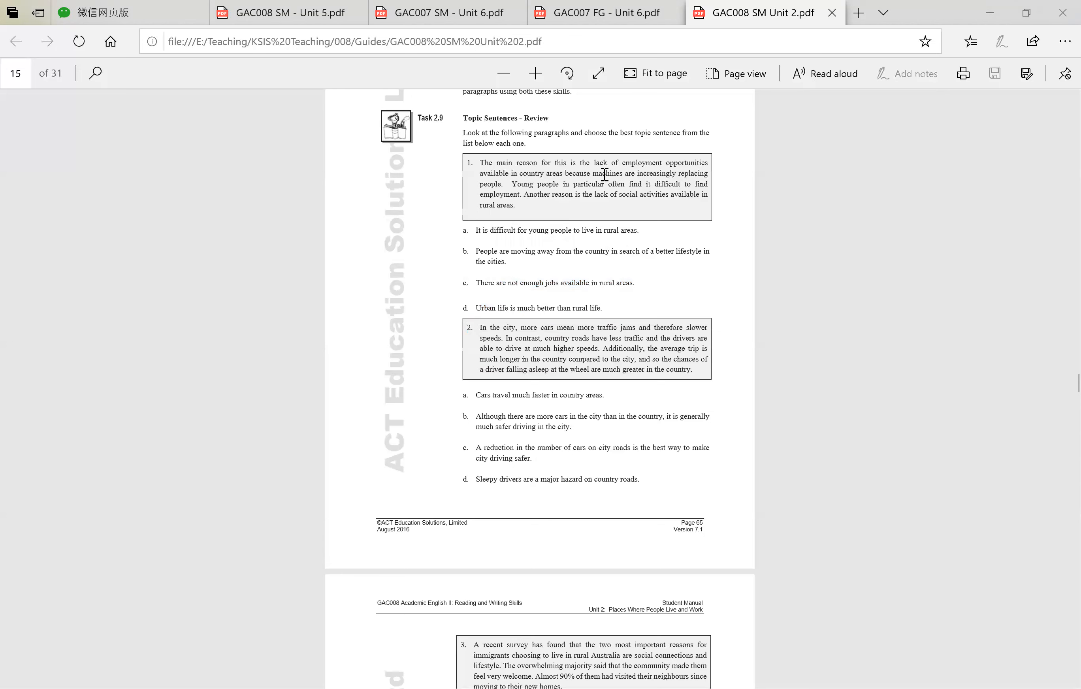
mouse_move(637, 286)
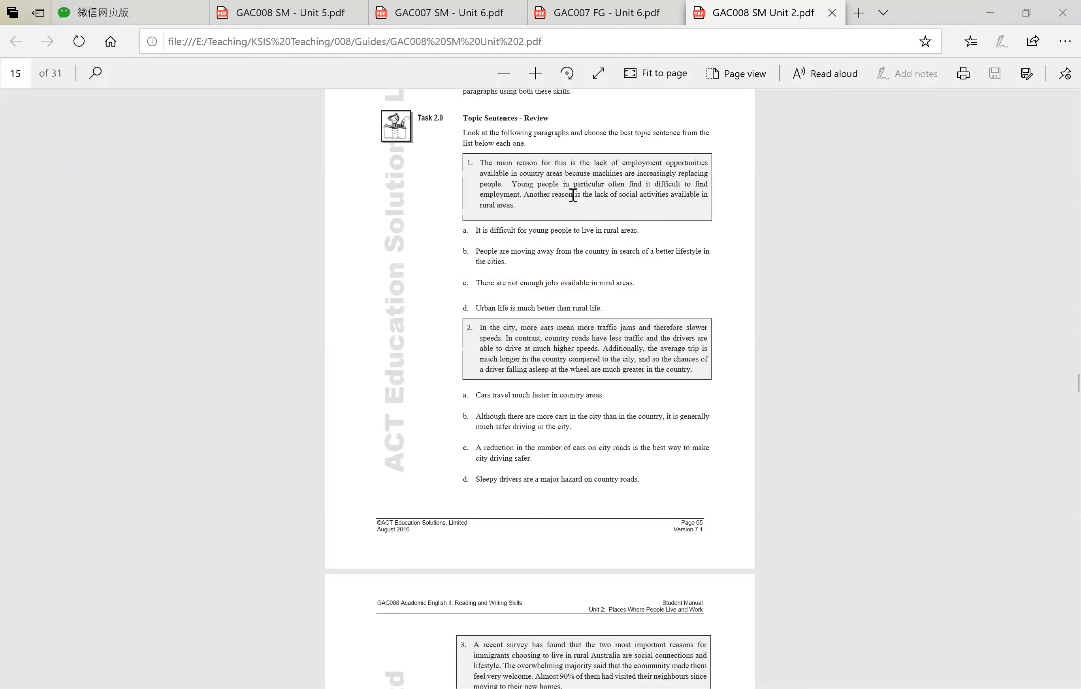
mouse_move(488, 224)
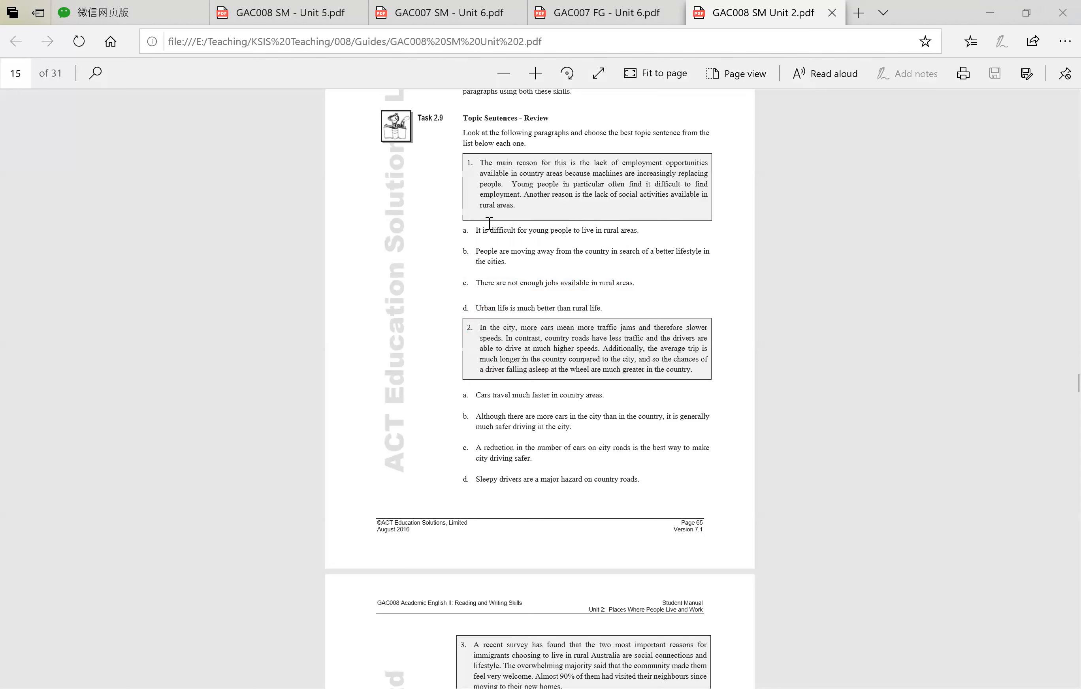
drag(476, 230, 572, 230)
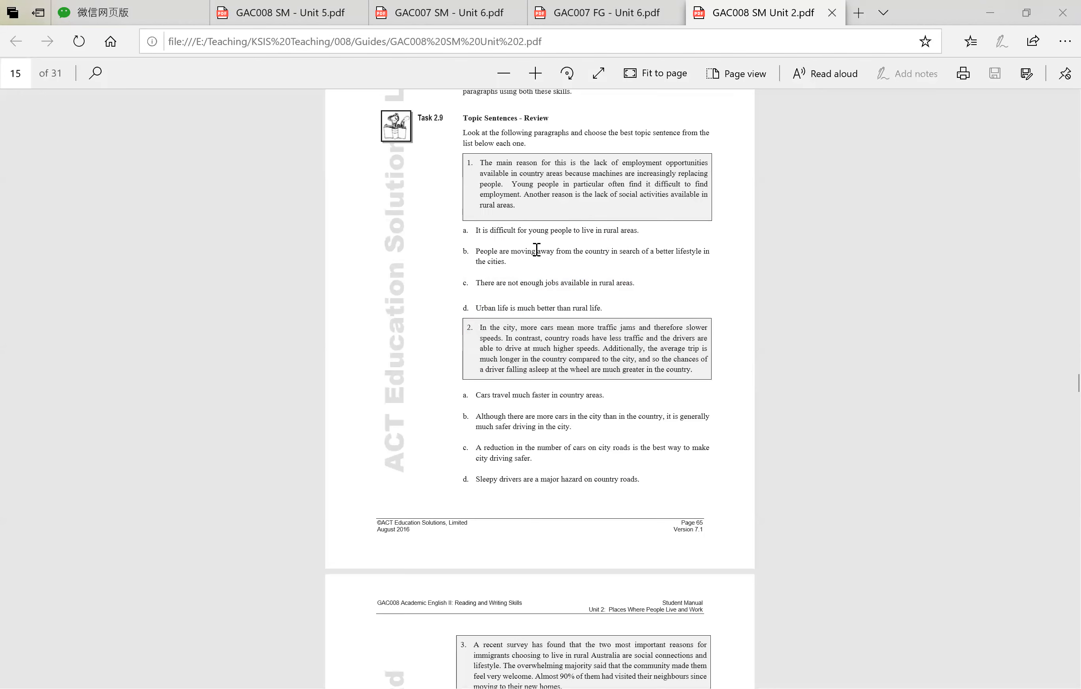
mouse_move(514, 236)
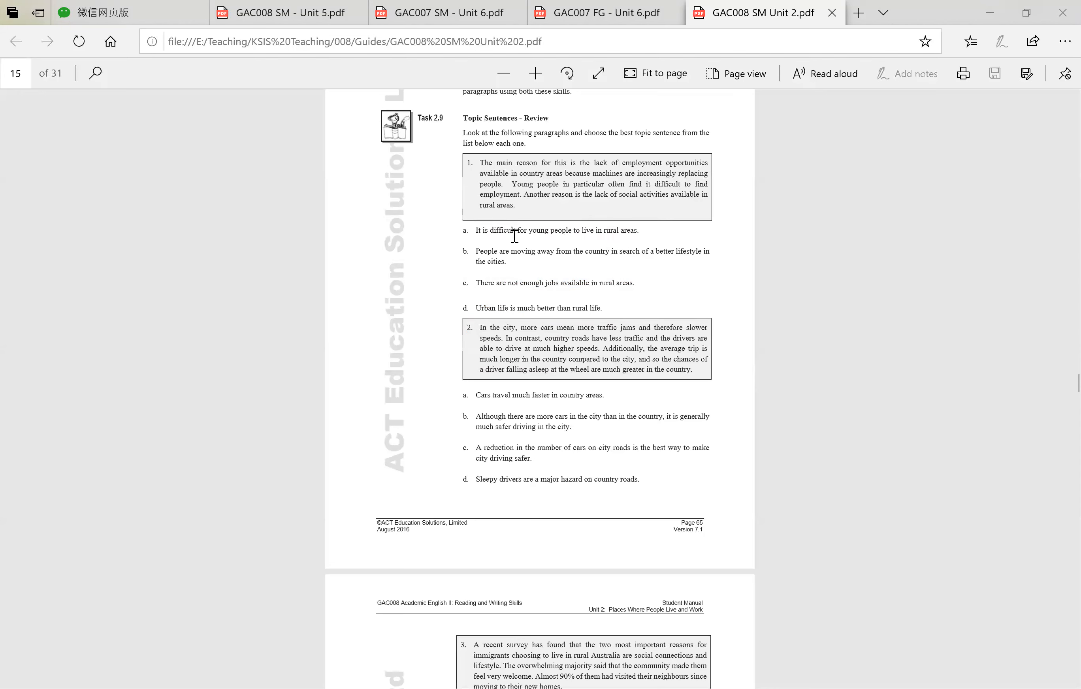
mouse_move(624, 194)
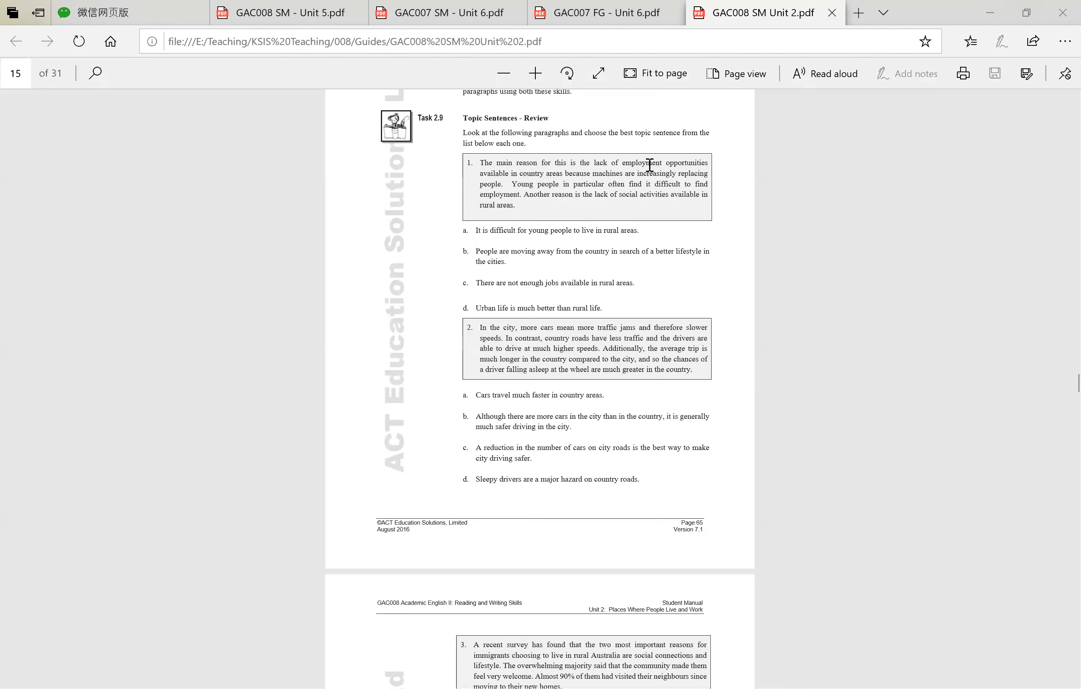
mouse_move(508, 287)
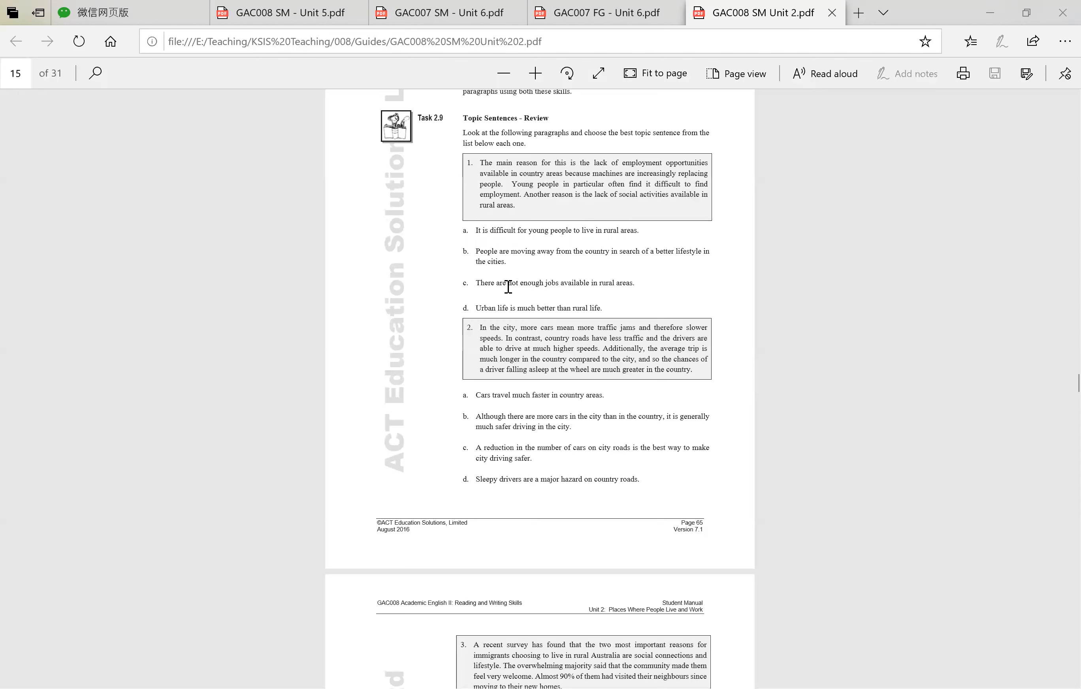
mouse_move(417, 237)
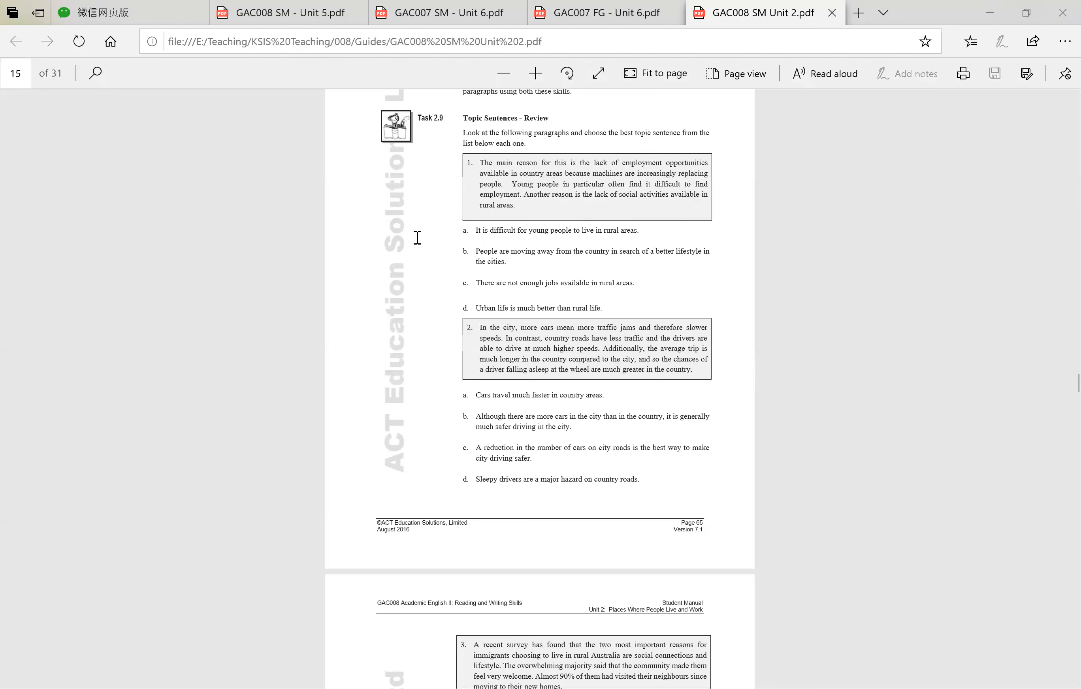
mouse_move(737, 267)
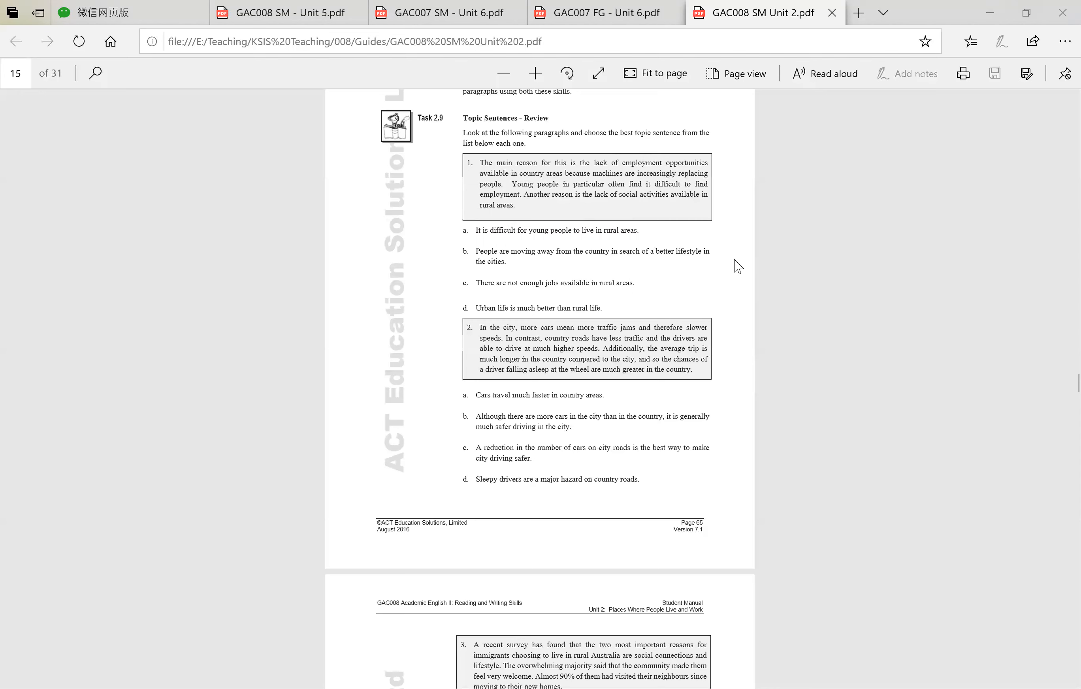
mouse_move(744, 263)
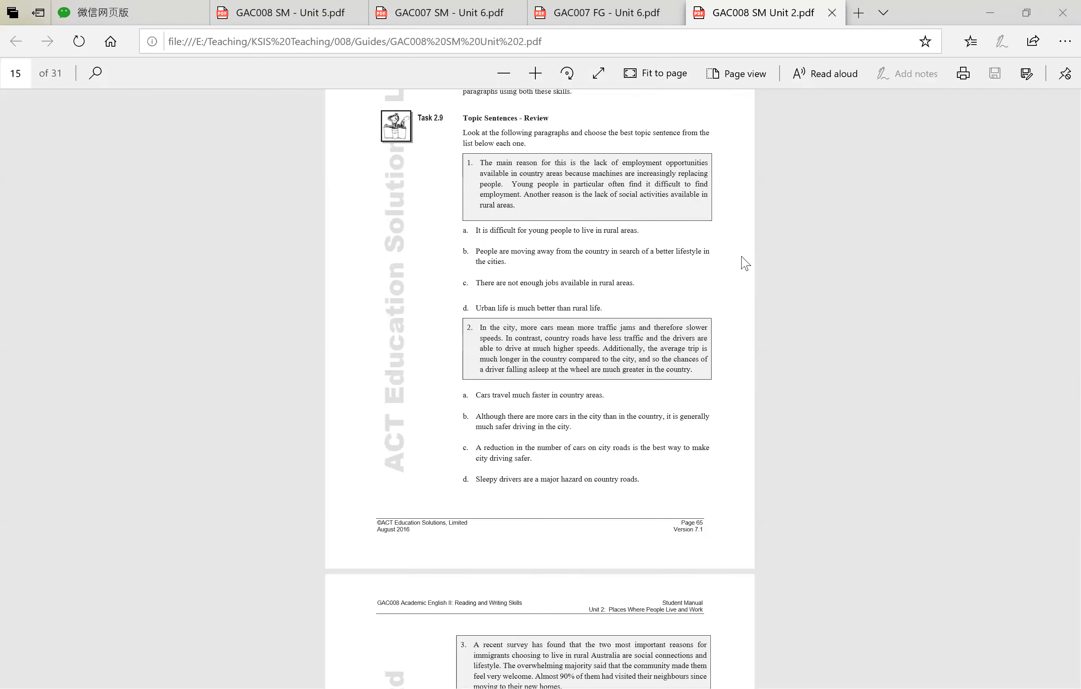
- Highlight phrases in paragraph 2's options, then scroll down to page 66 with paragraph 3 and Task 2.10
scroll(down, 3)
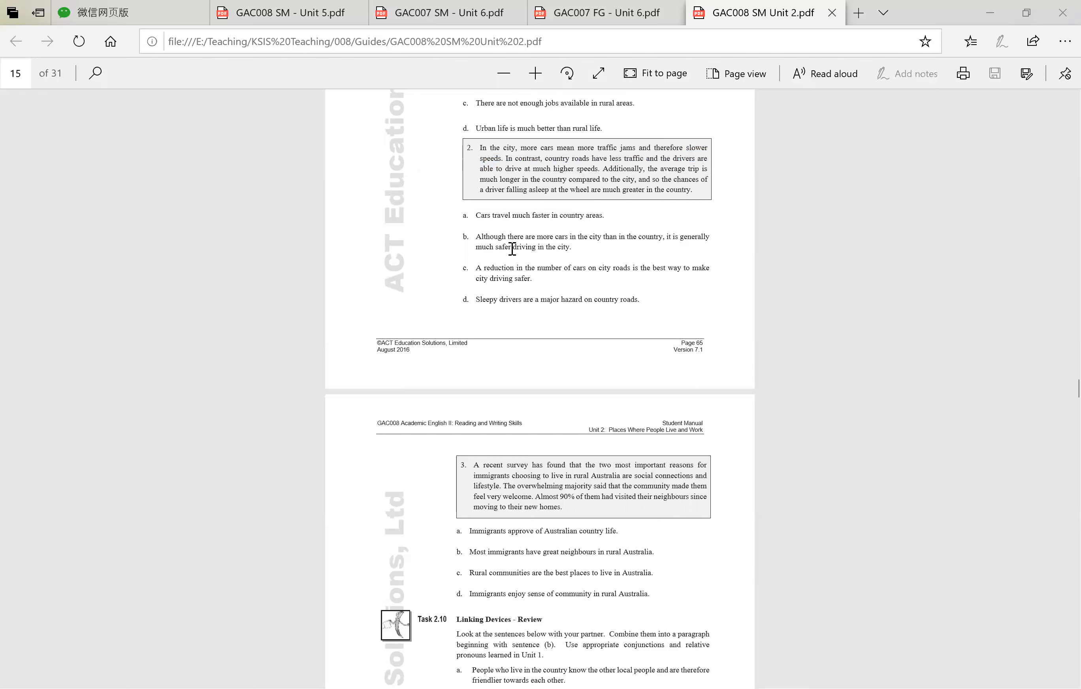
mouse_move(595, 243)
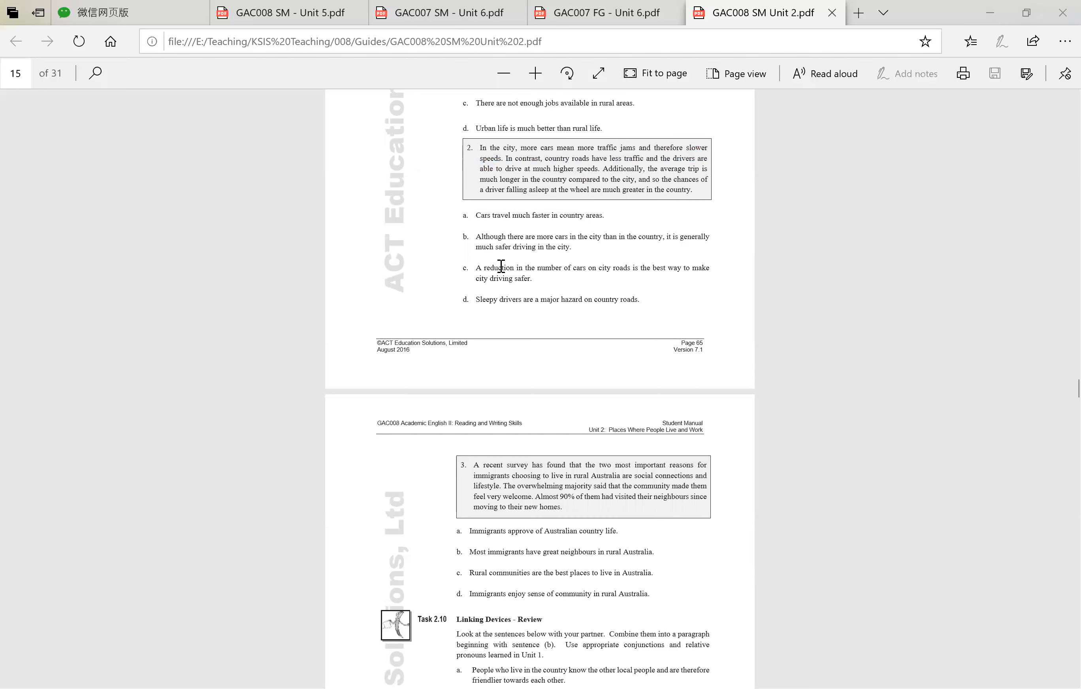
mouse_move(646, 261)
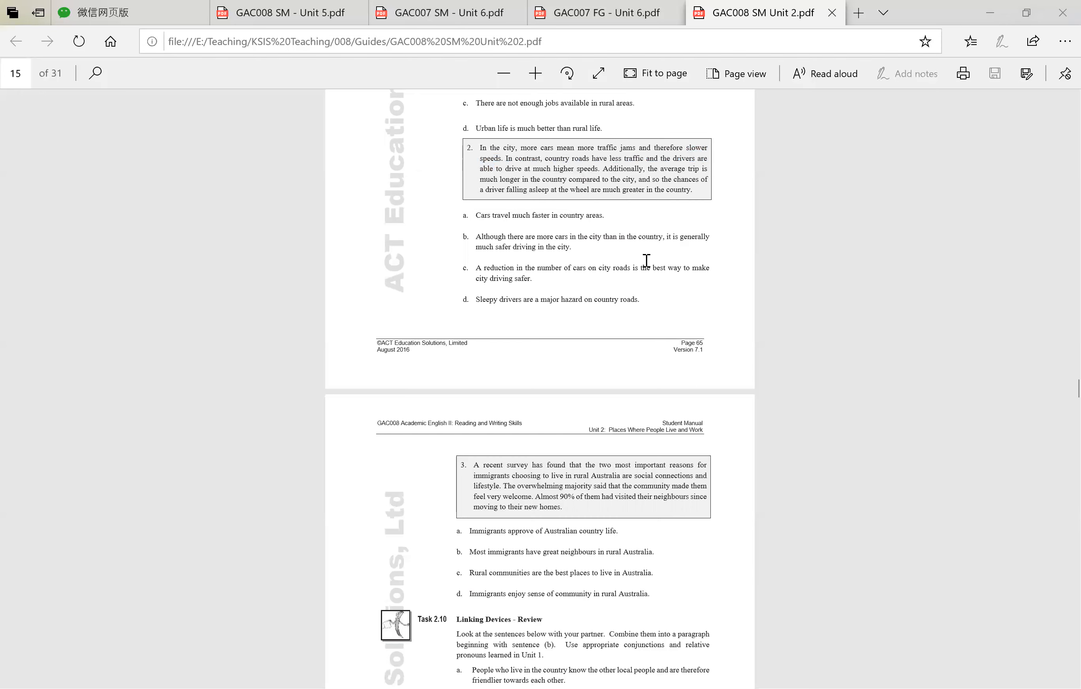
mouse_move(534, 281)
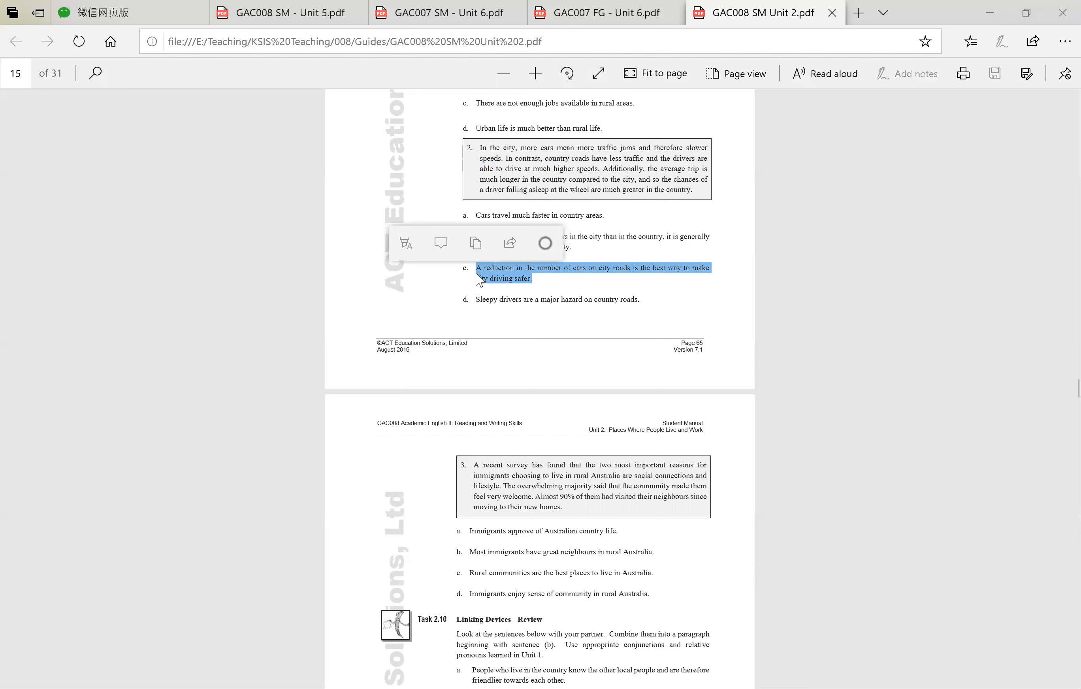
mouse_move(543, 279)
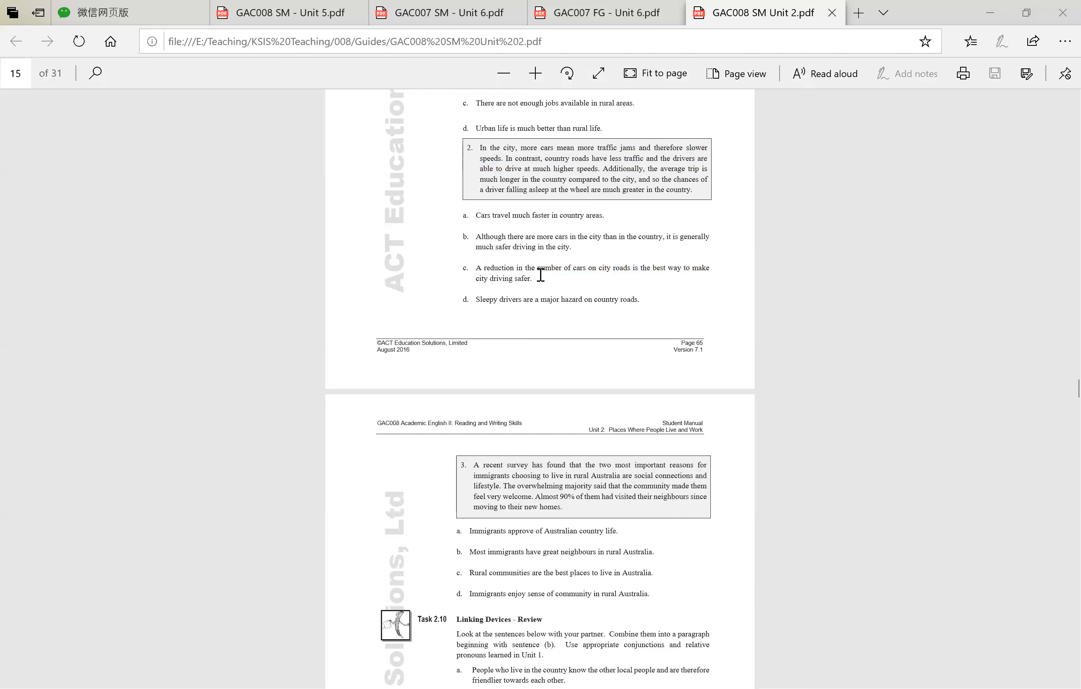
drag(475, 268, 533, 278)
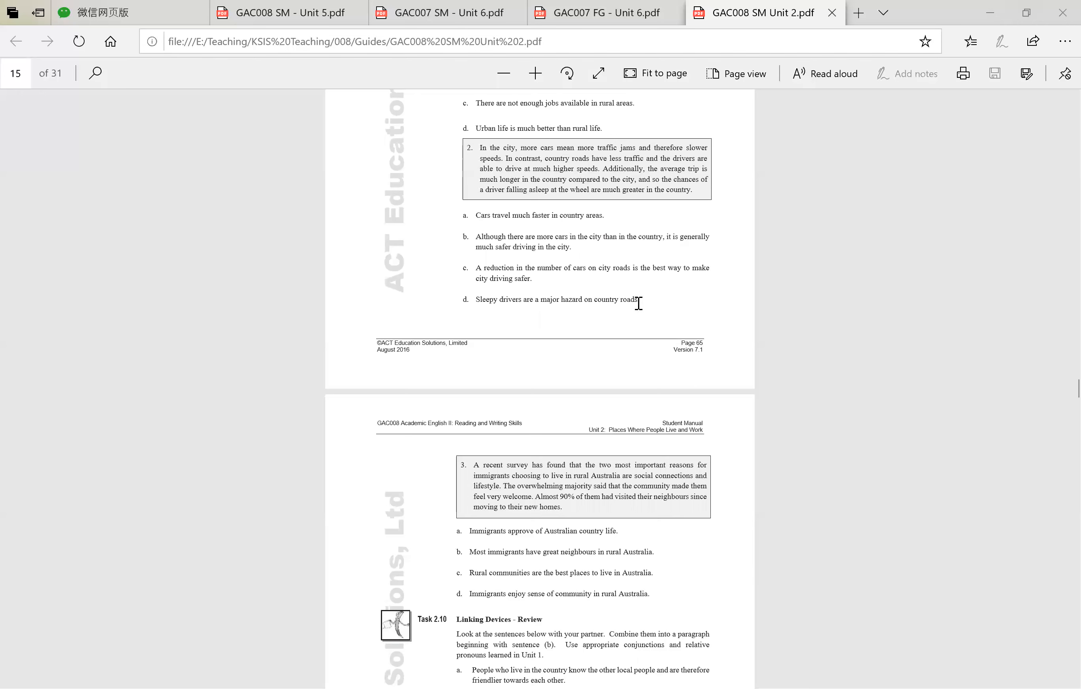
mouse_move(684, 309)
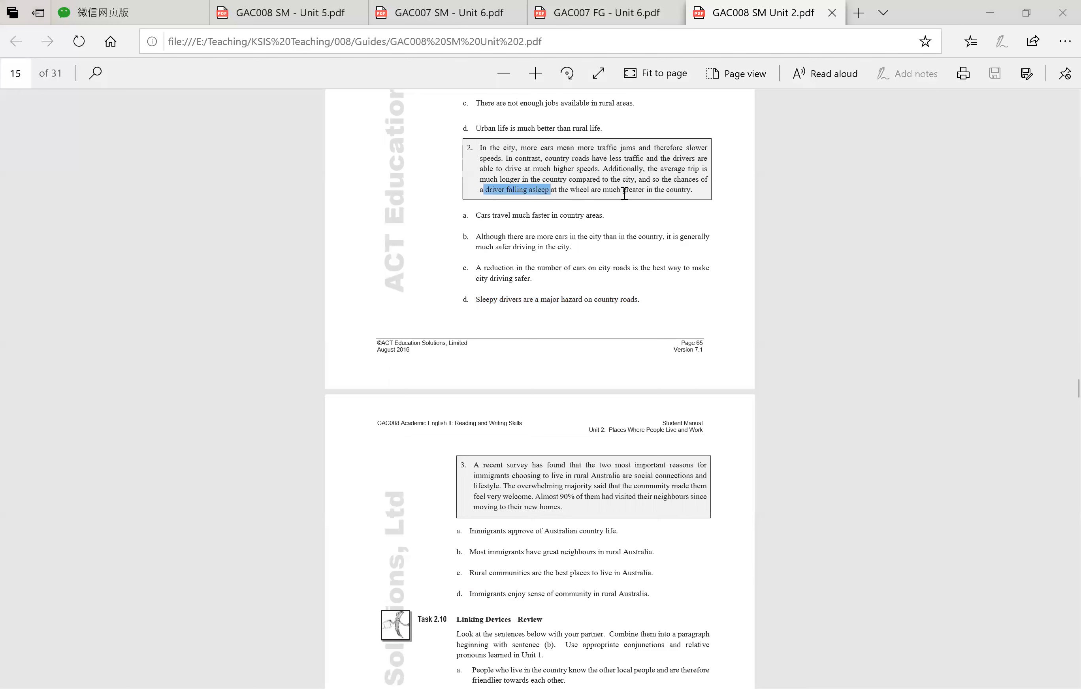
click(531, 154)
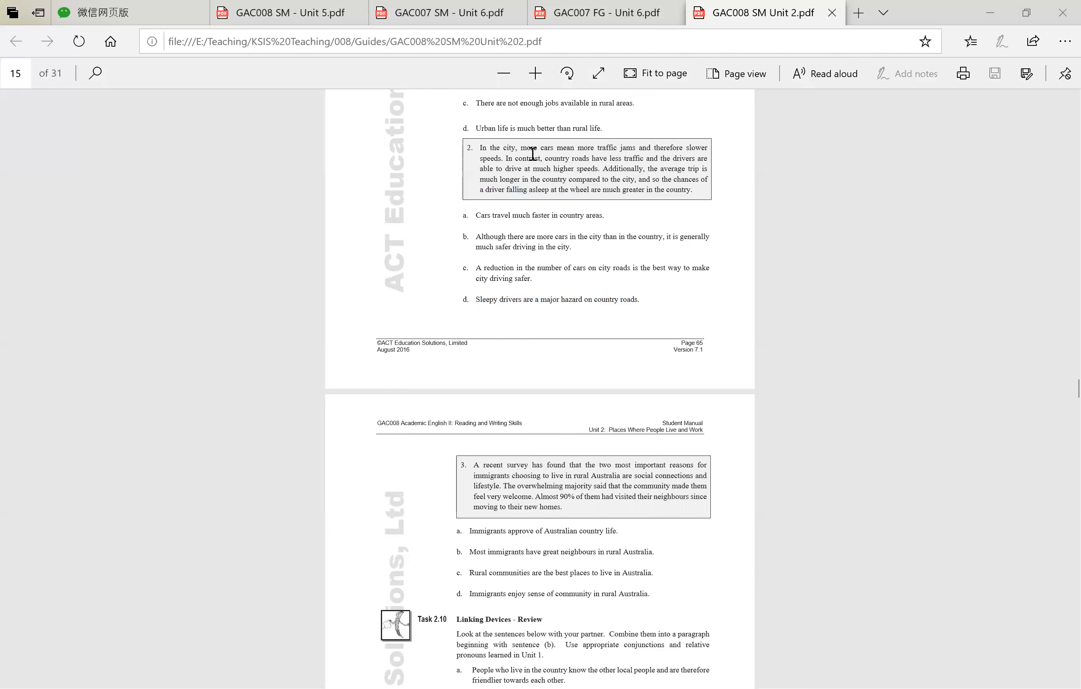
mouse_move(674, 306)
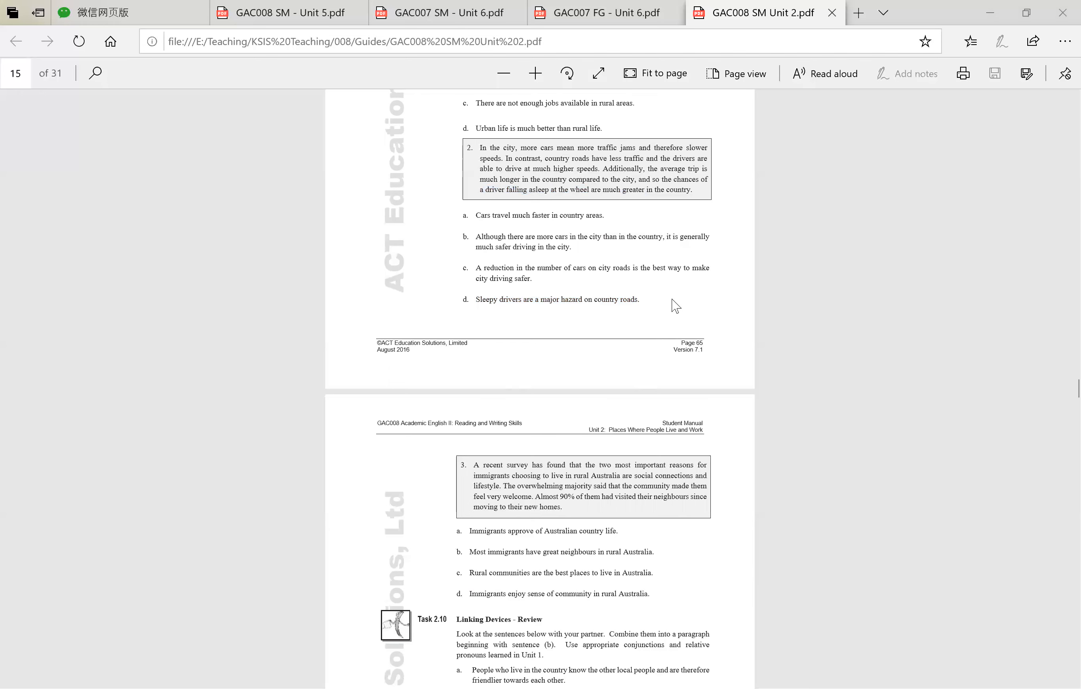
double_click(484, 236)
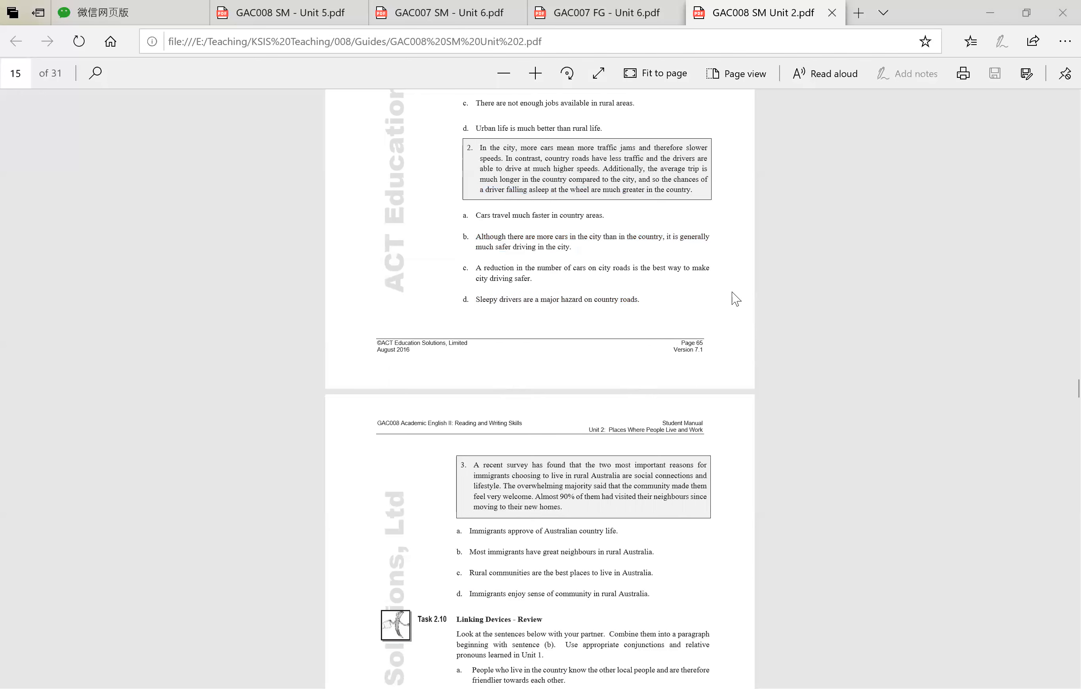
scroll(down, 3)
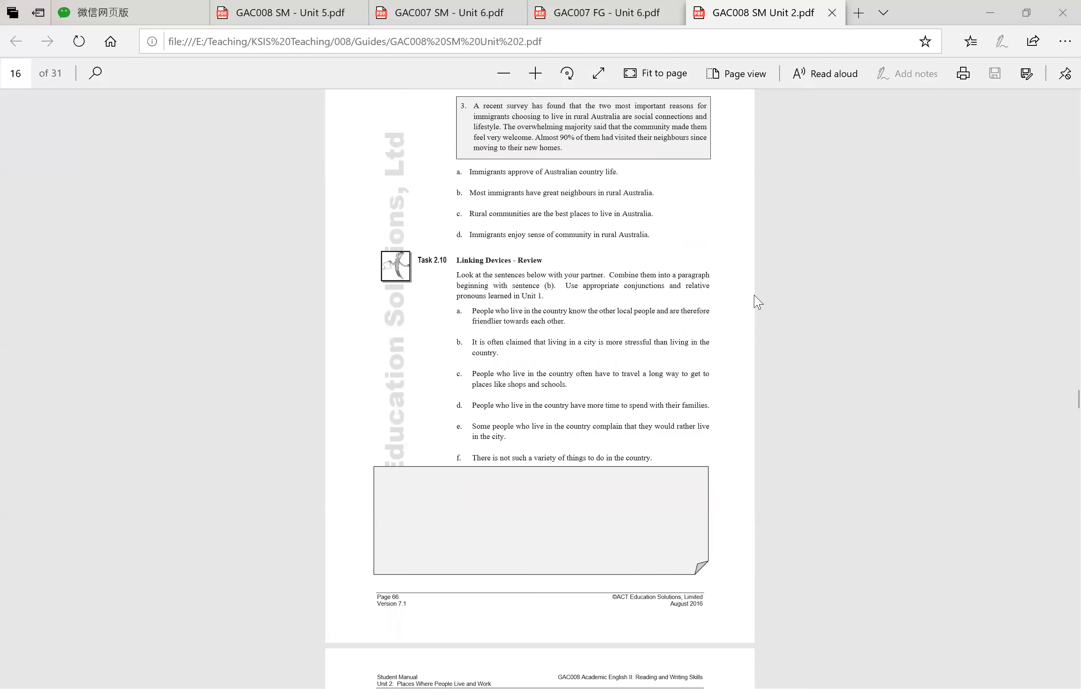
mouse_move(750, 245)
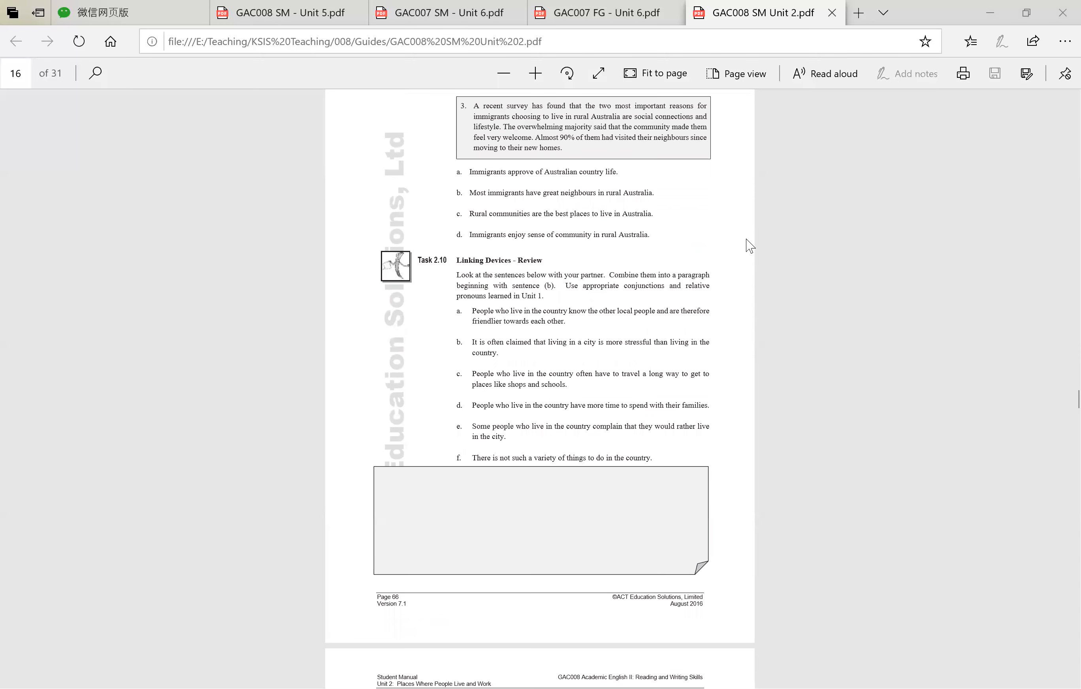
mouse_move(744, 238)
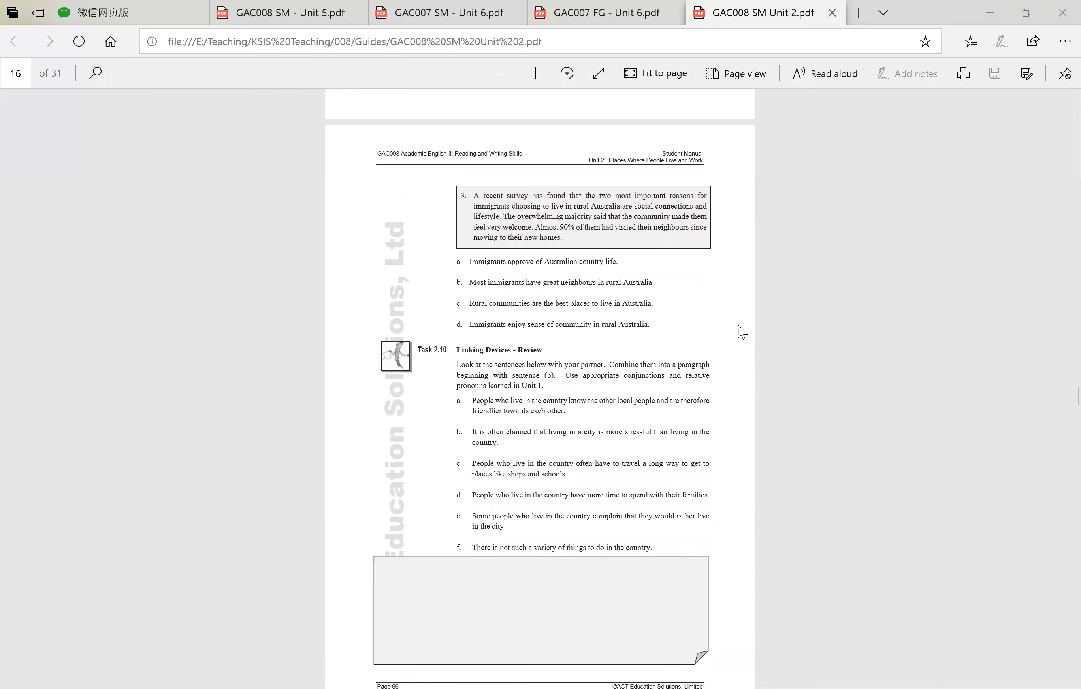
- Highlight paragraph 3's options a and b in turn, picking out the word 'great' in option b
drag(471, 262, 618, 262)
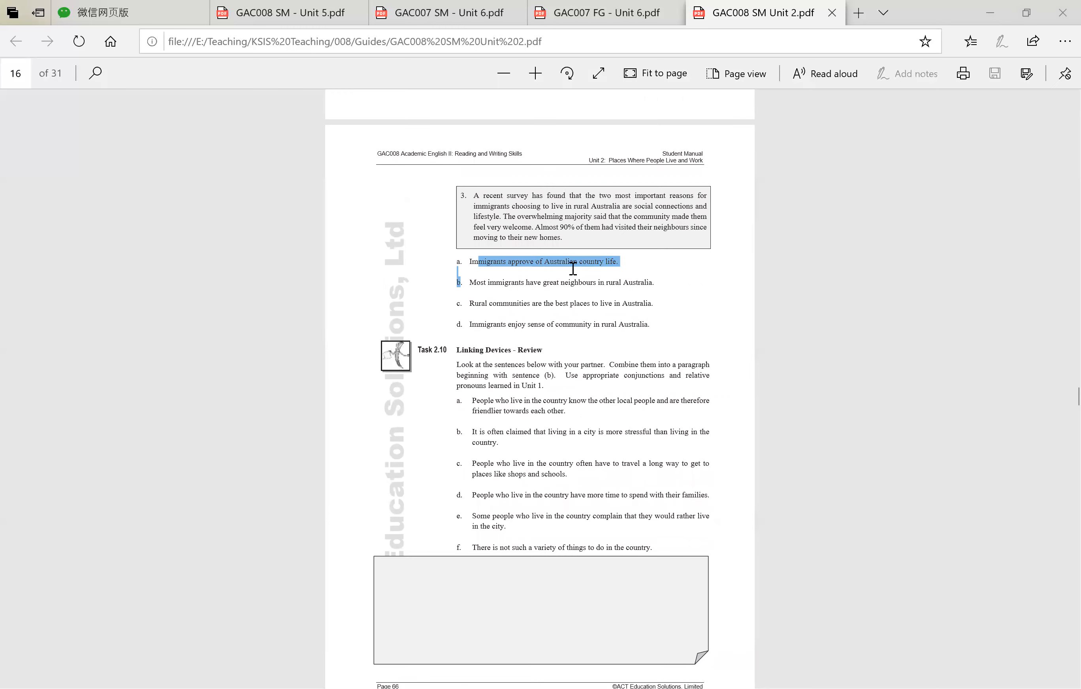
click(731, 277)
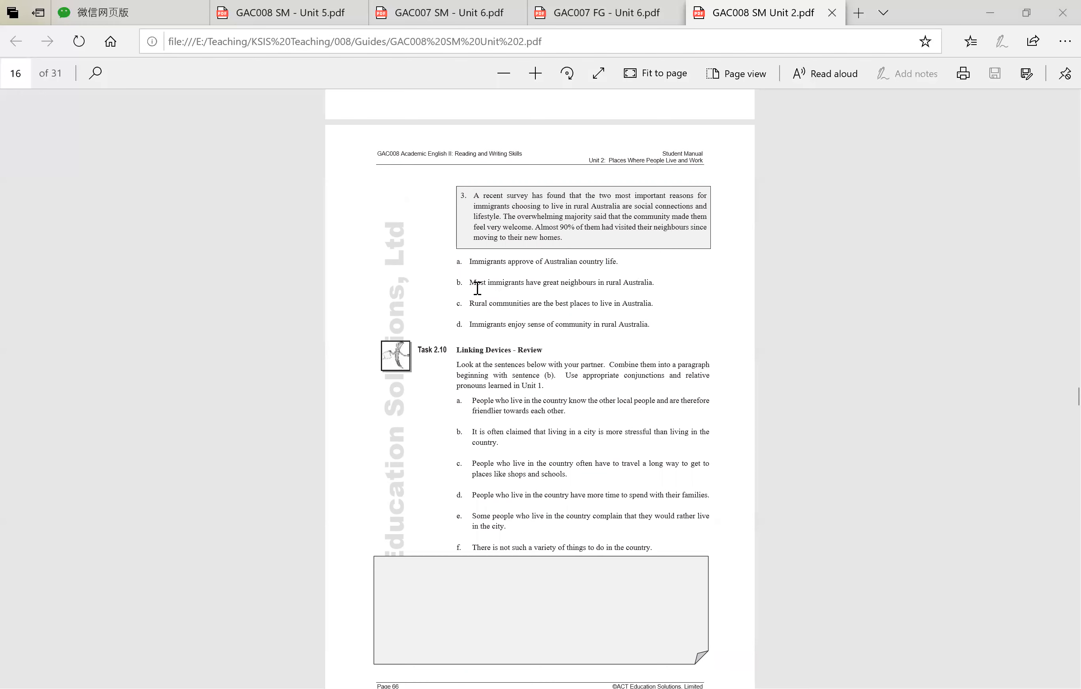
drag(469, 282, 654, 282)
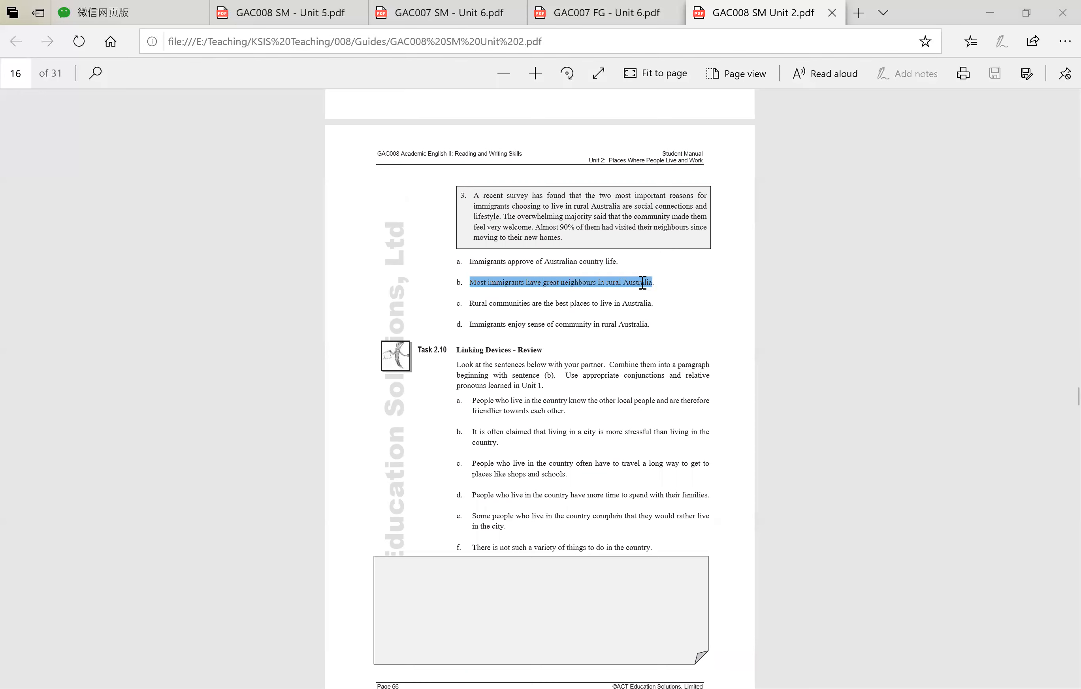
click(668, 285)
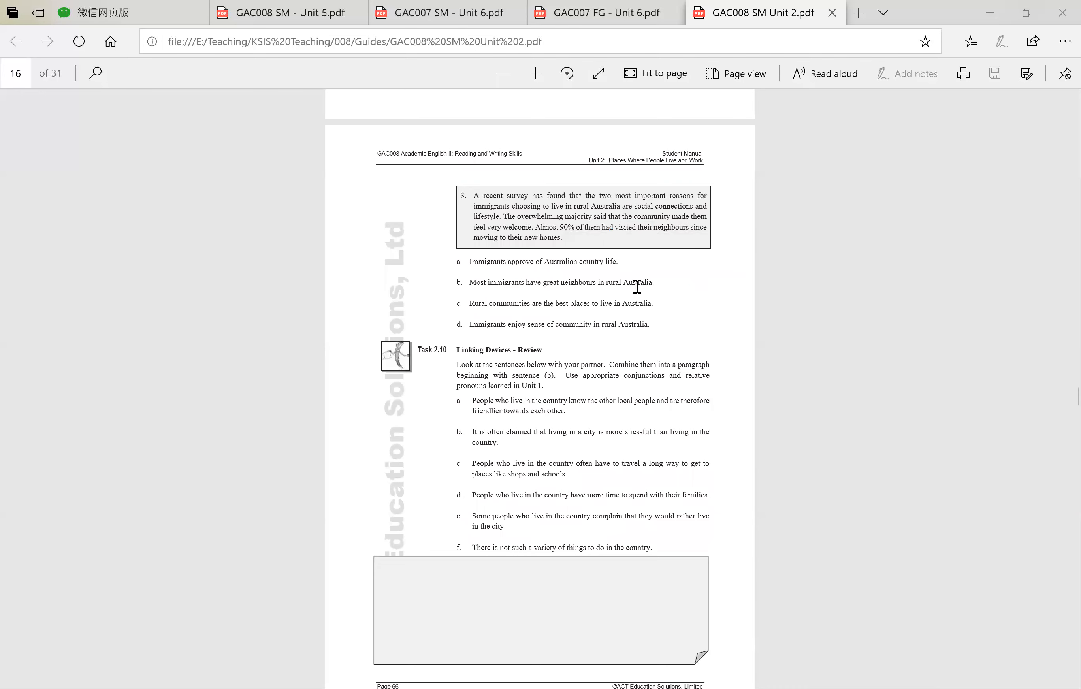
double_click(551, 283)
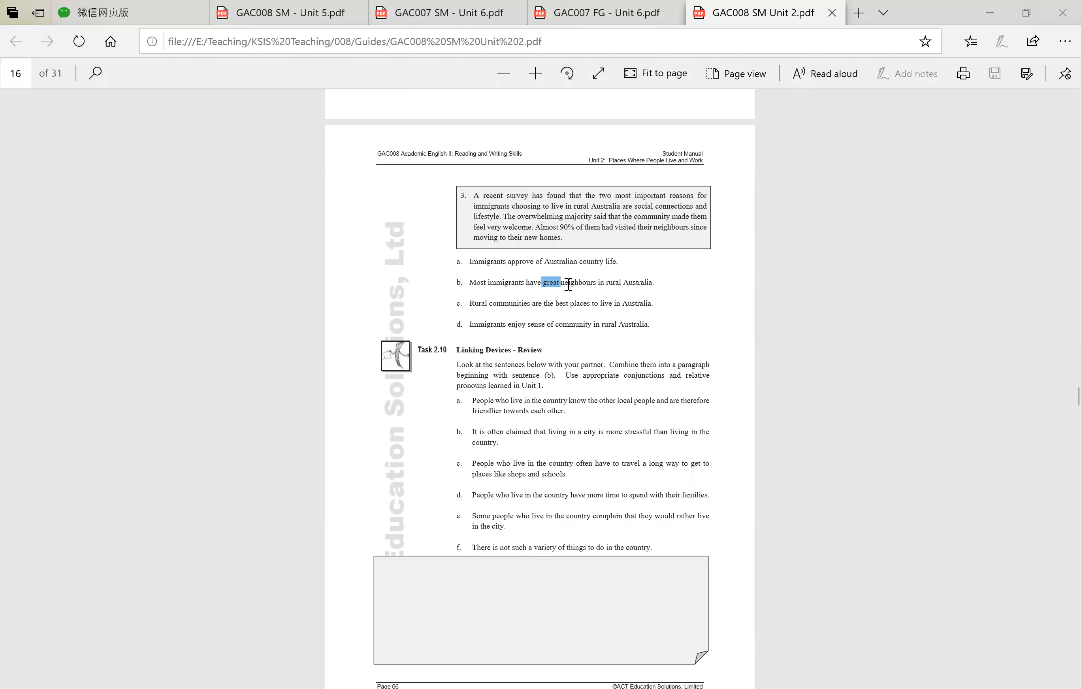
click(551, 282)
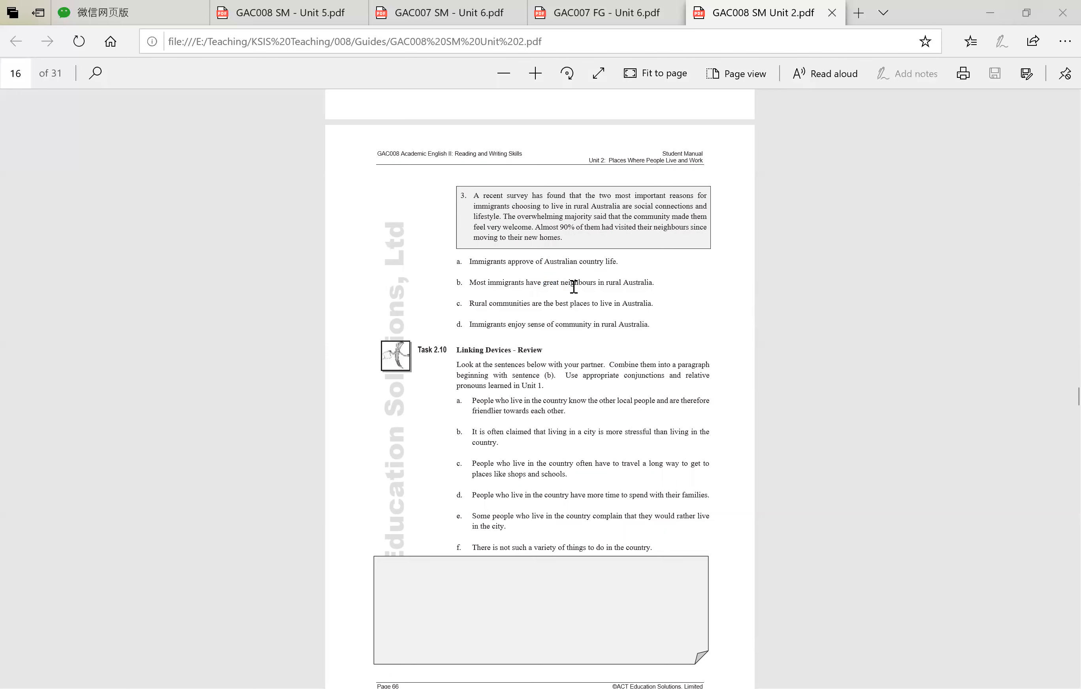
drag(468, 282, 657, 282)
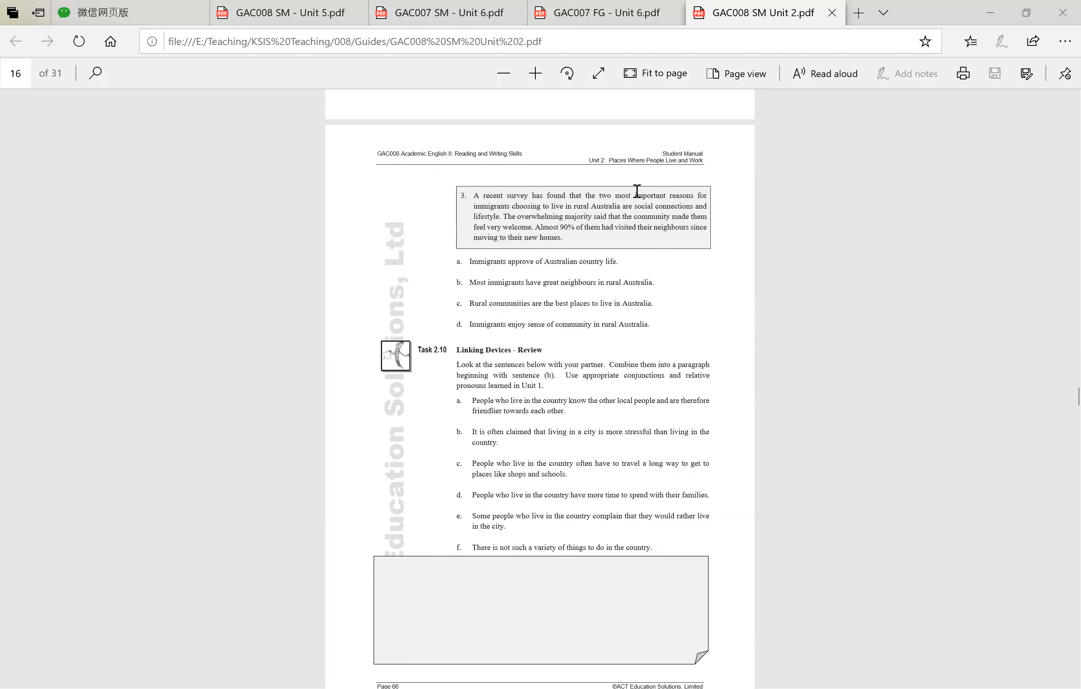
mouse_move(482, 308)
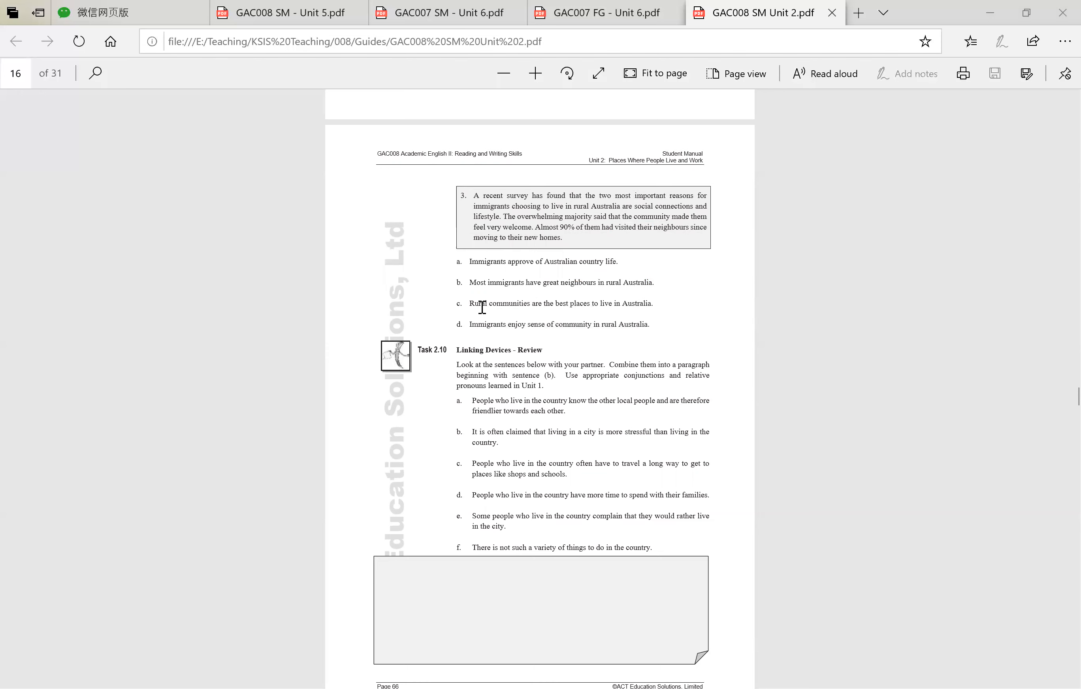
mouse_move(626, 294)
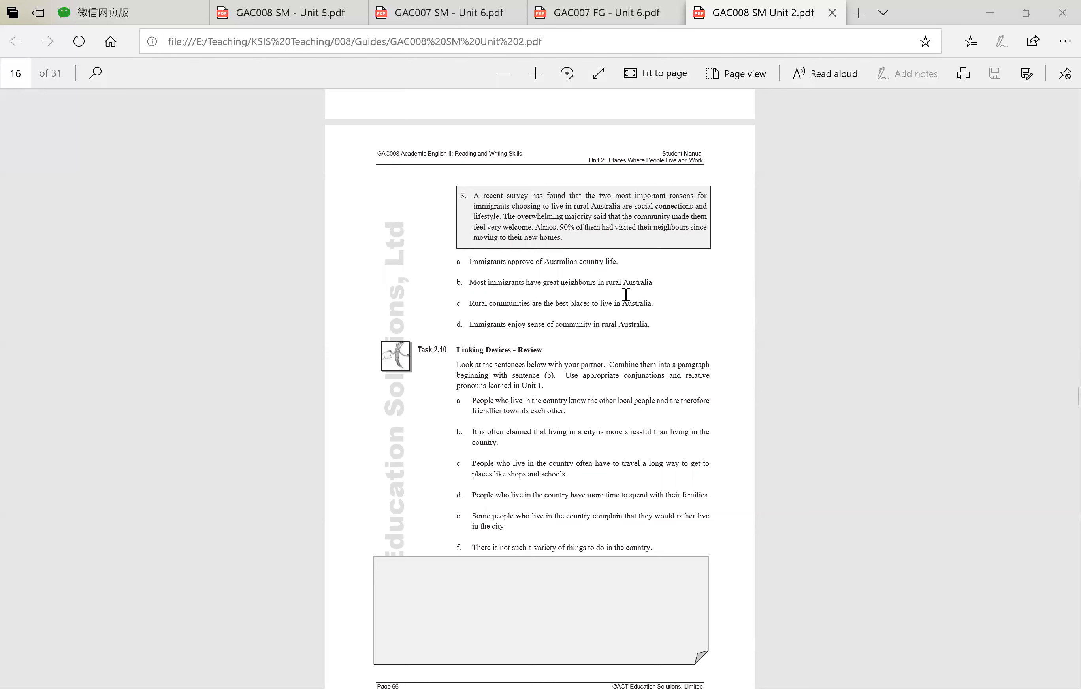
mouse_move(696, 307)
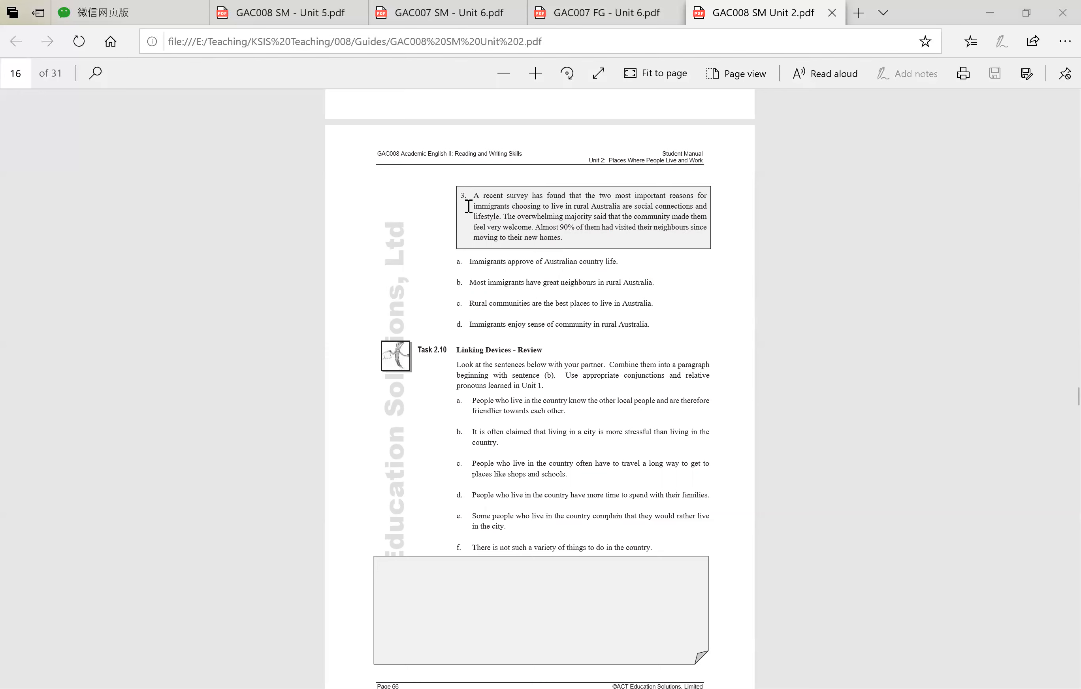
- Highlight 'immigrants' and options c and d, then scroll so Task 2.10's sentence list and answer box show fully
double_click(491, 207)
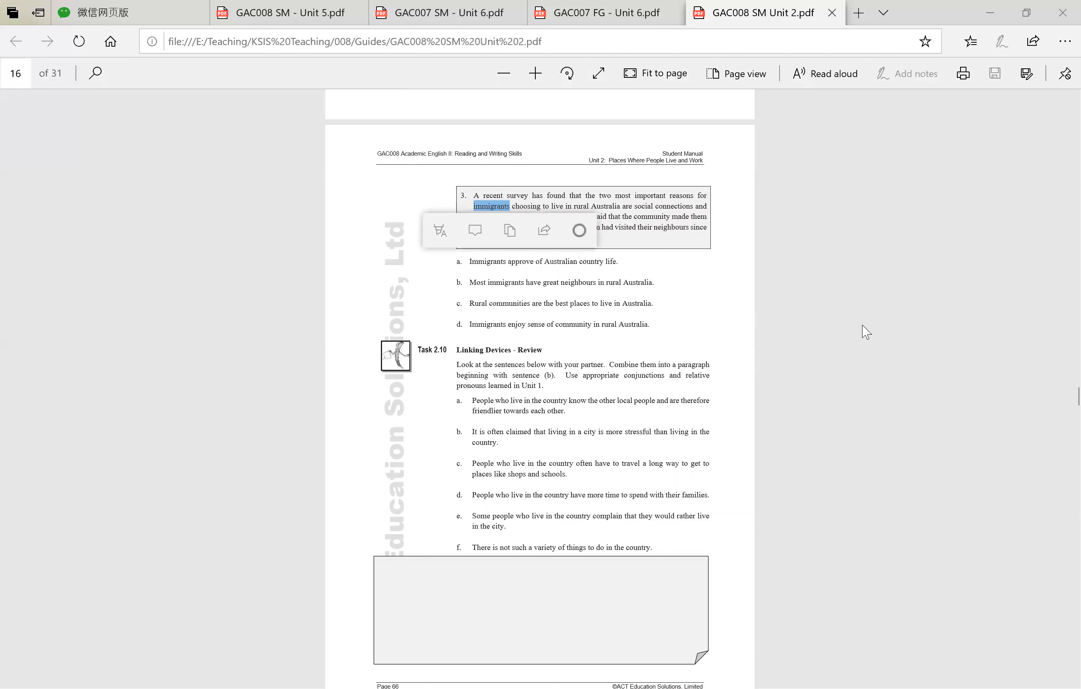
mouse_move(473, 302)
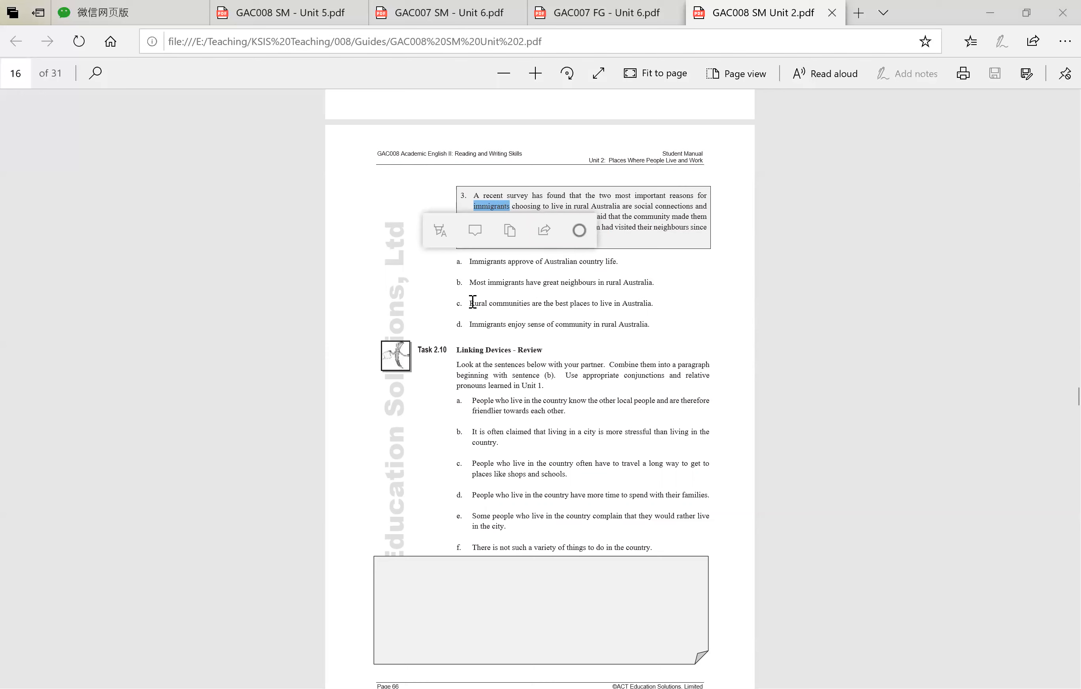
drag(470, 303, 652, 303)
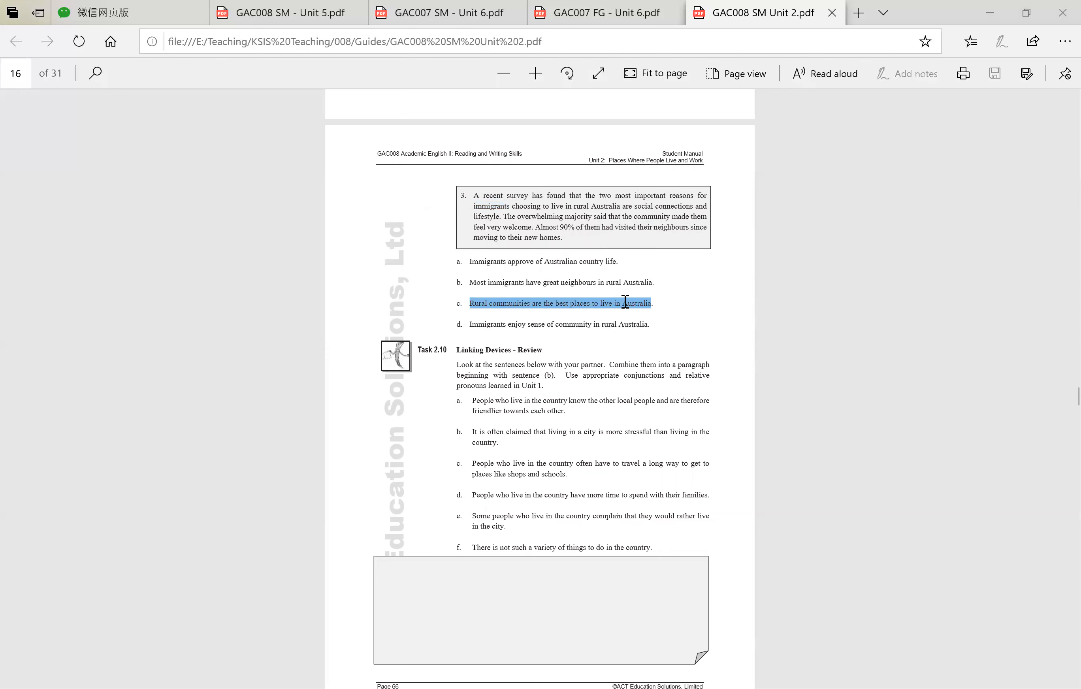
click(544, 372)
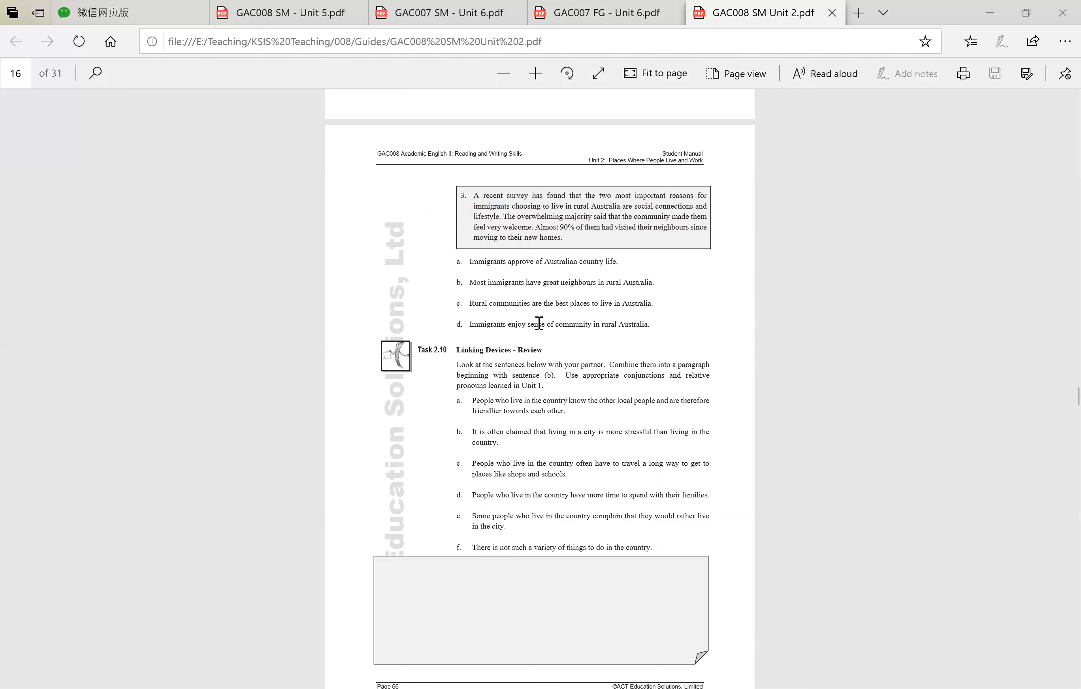
mouse_move(662, 328)
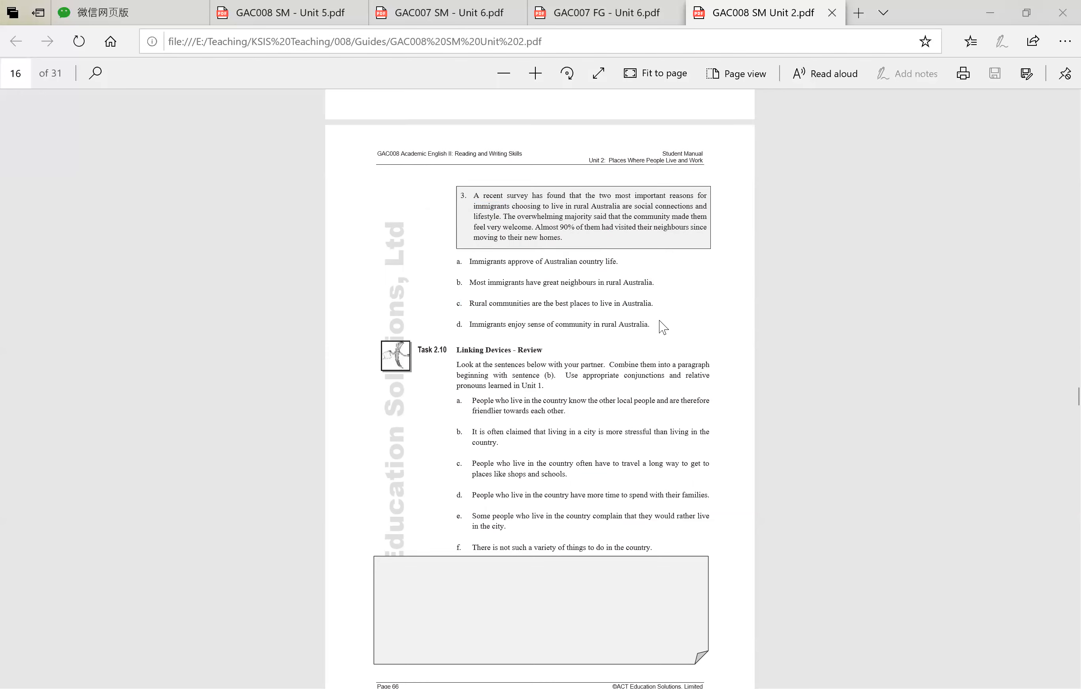
drag(547, 324, 651, 324)
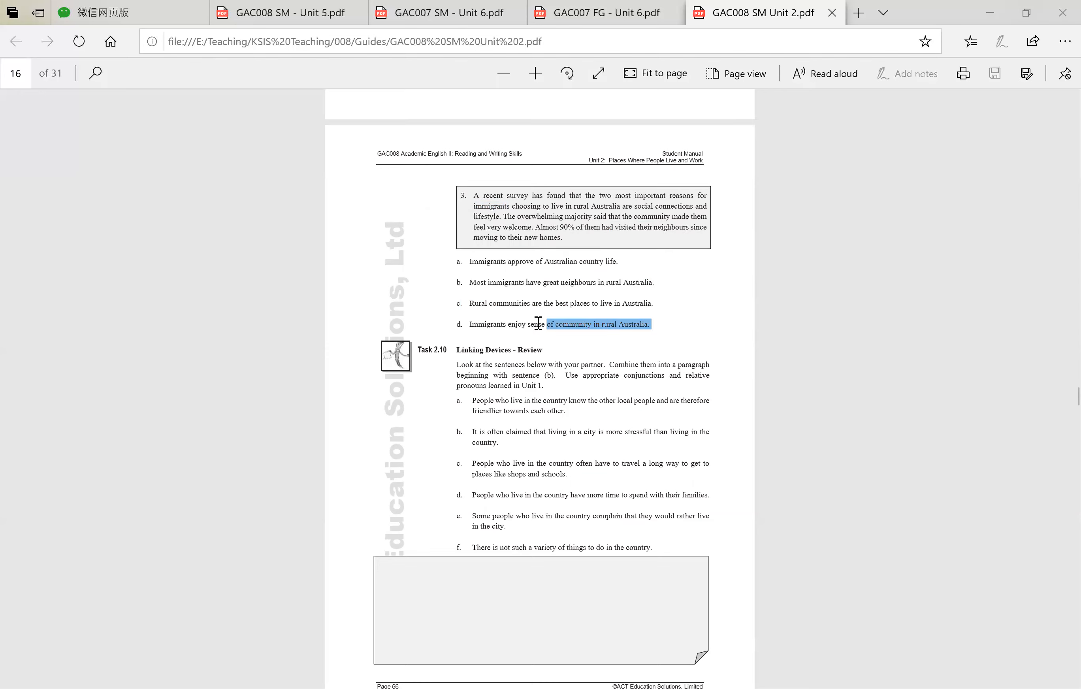
click(645, 334)
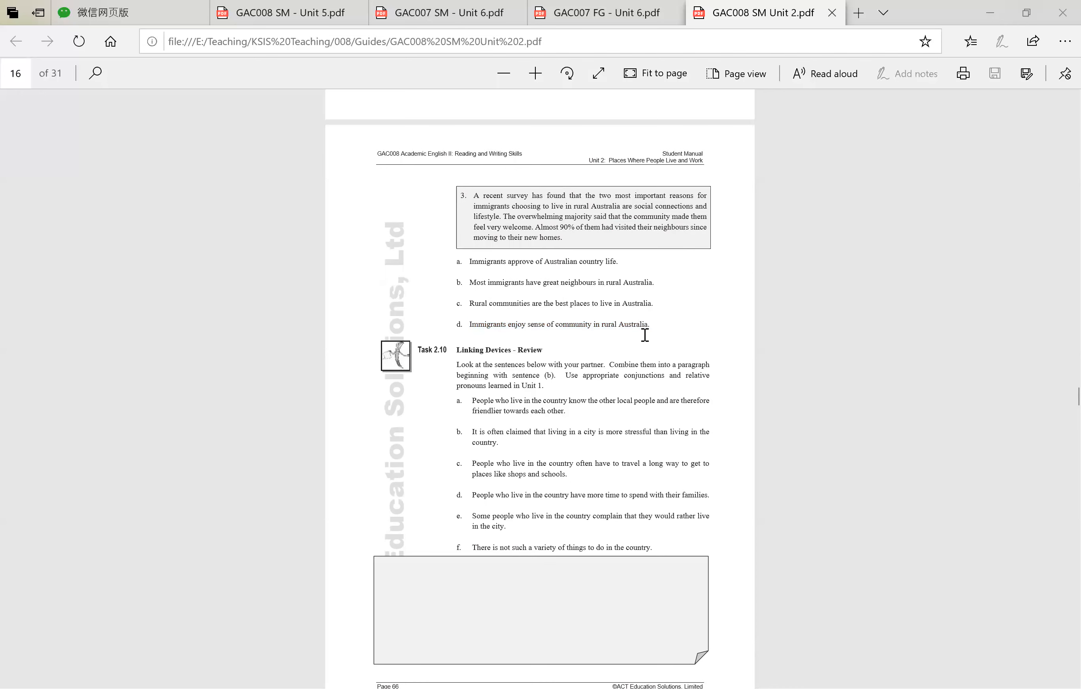
mouse_move(644, 305)
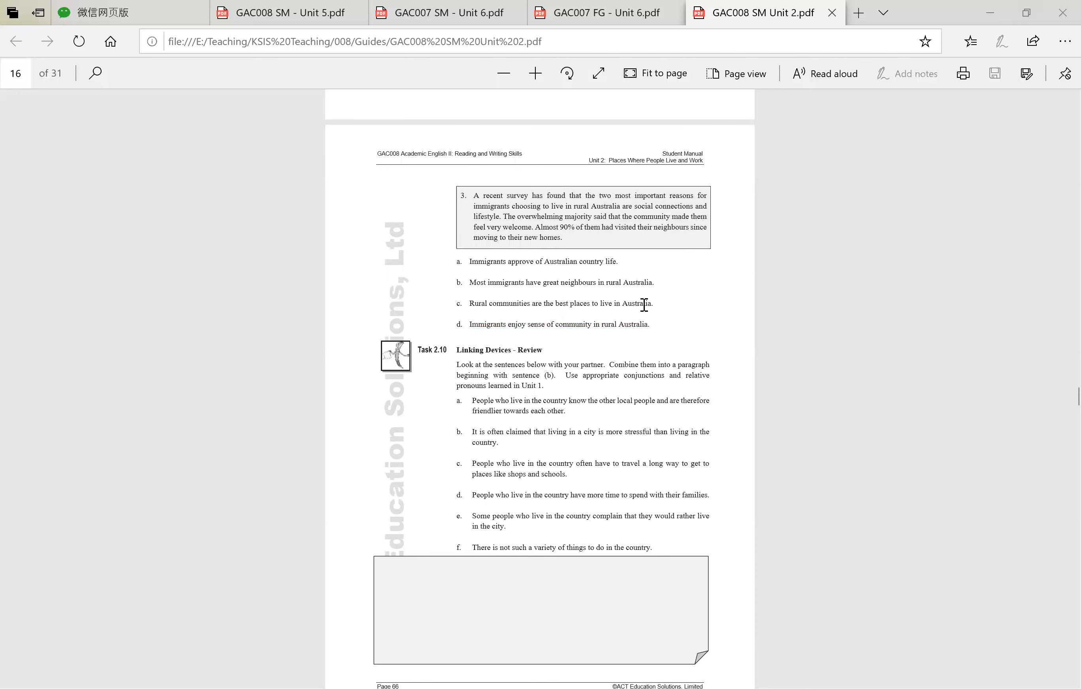
mouse_move(473, 263)
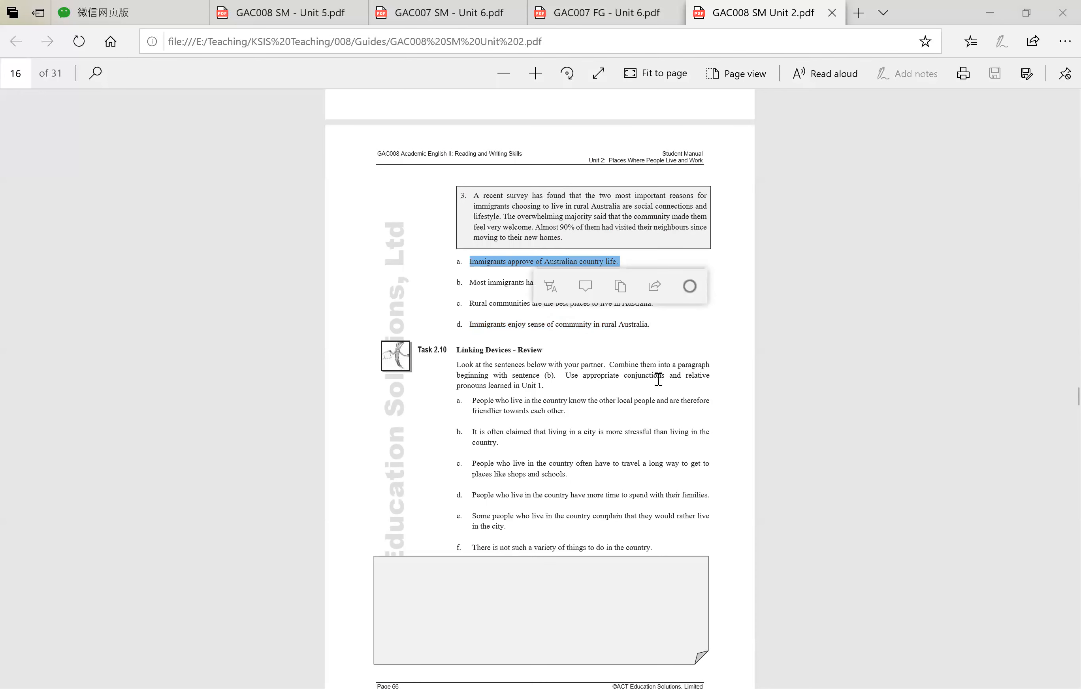
click(679, 352)
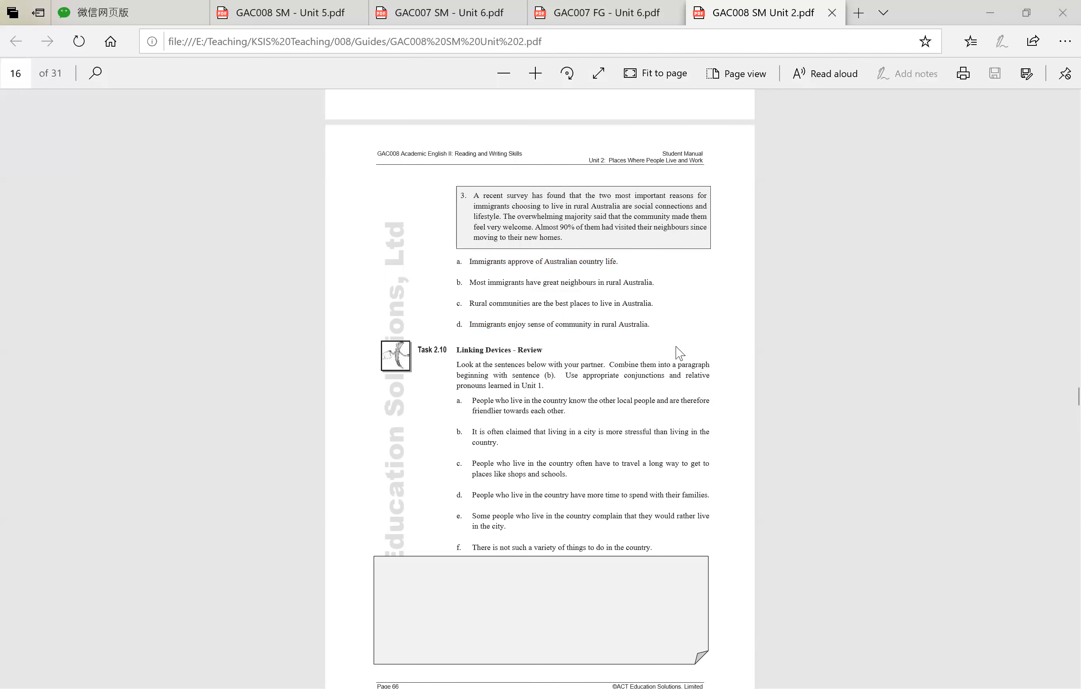
mouse_move(701, 328)
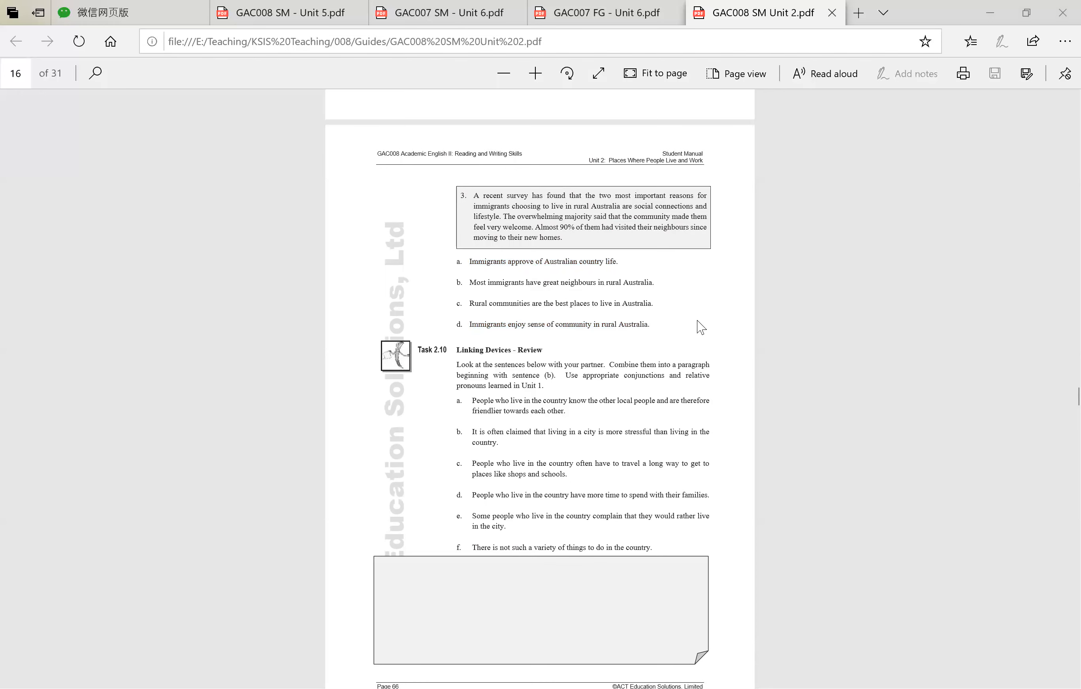
mouse_move(741, 316)
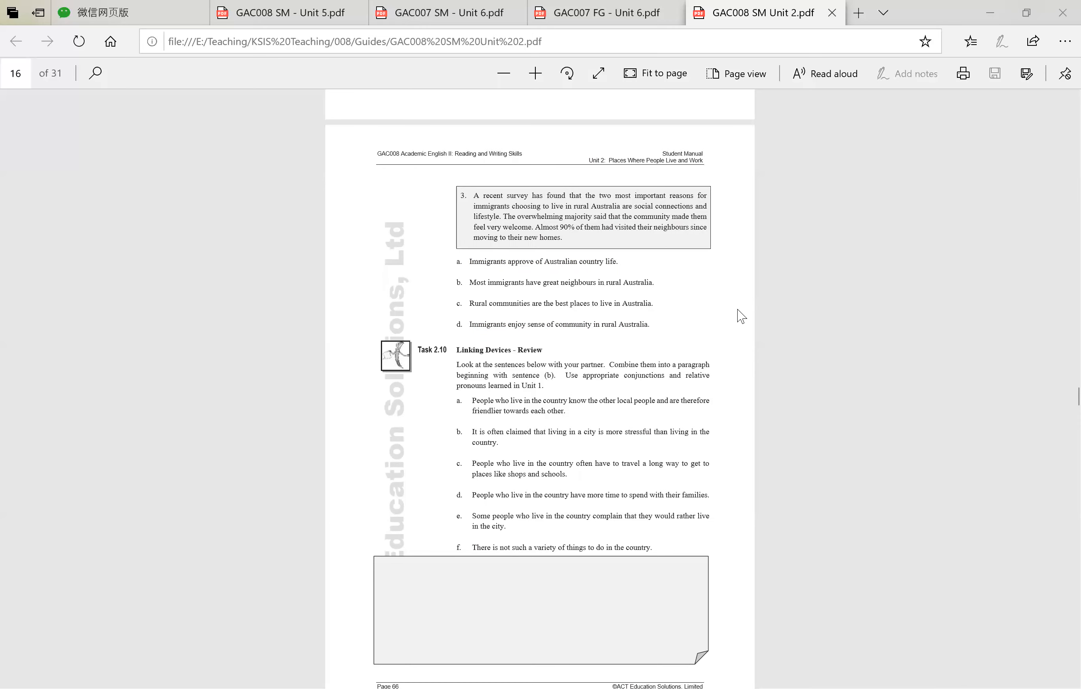
scroll(down, 3)
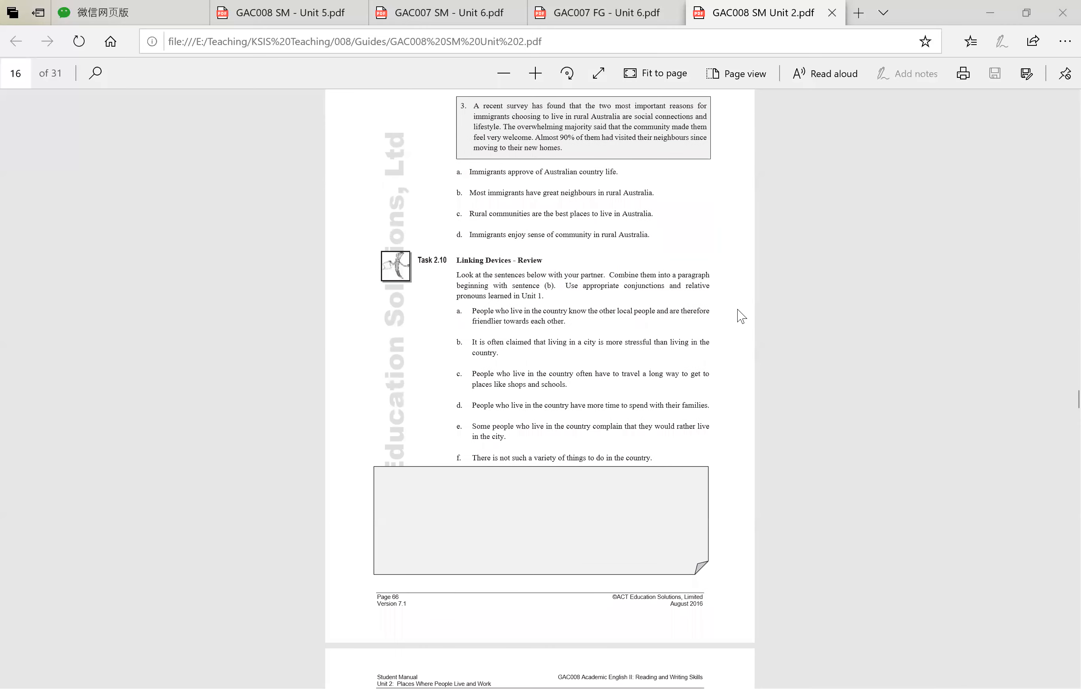
scroll(down, 3)
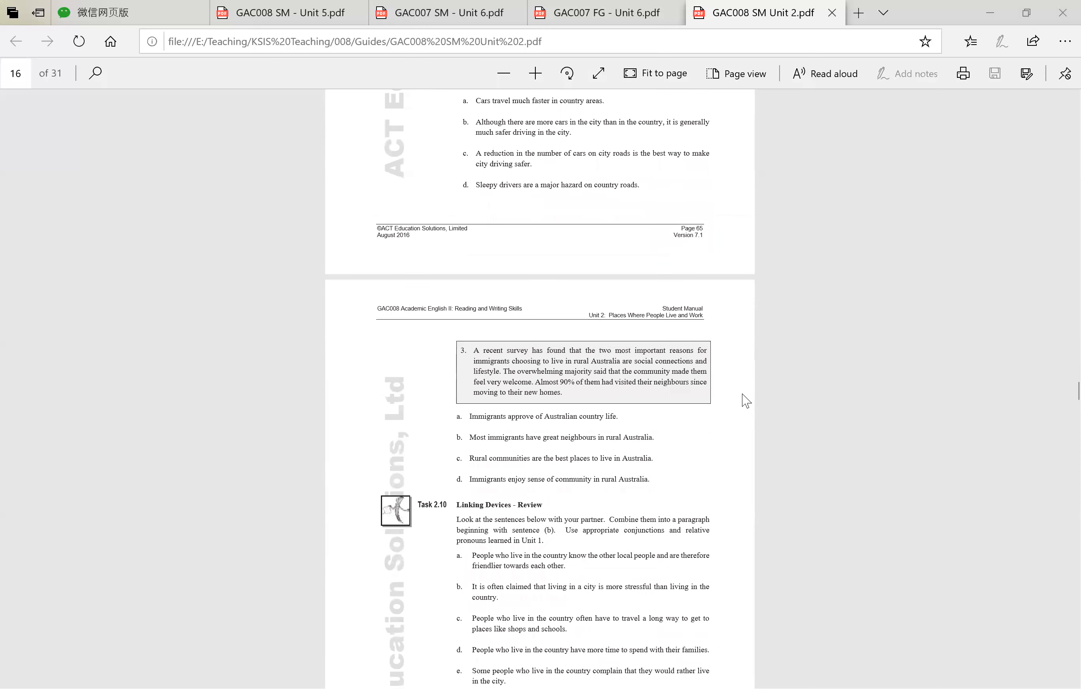
scroll(down, 3)
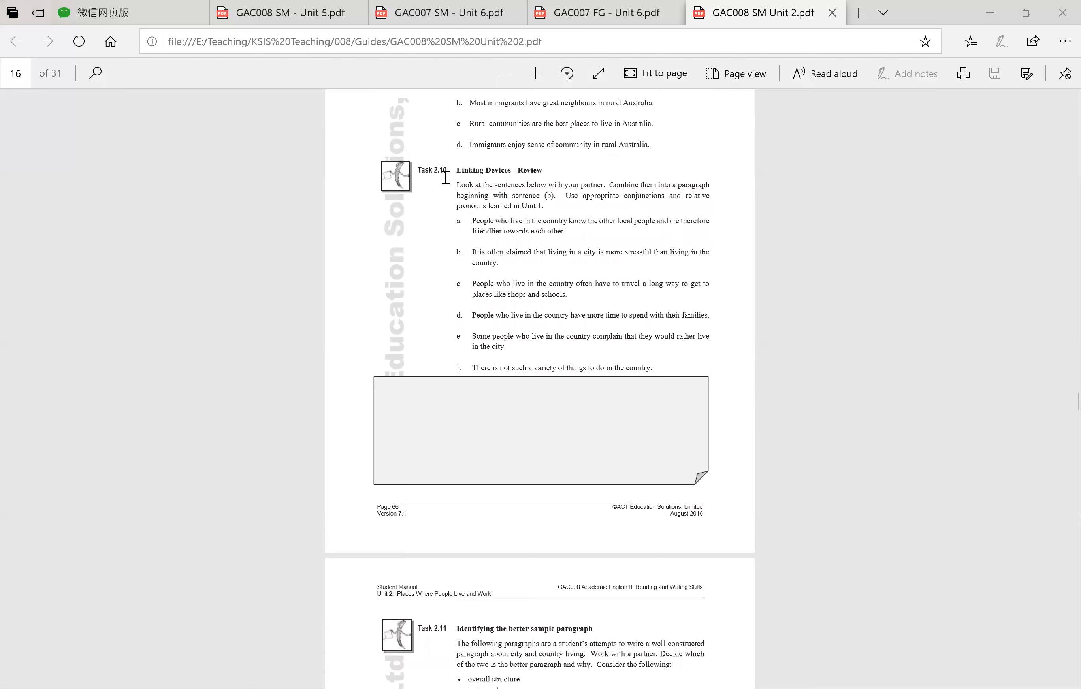
double_click(498, 170)
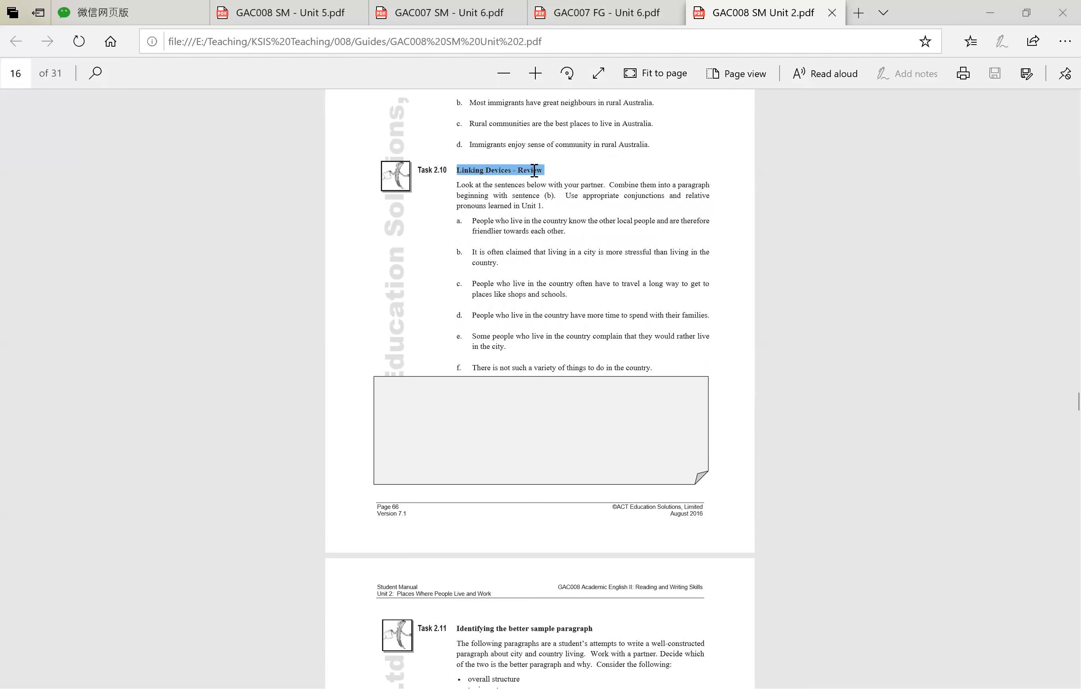
click(747, 280)
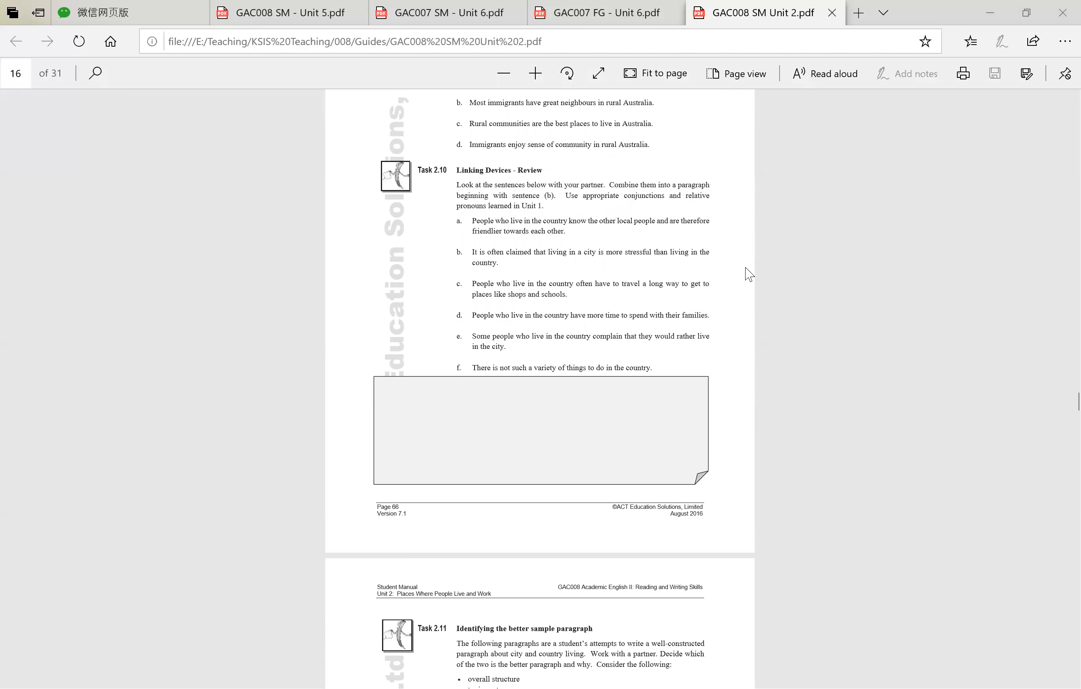
mouse_move(732, 258)
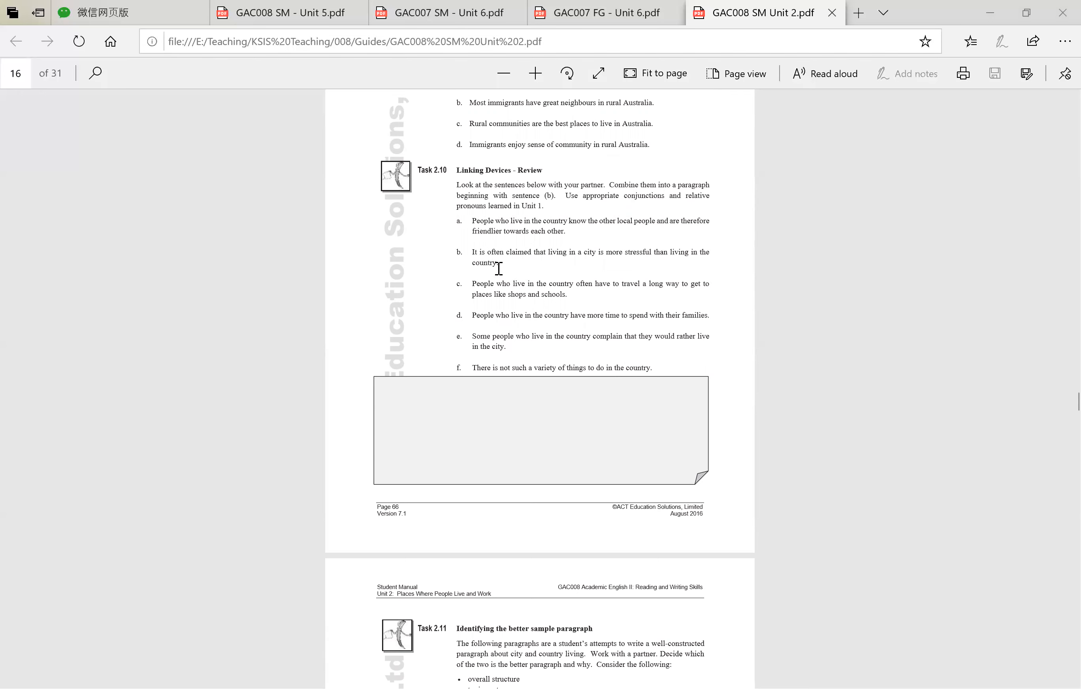
drag(472, 253, 537, 252)
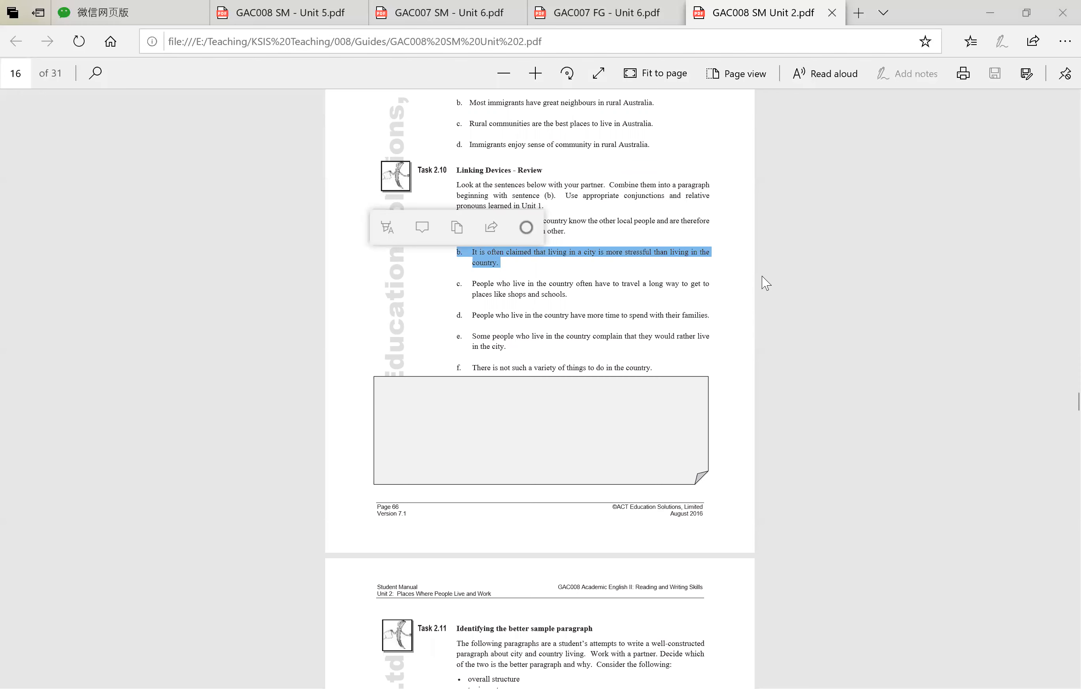
mouse_move(571, 239)
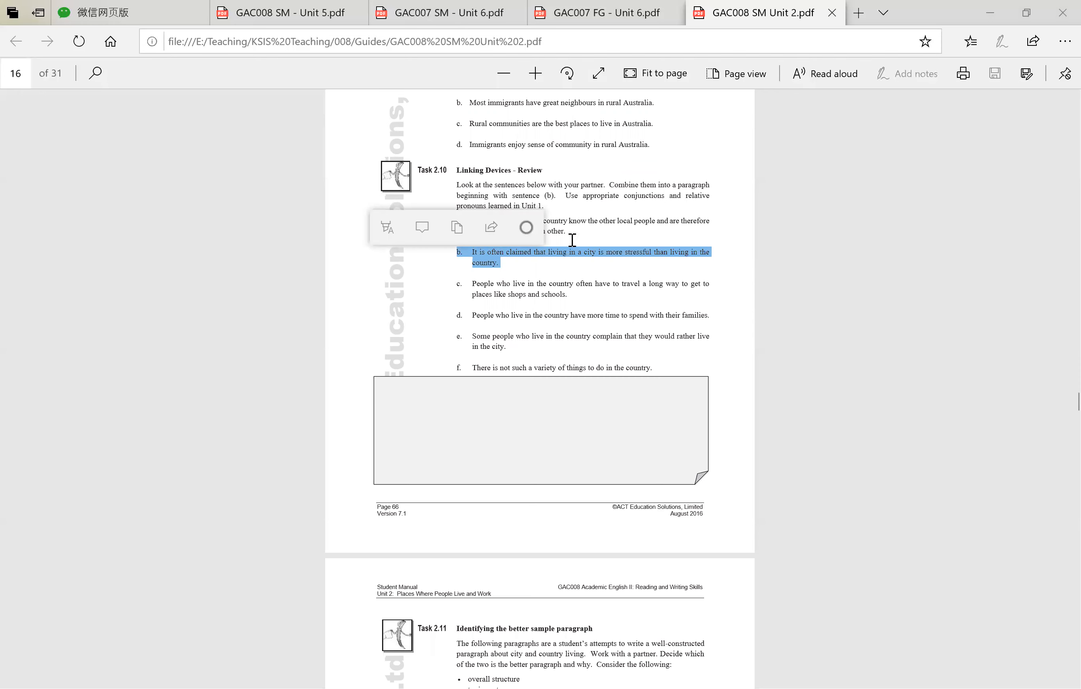
click(386, 471)
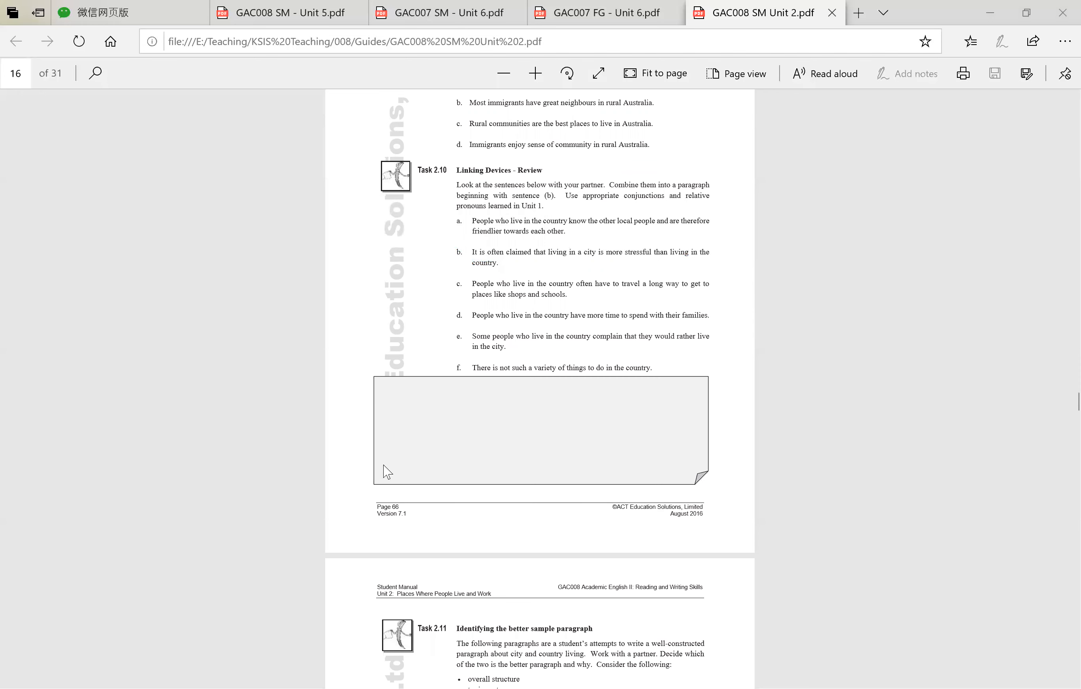
mouse_move(519, 304)
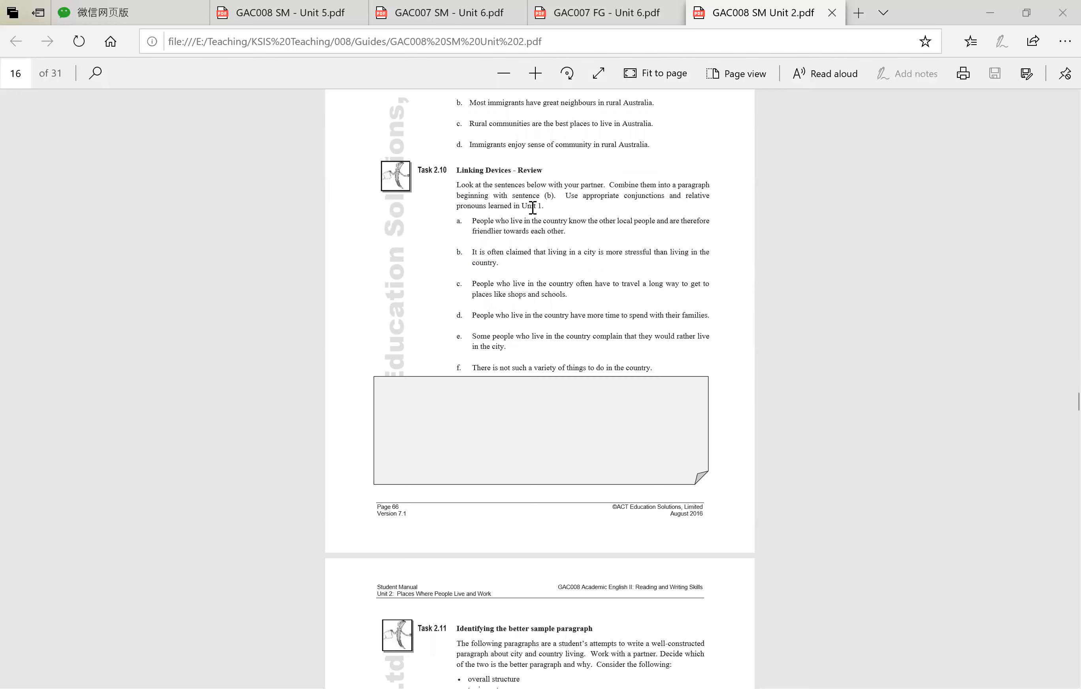
mouse_move(507, 426)
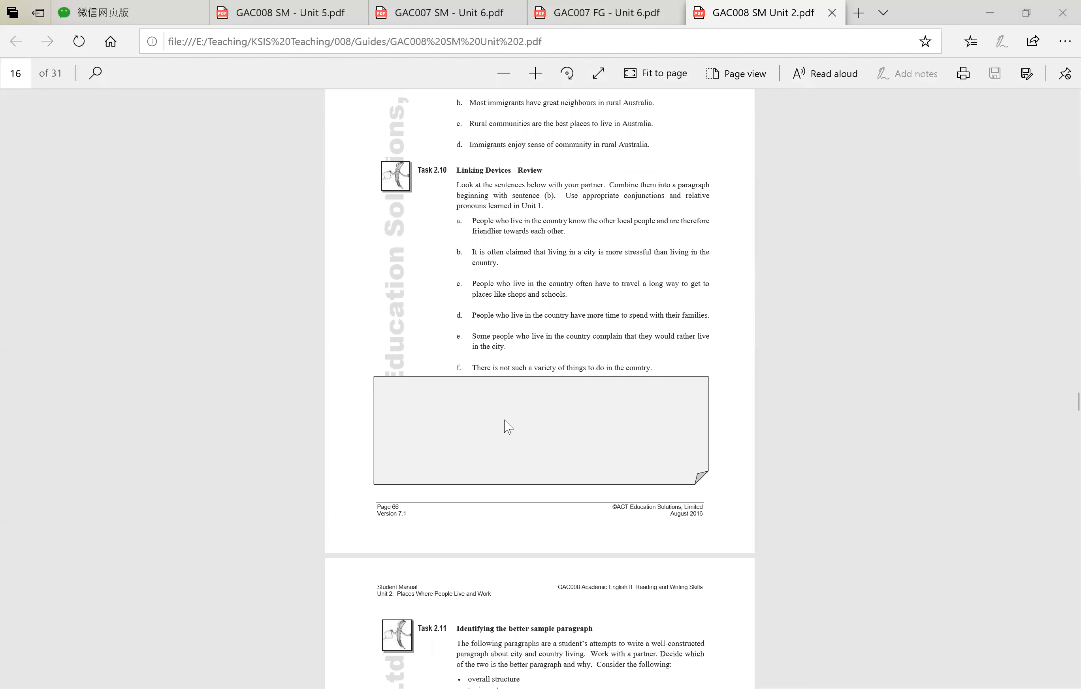
mouse_move(619, 197)
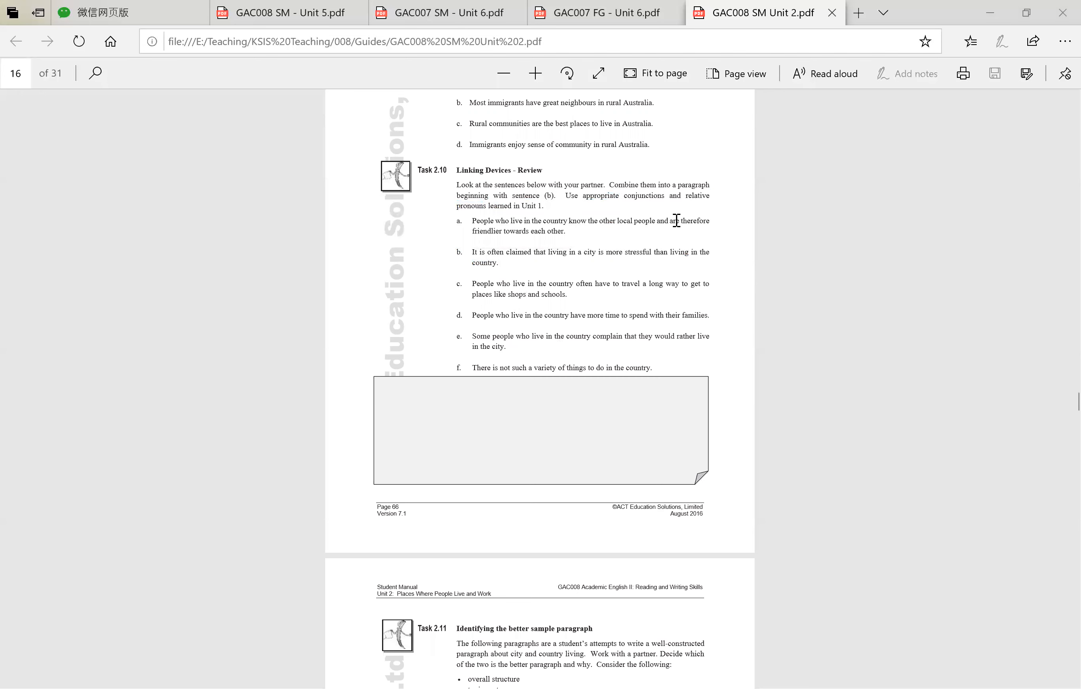
mouse_move(637, 321)
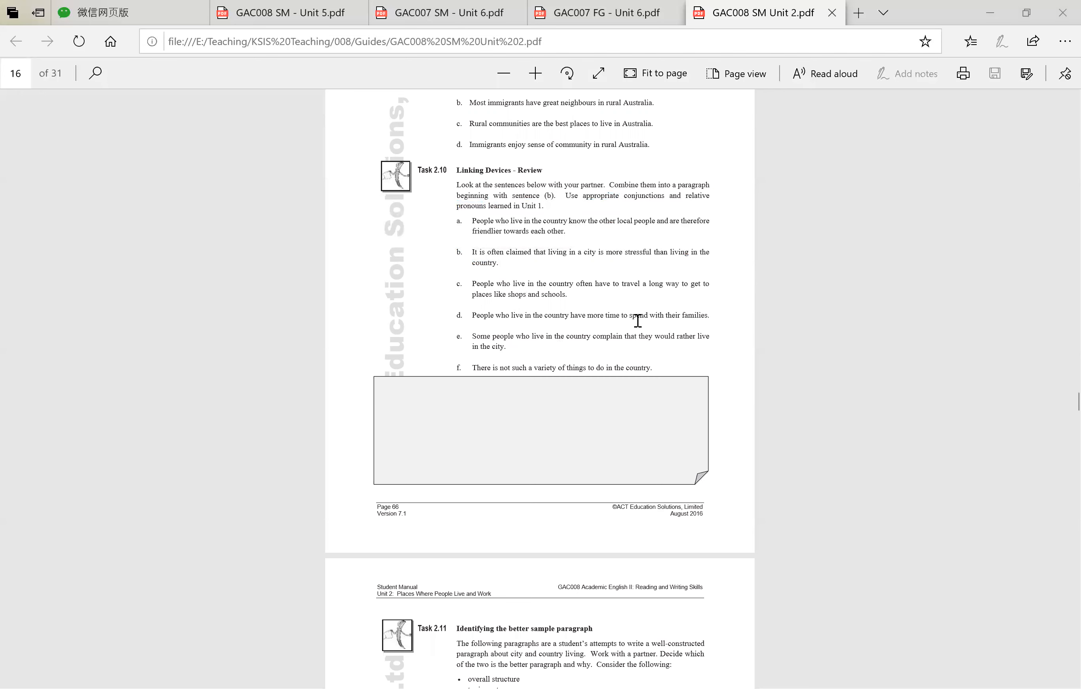
mouse_move(675, 360)
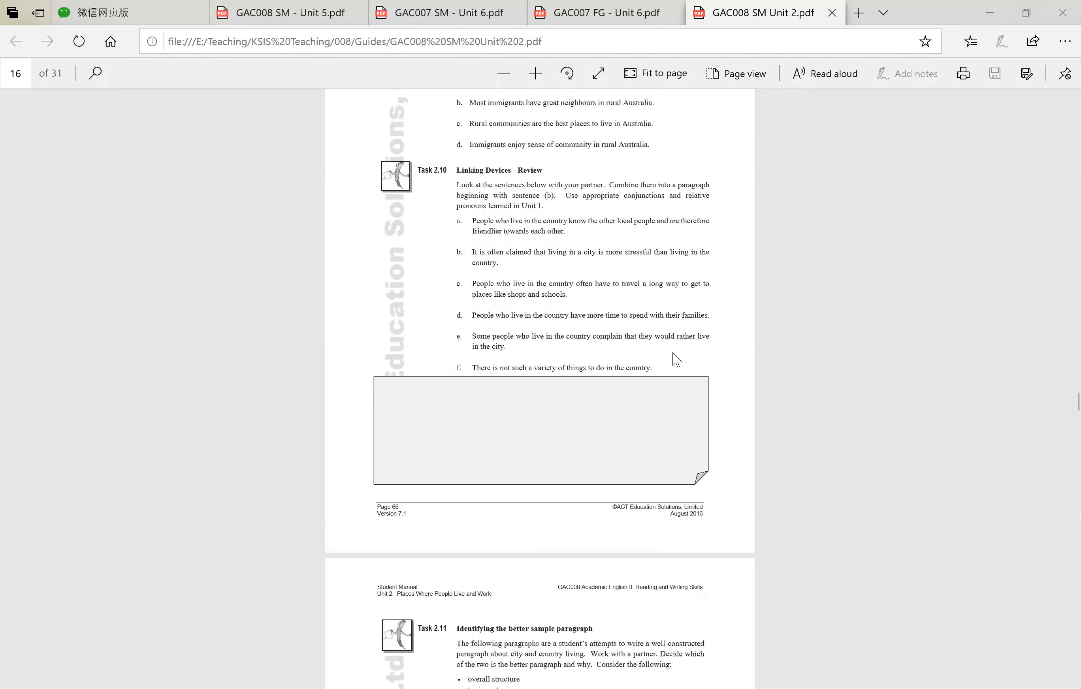
mouse_move(729, 224)
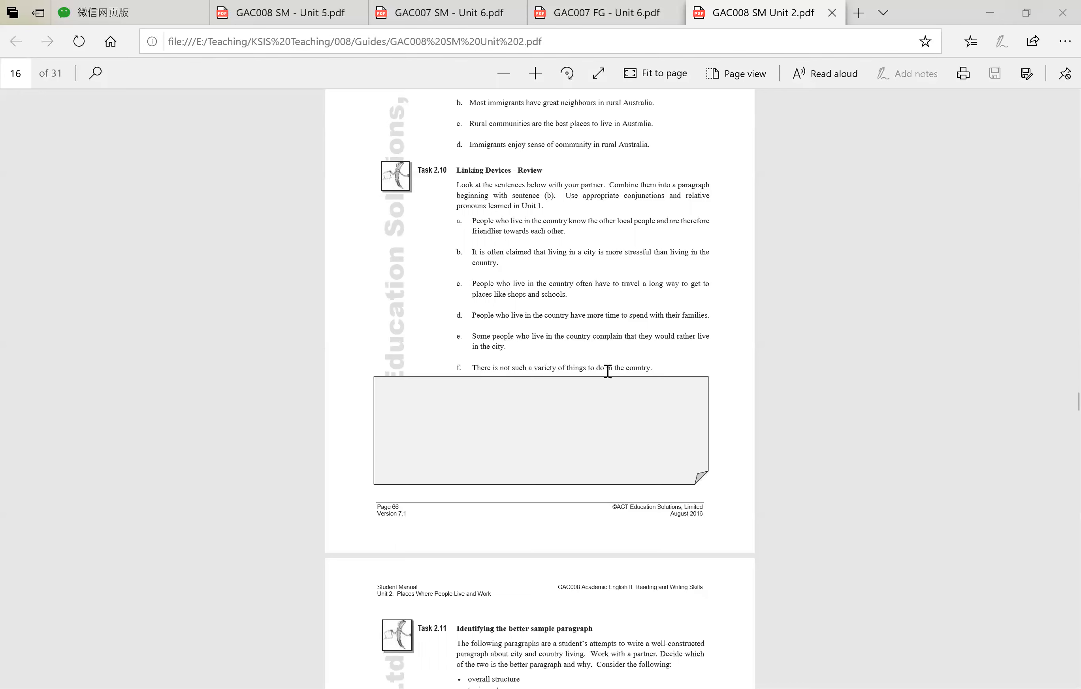
mouse_move(595, 421)
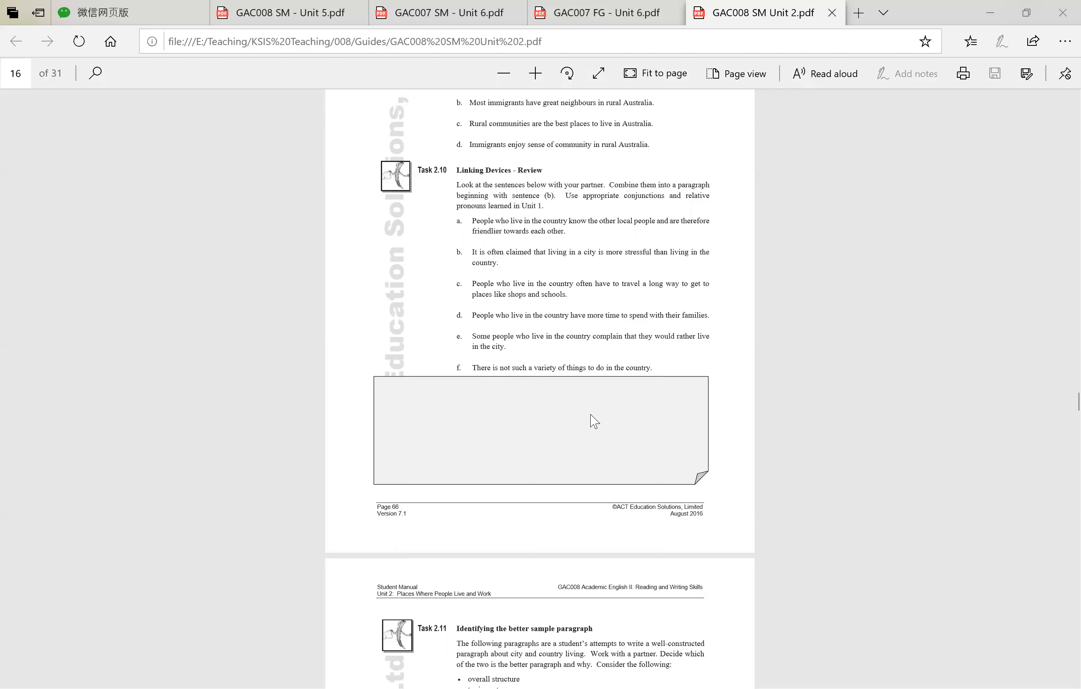
mouse_move(489, 290)
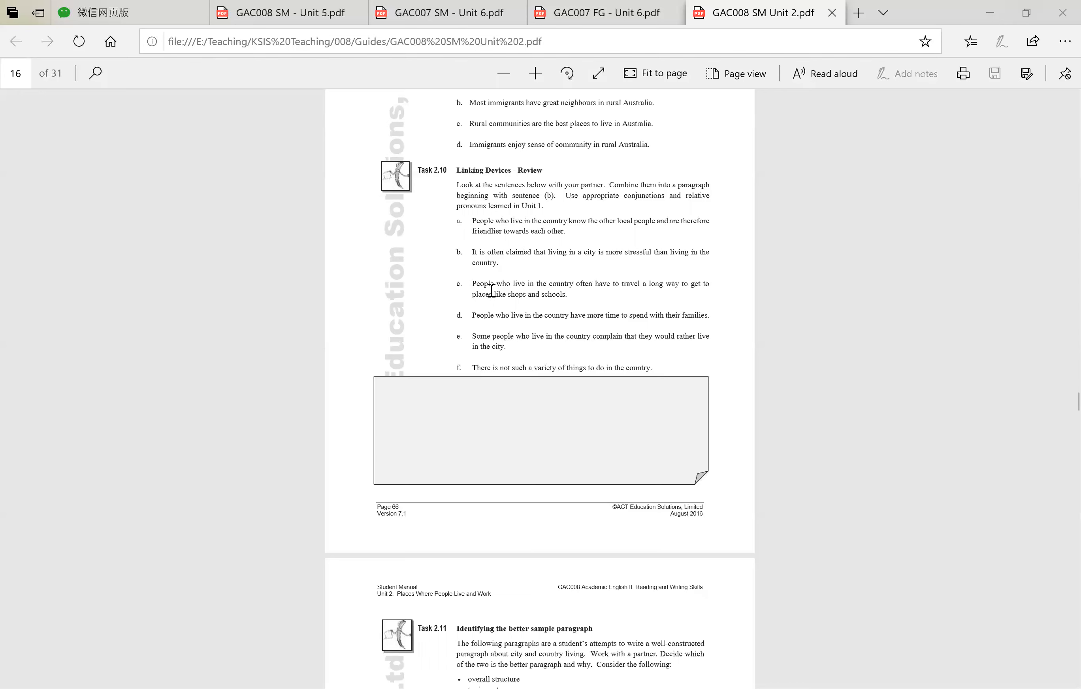
mouse_move(588, 417)
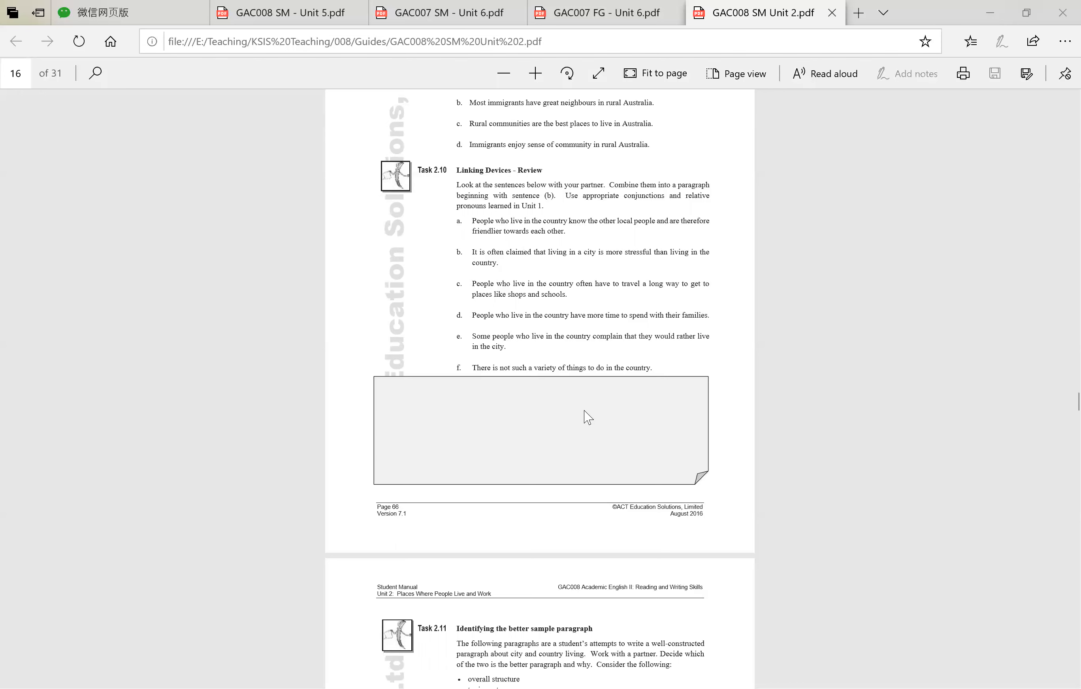
mouse_move(692, 278)
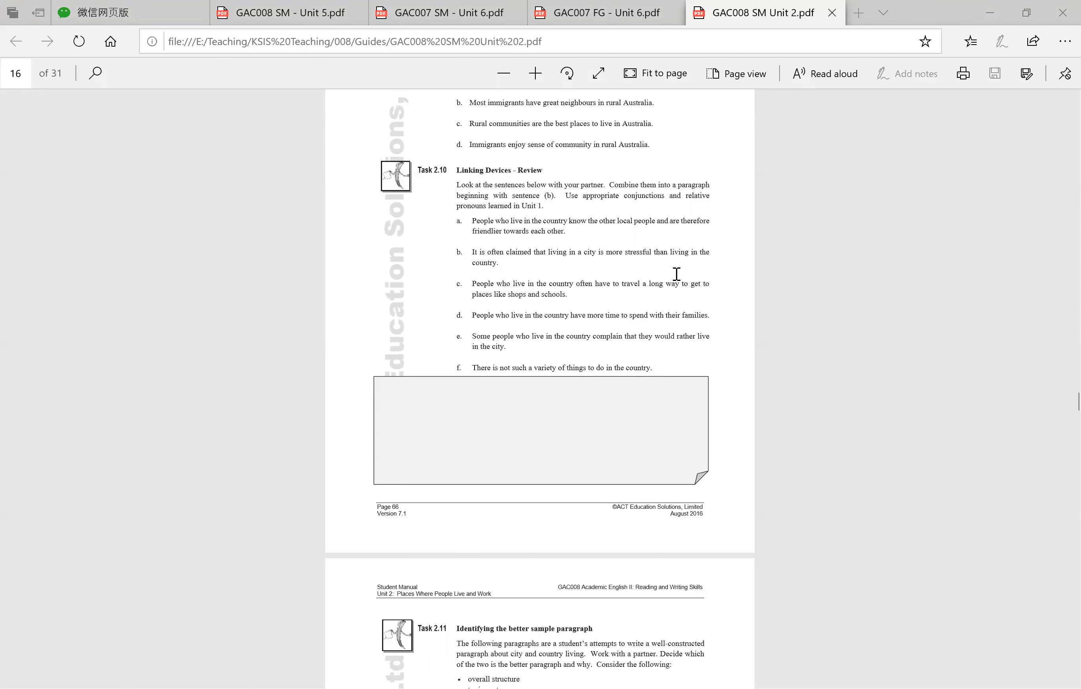
mouse_move(580, 400)
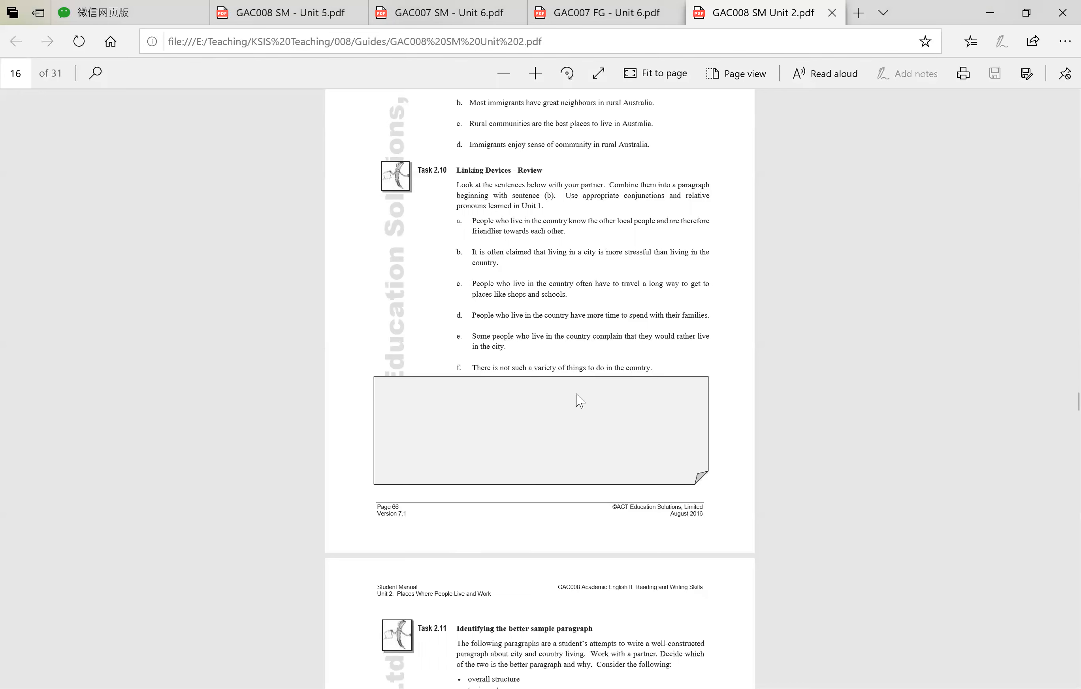
mouse_move(575, 409)
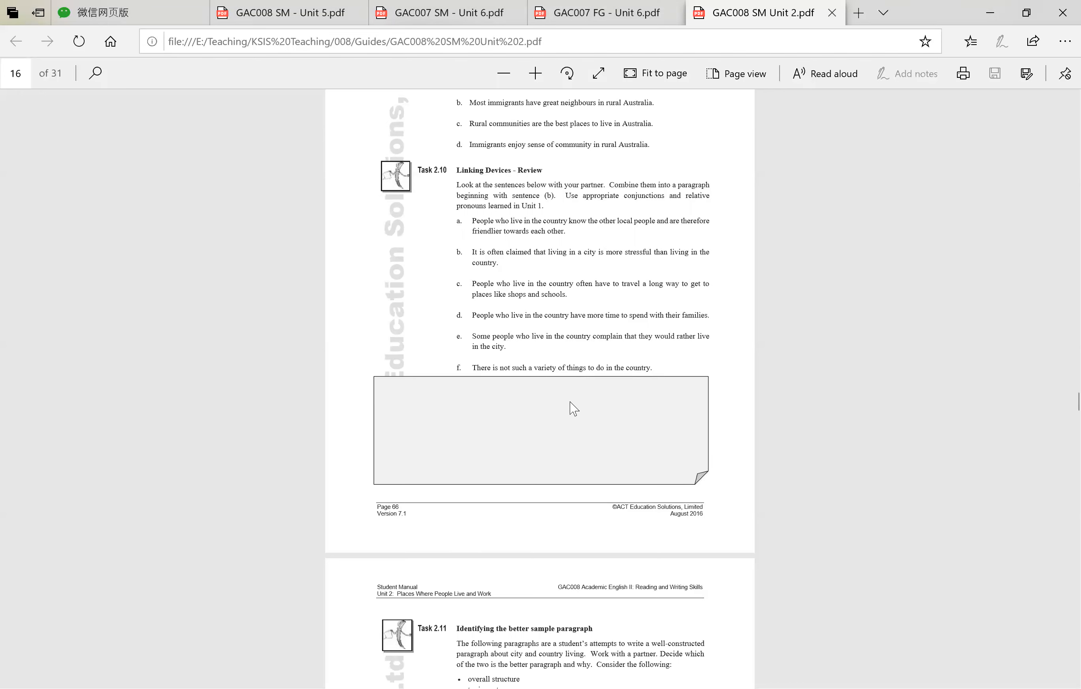
mouse_move(551, 407)
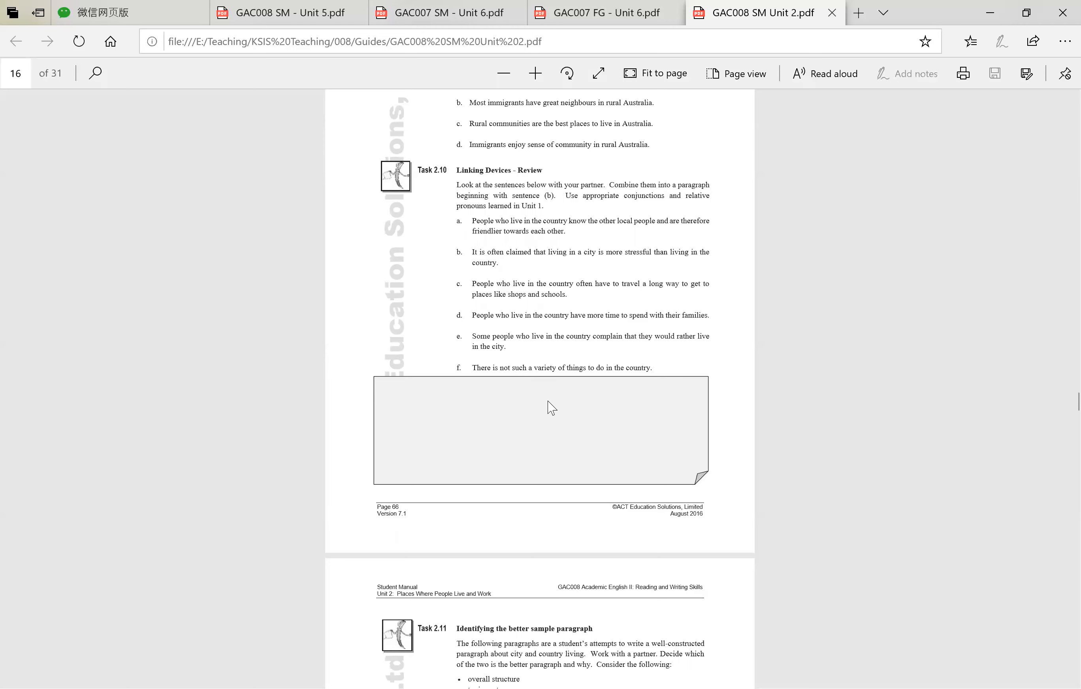
mouse_move(727, 382)
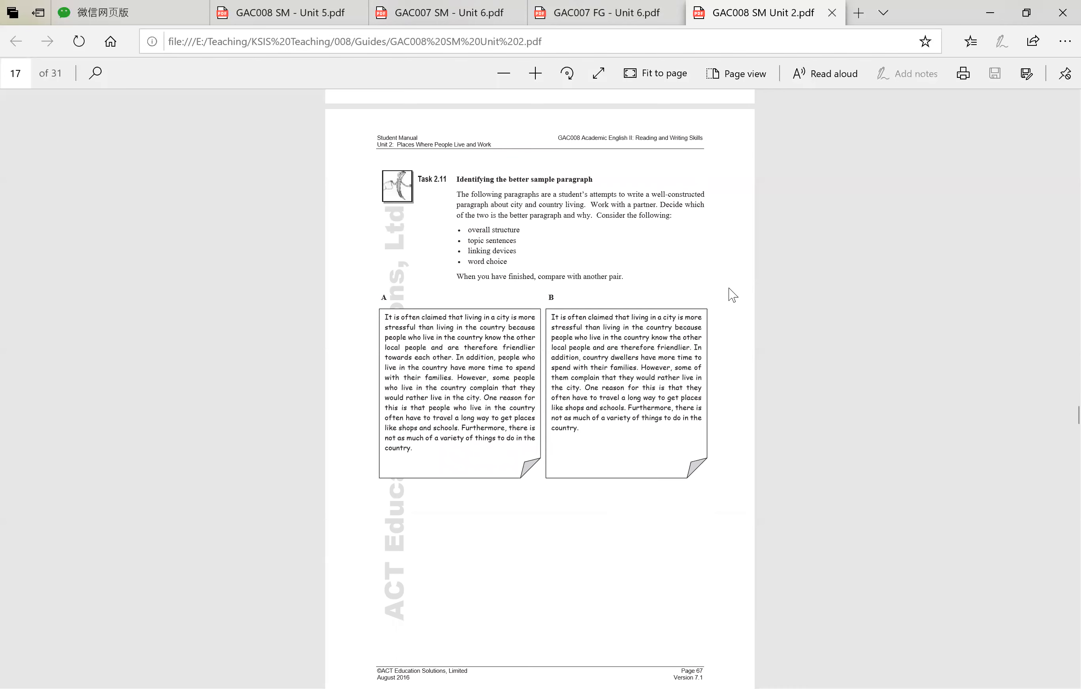
mouse_move(754, 492)
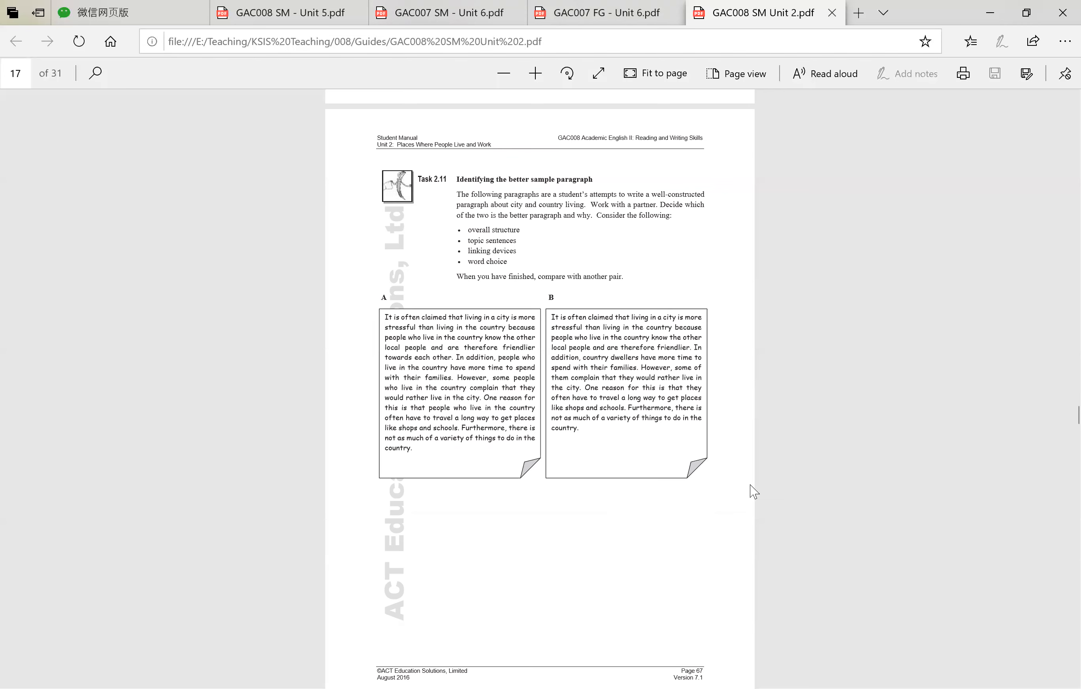
mouse_move(755, 483)
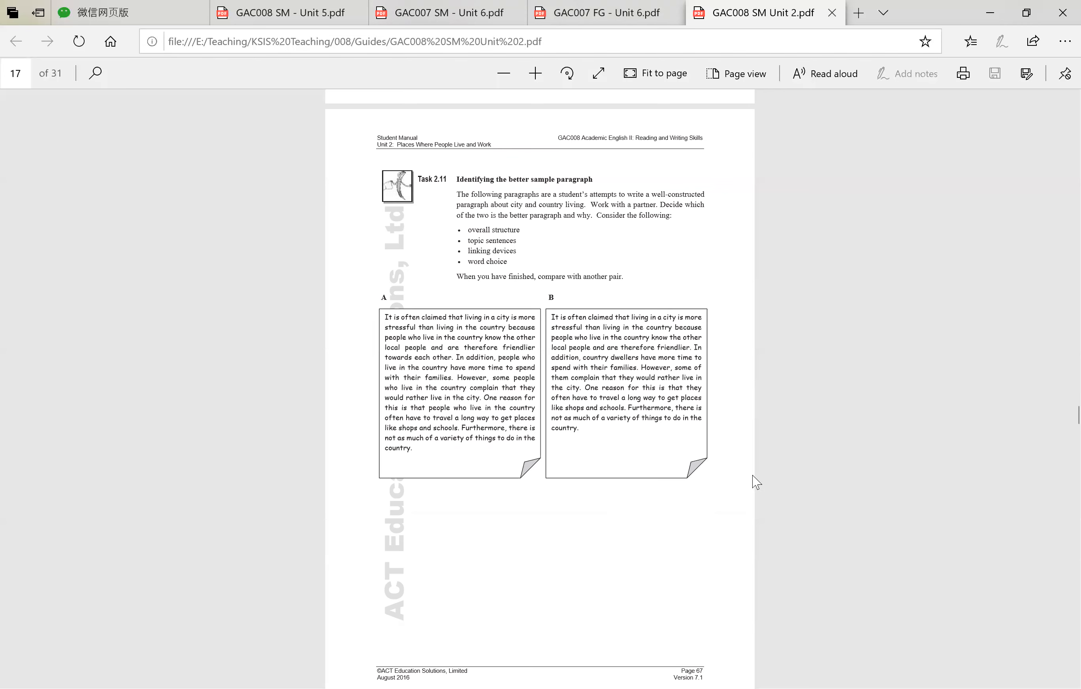
mouse_move(574, 408)
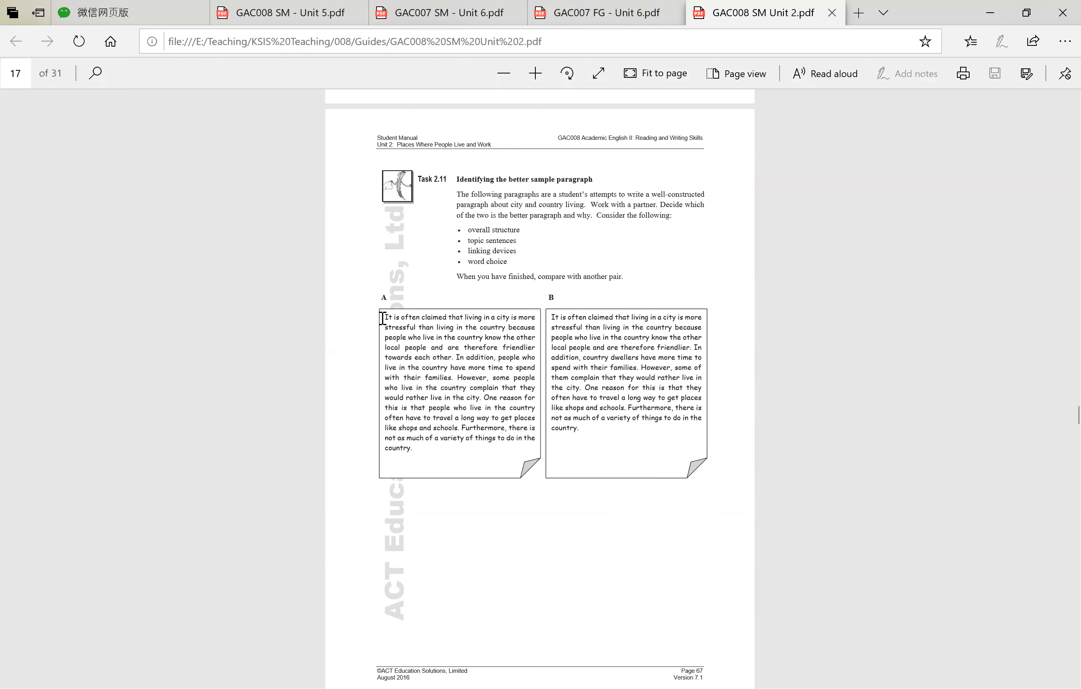
mouse_move(473, 544)
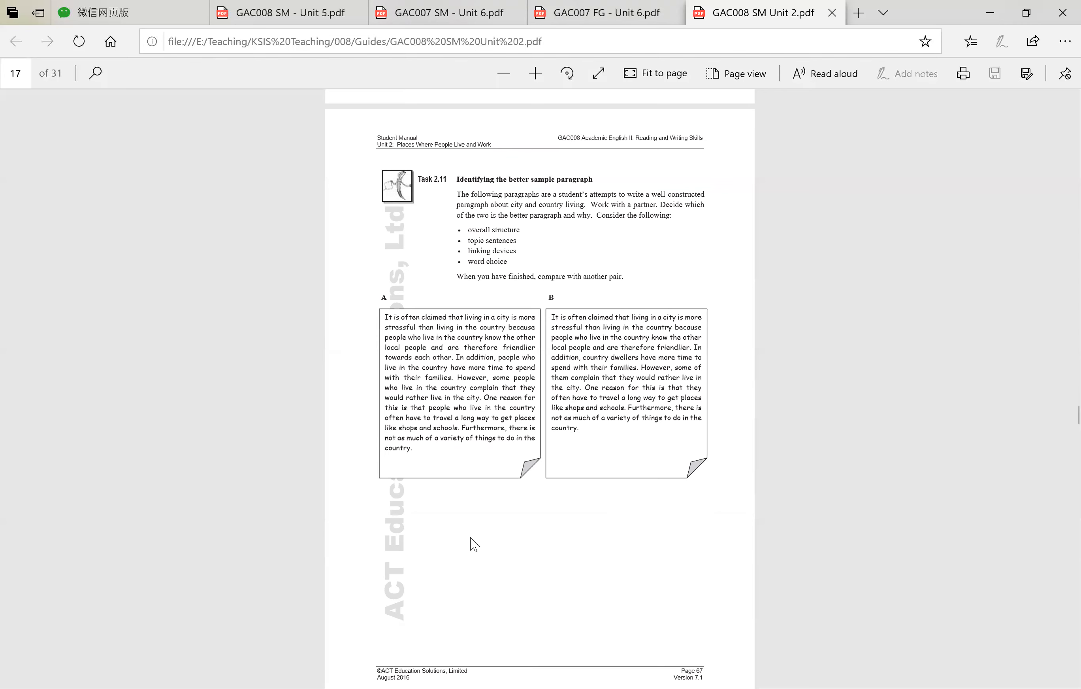
mouse_move(479, 353)
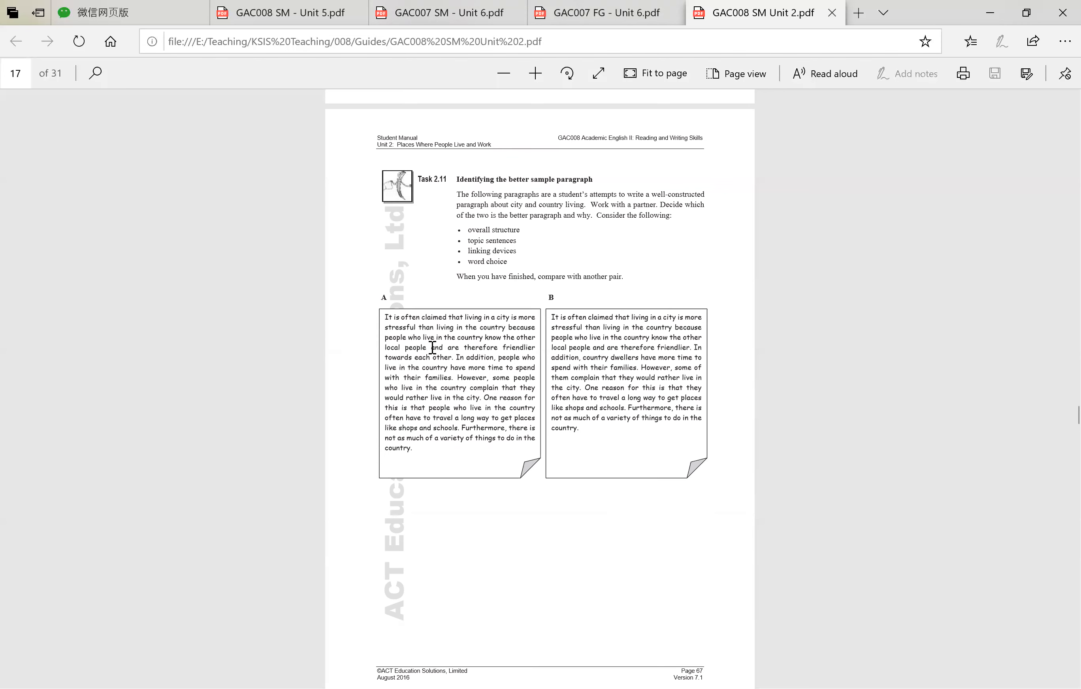
mouse_move(413, 361)
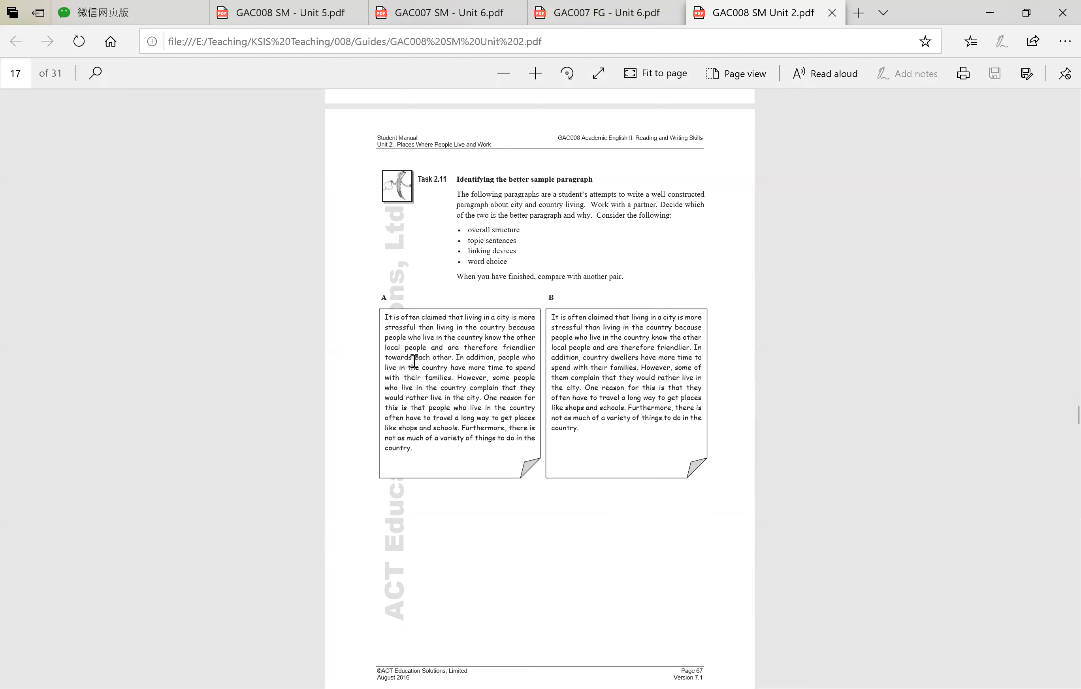
mouse_move(457, 360)
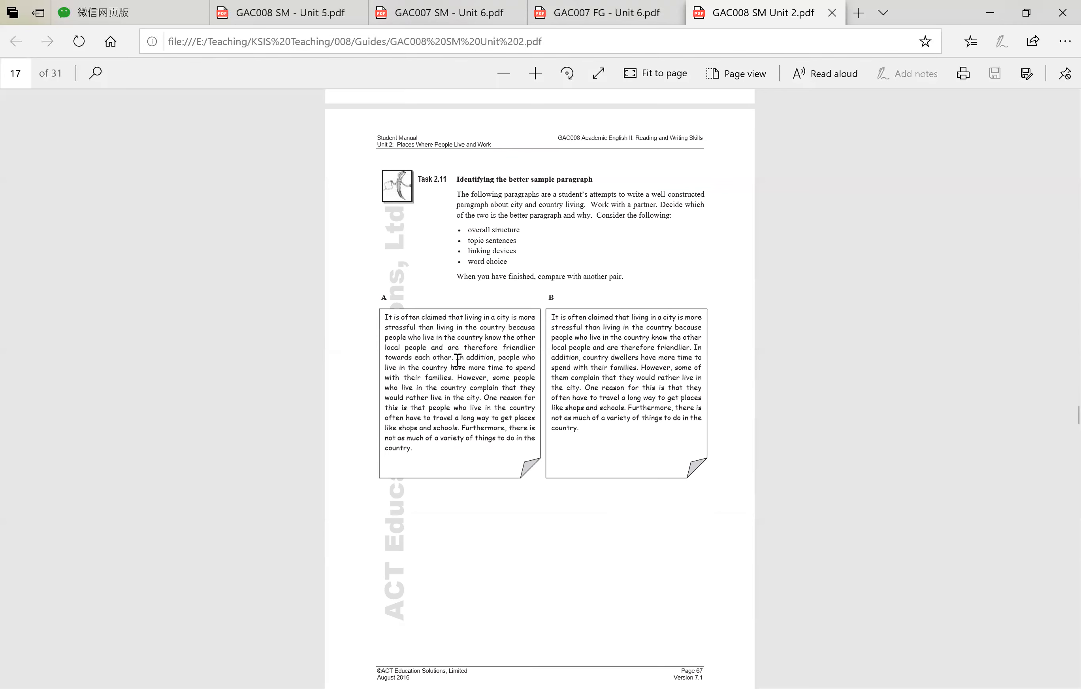
mouse_move(461, 369)
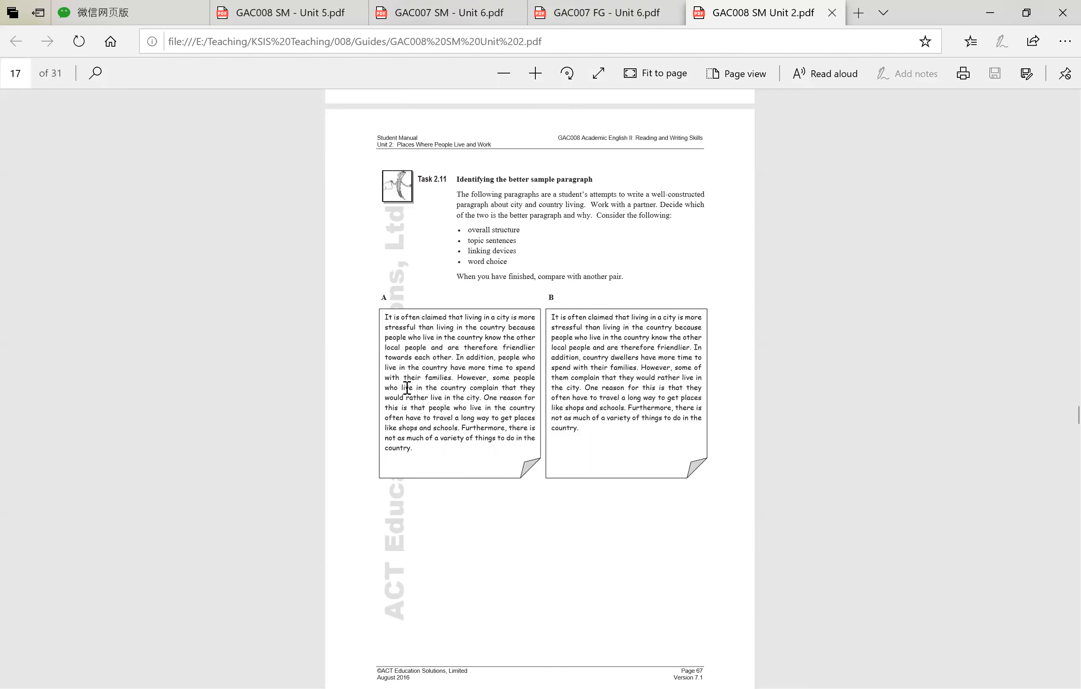
mouse_move(480, 403)
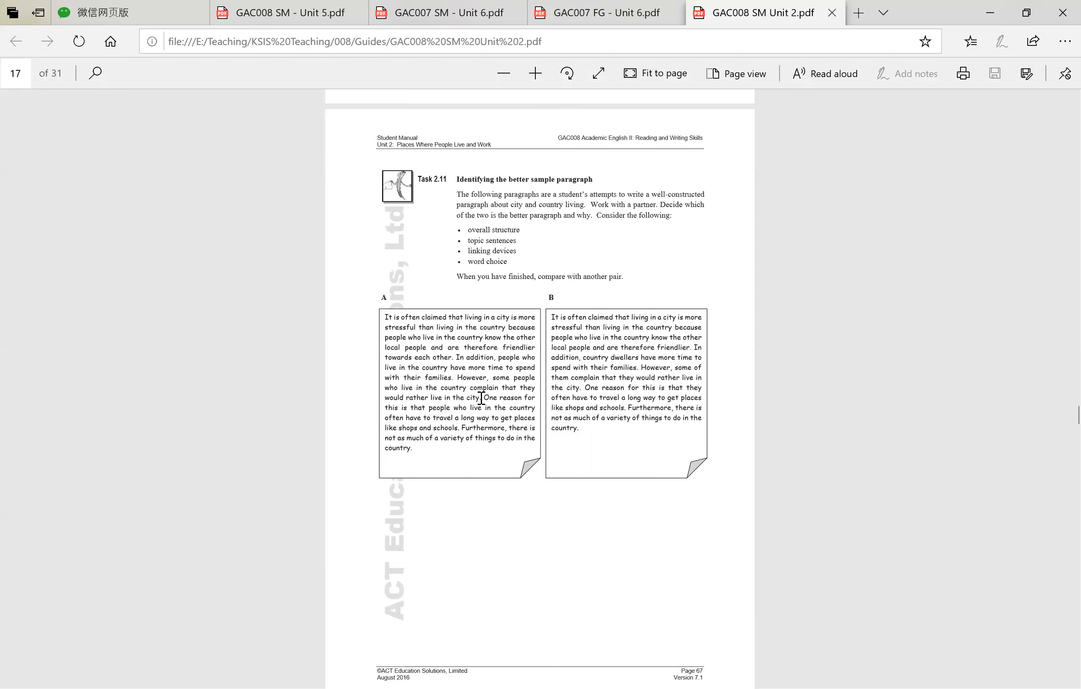
mouse_move(446, 414)
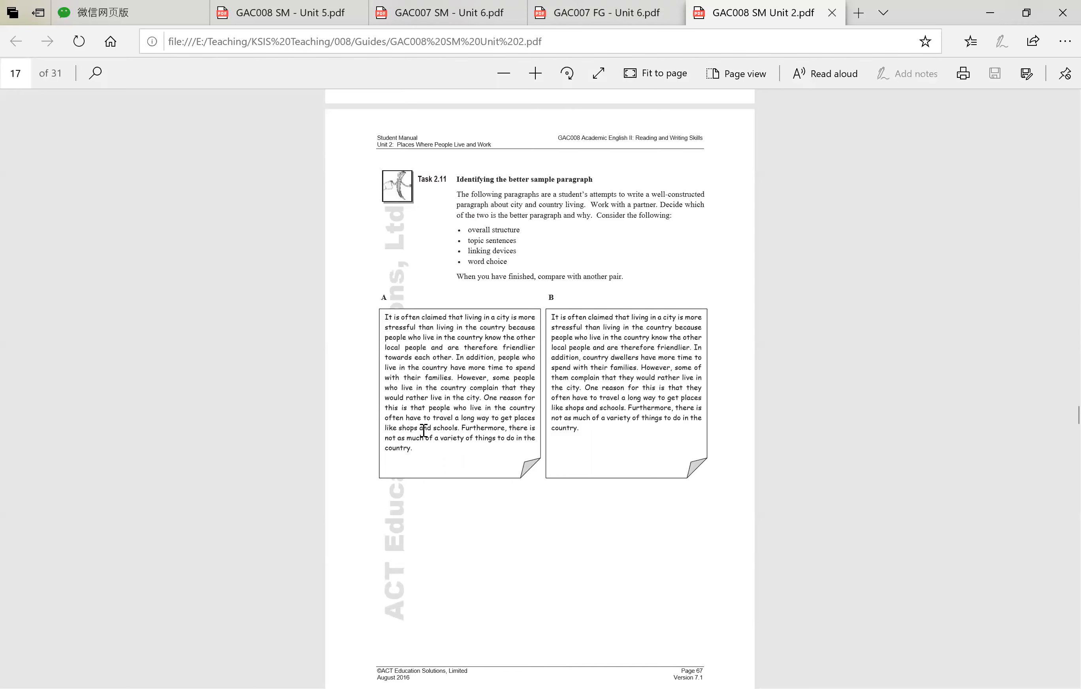
mouse_move(522, 423)
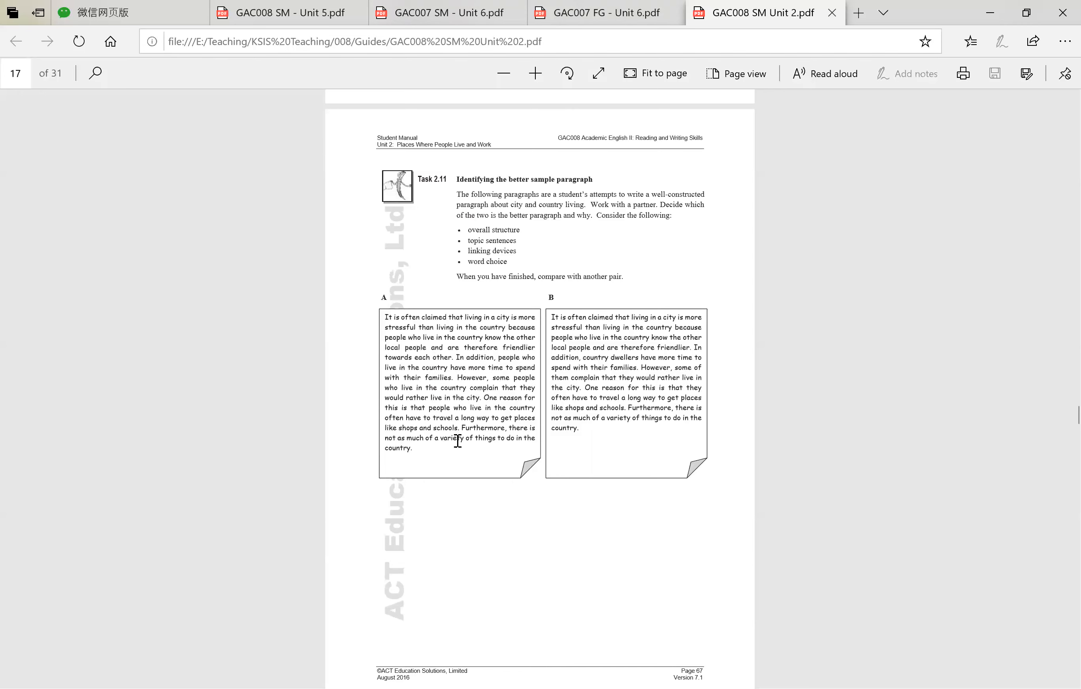
mouse_move(468, 466)
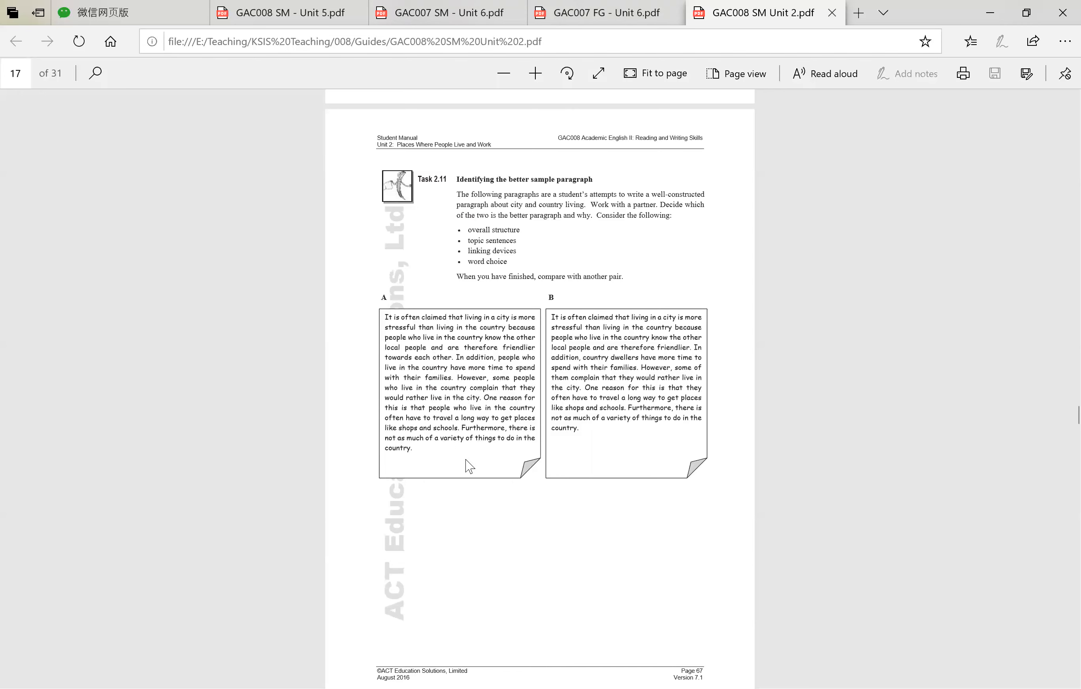
mouse_move(471, 364)
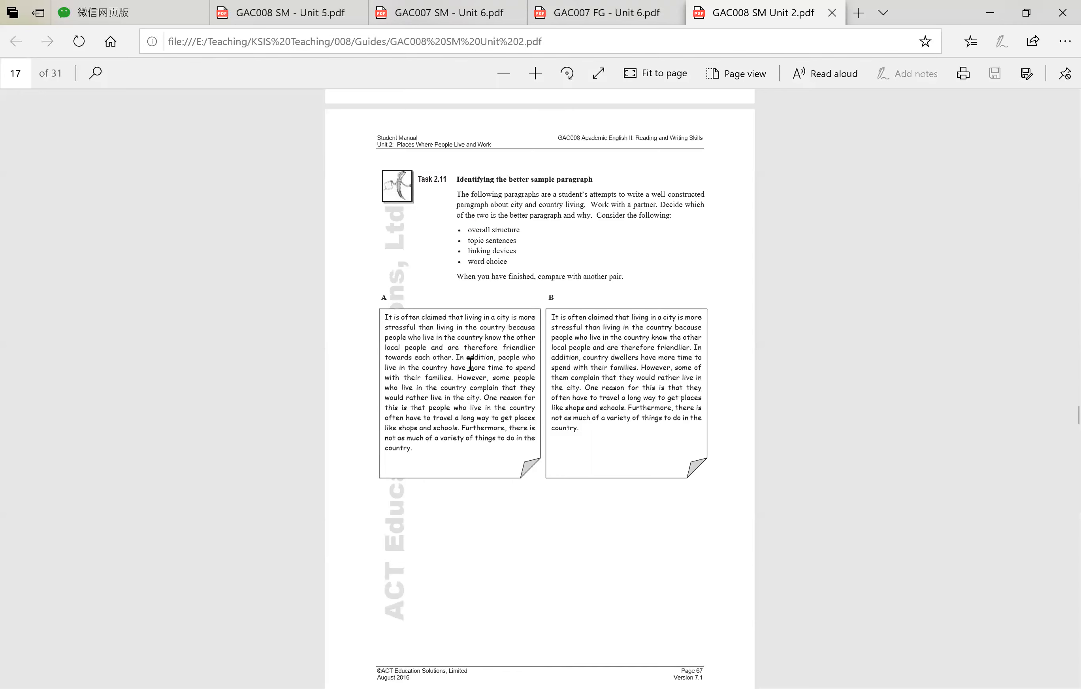
mouse_move(507, 419)
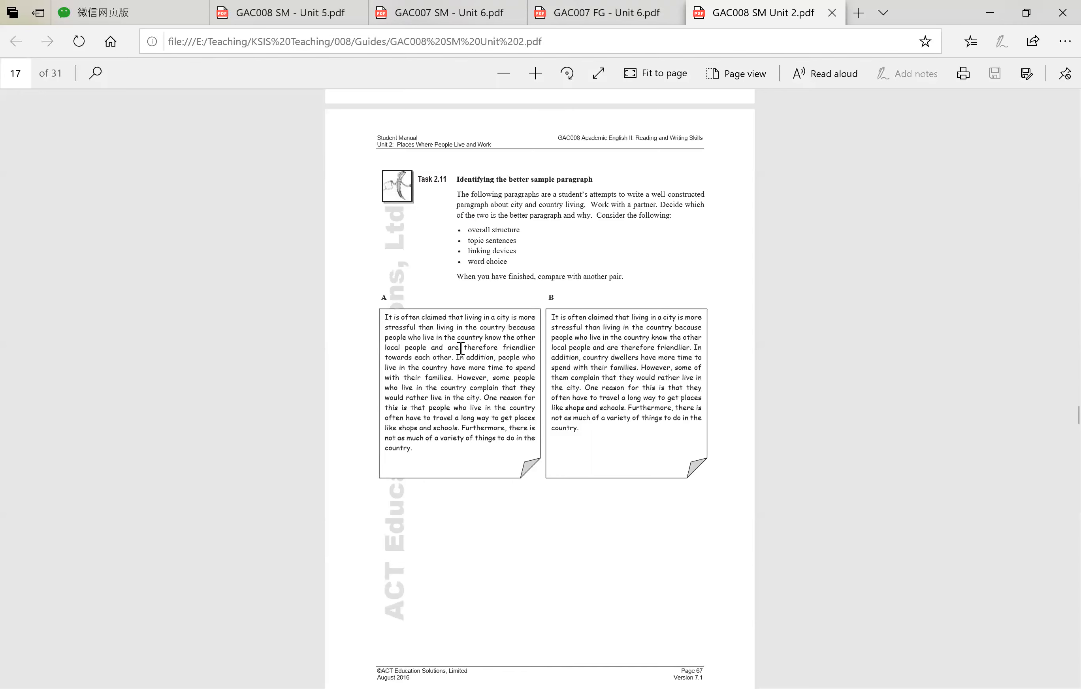
mouse_move(468, 358)
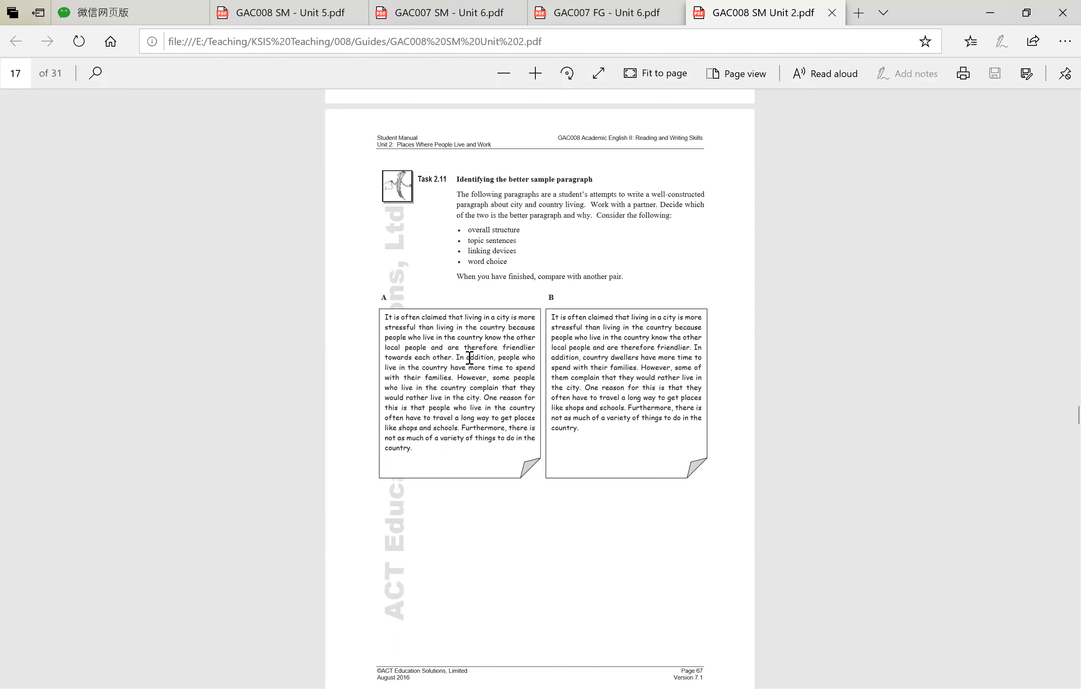
mouse_move(569, 427)
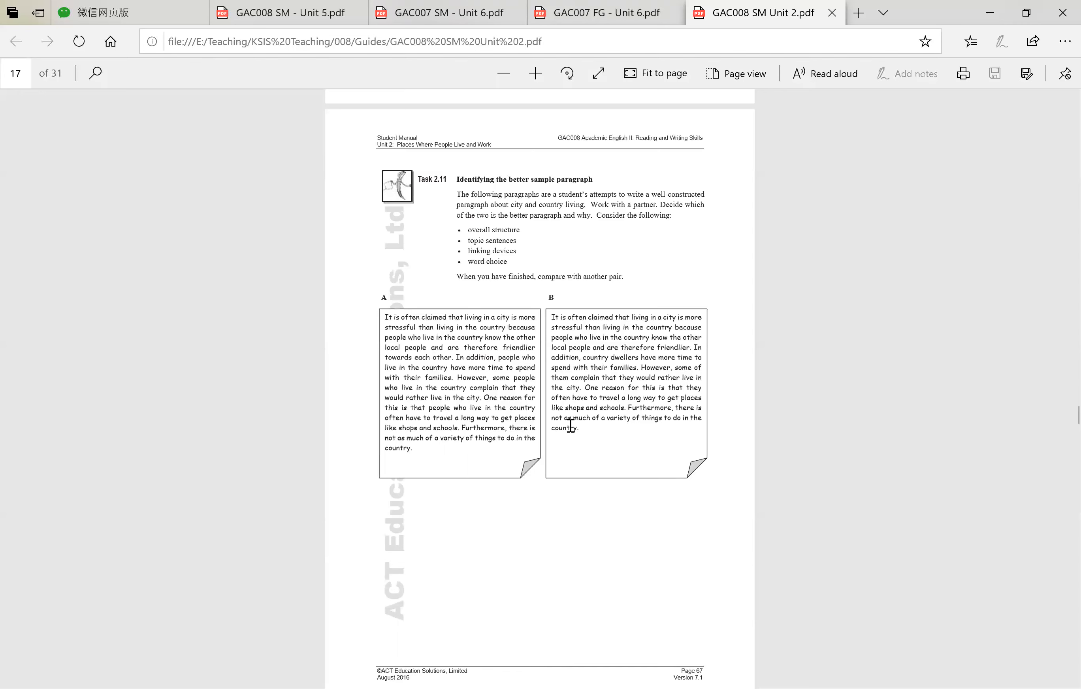
mouse_move(609, 428)
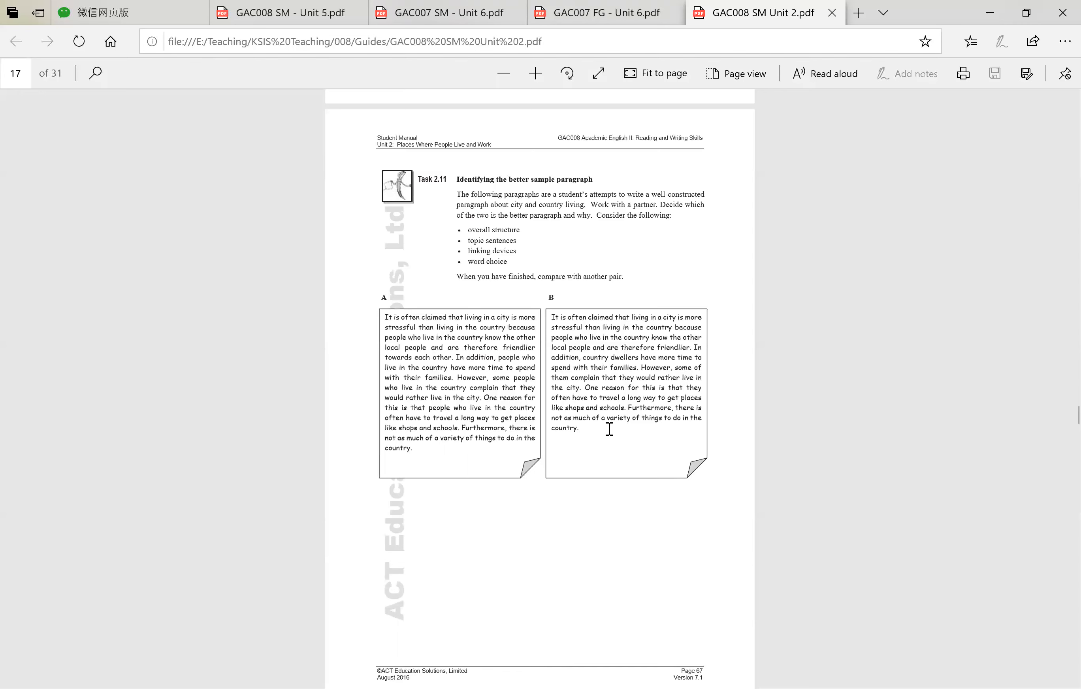
mouse_move(653, 360)
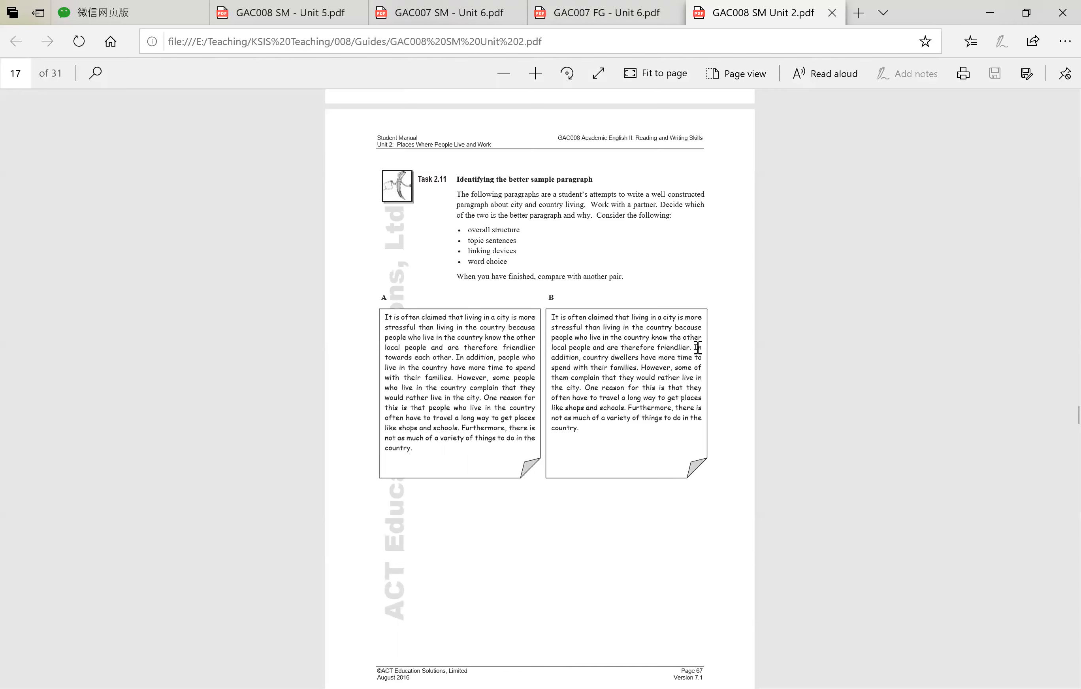
mouse_move(652, 363)
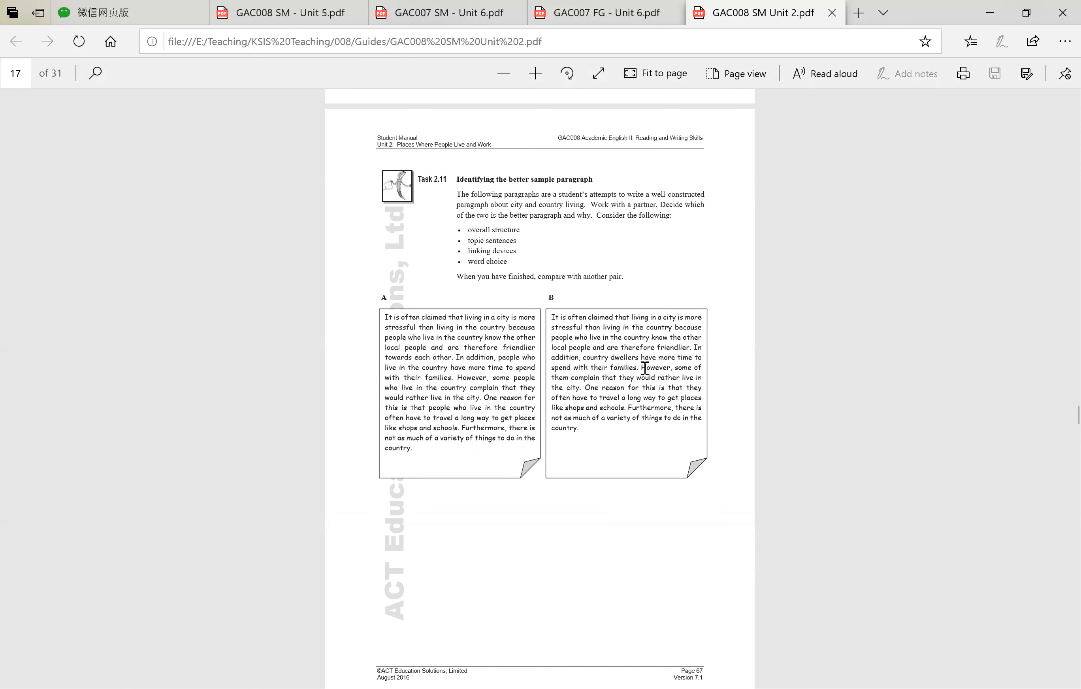
mouse_move(716, 390)
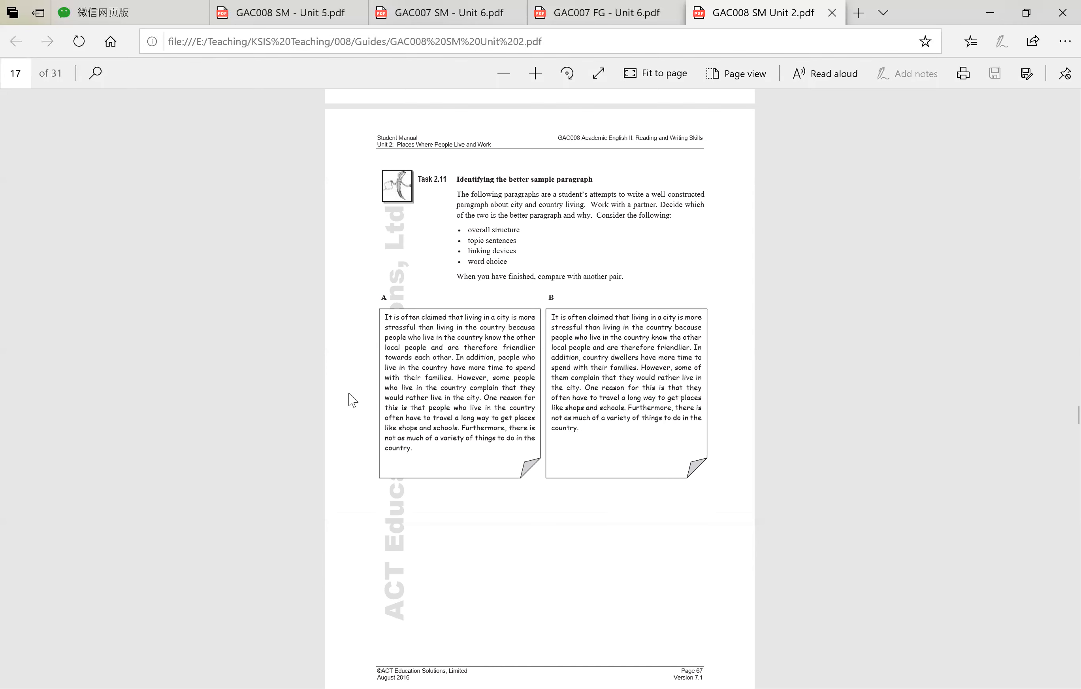
mouse_move(675, 324)
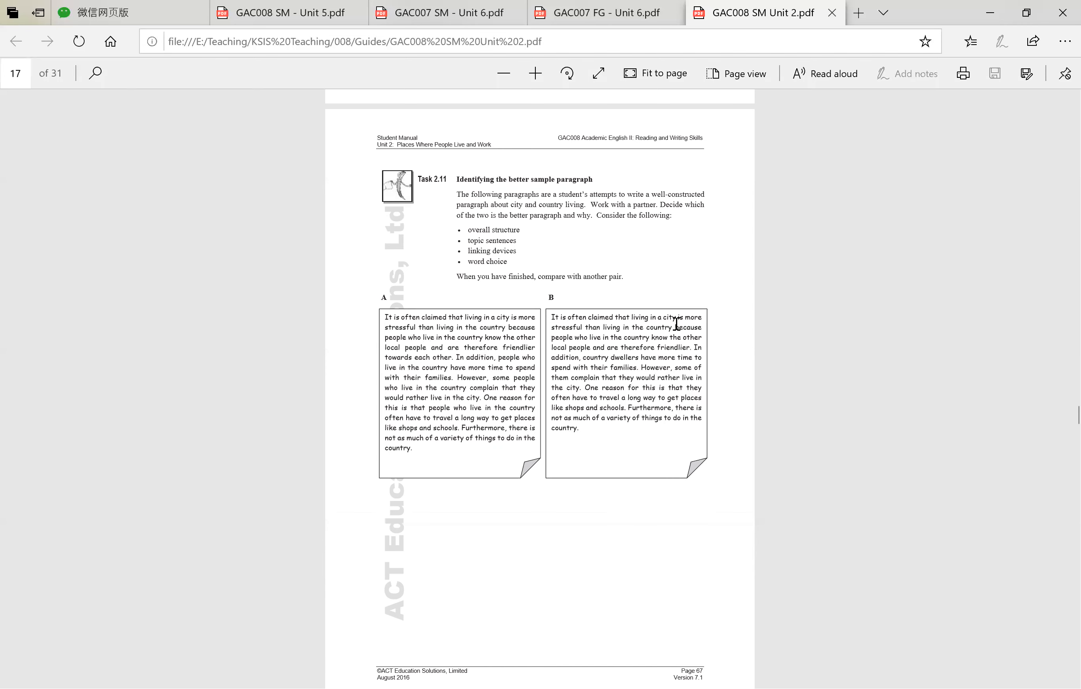
mouse_move(542, 545)
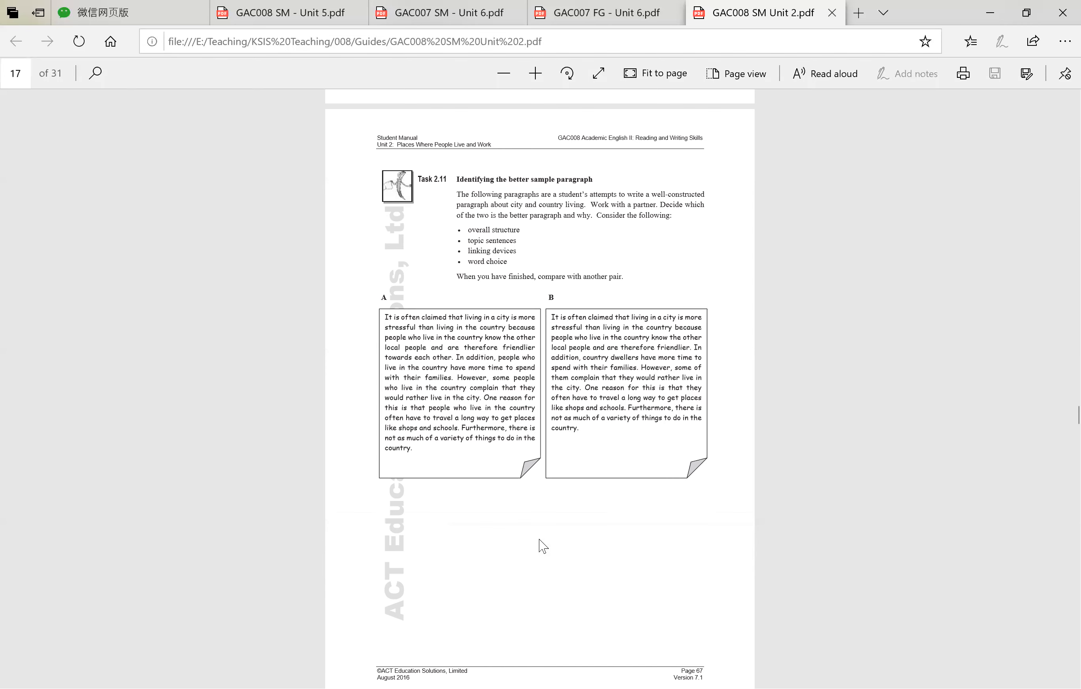
mouse_move(525, 575)
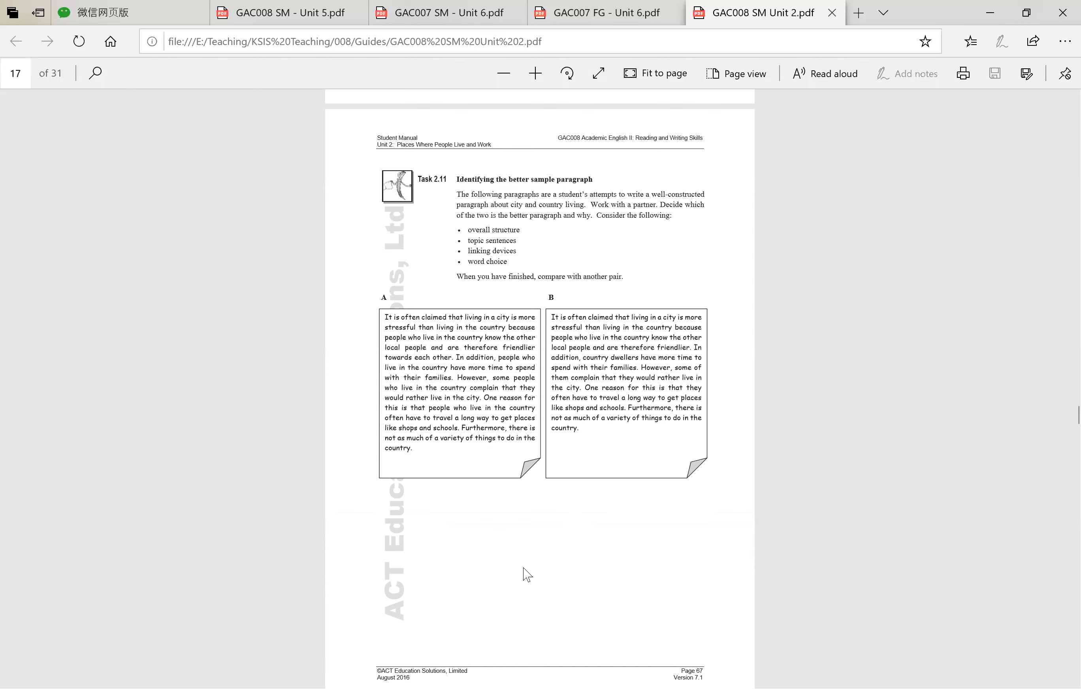
mouse_move(369, 327)
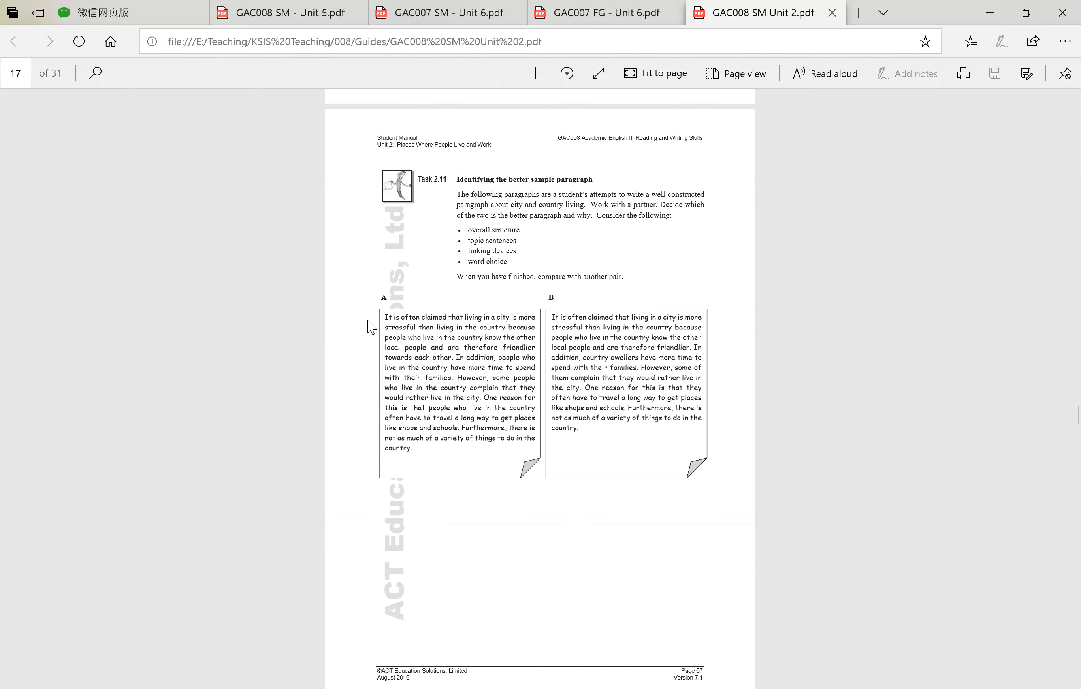
mouse_move(673, 338)
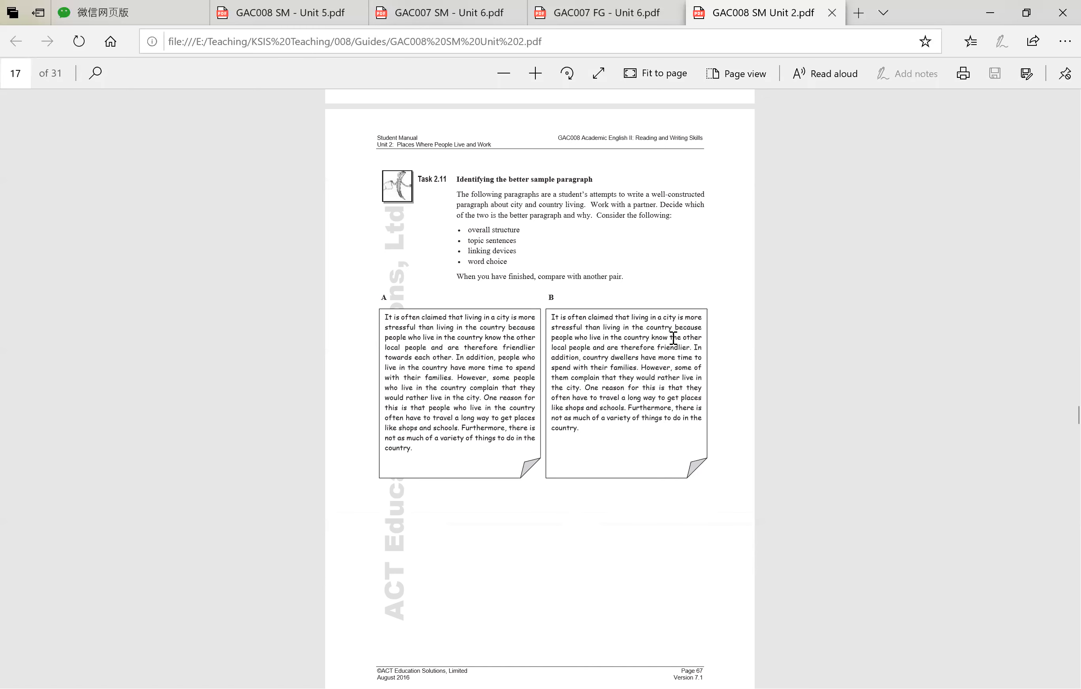
mouse_move(635, 520)
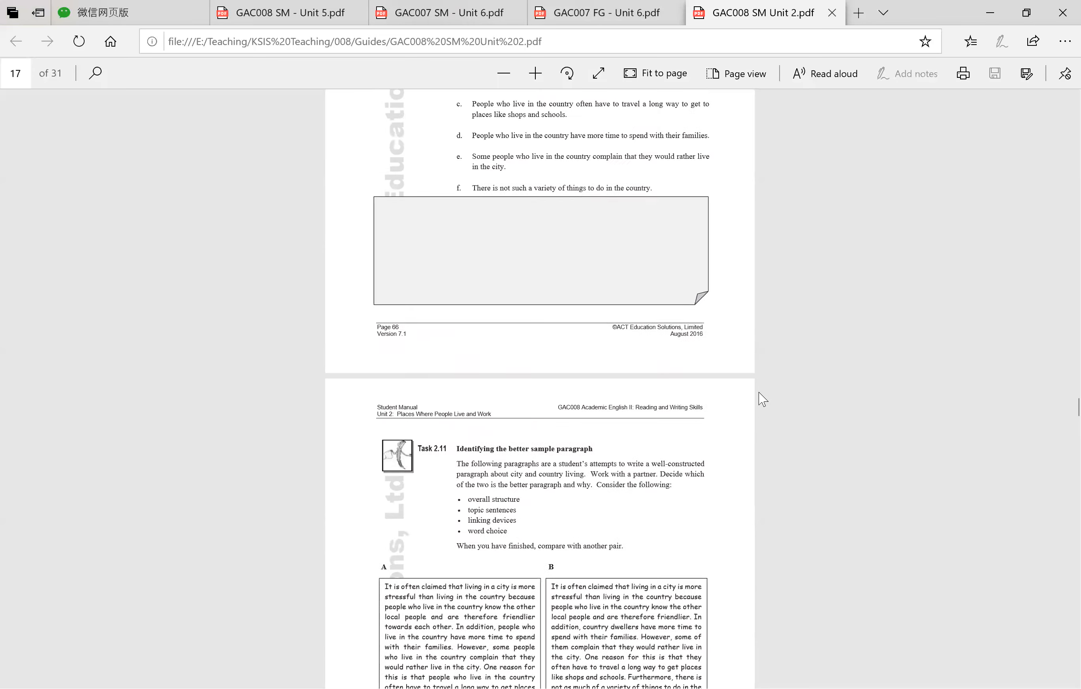
- Scroll to page 68 showing Task 2.12 Writing Cohesive Paragraphs – Practice with its three sentence lists
scroll(up, 3)
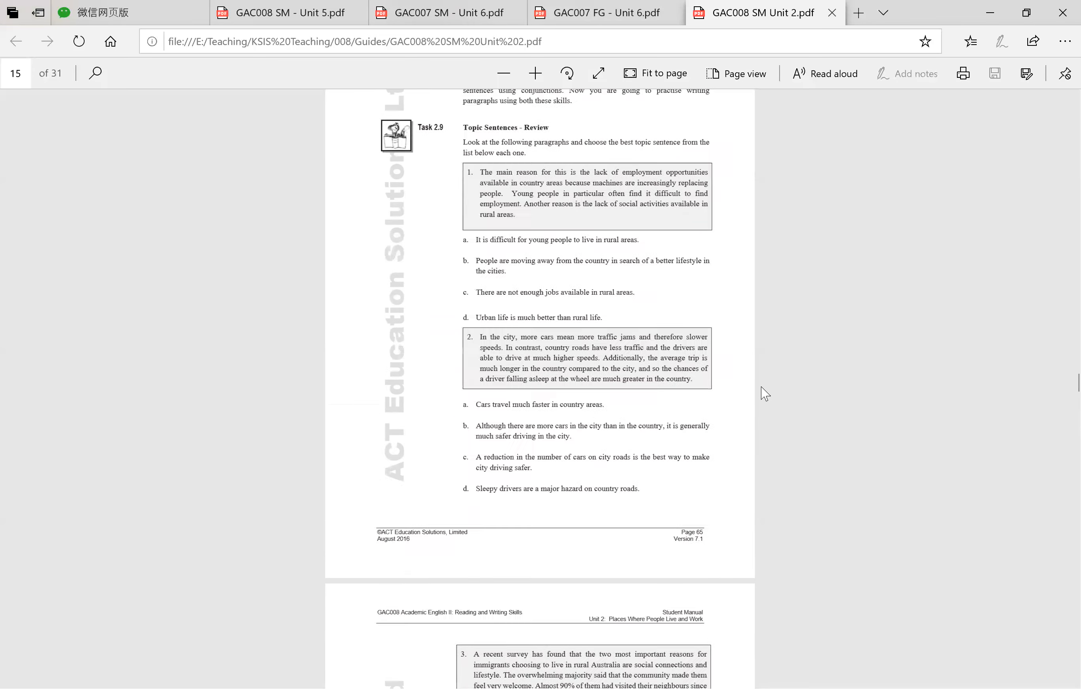
scroll(down, 3)
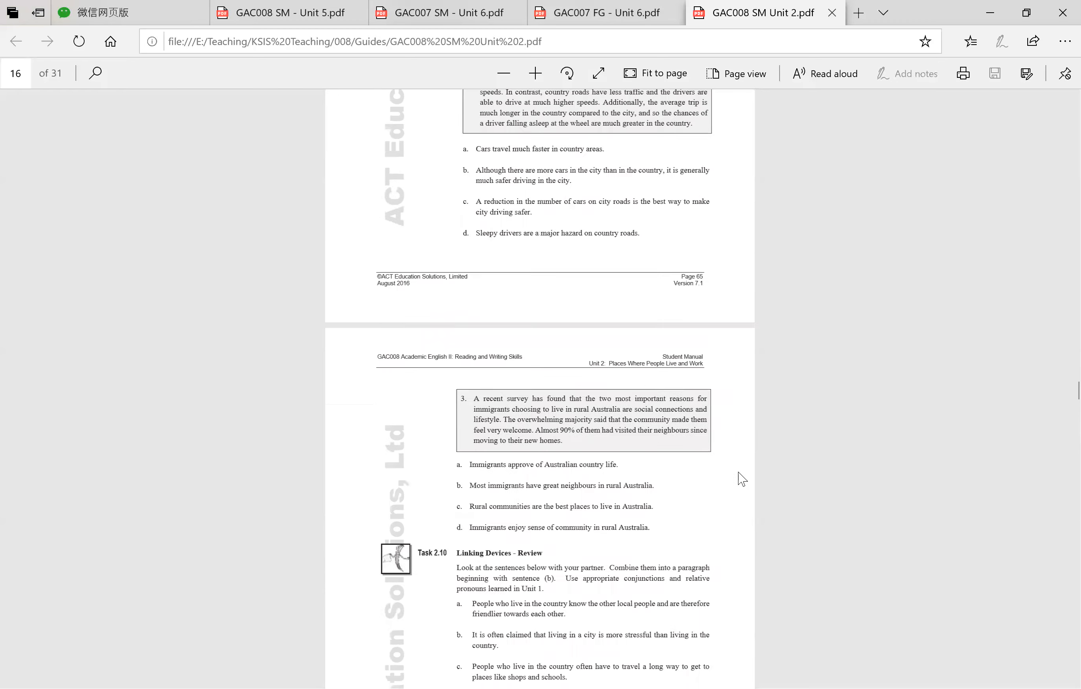
scroll(down, 3)
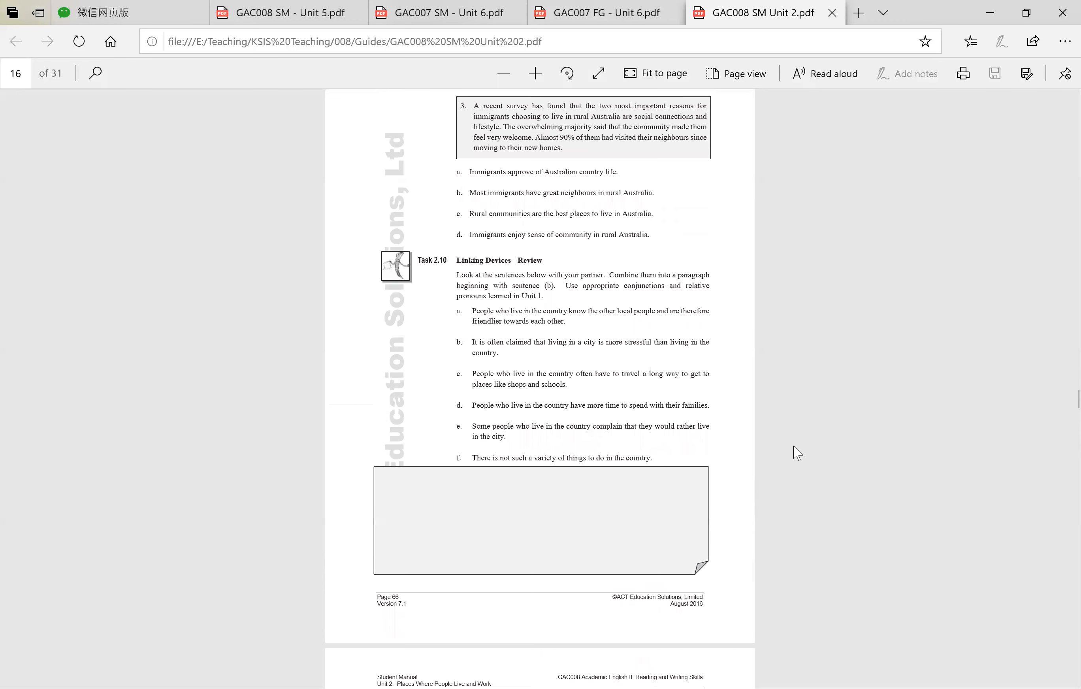
scroll(down, 3)
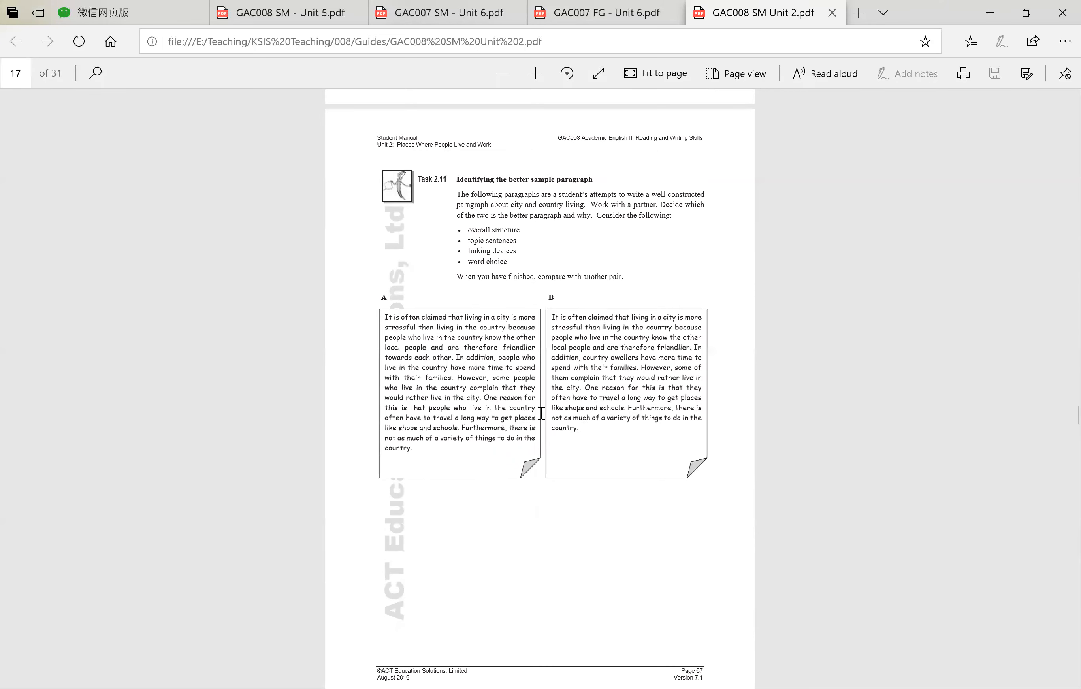
scroll(down, 3)
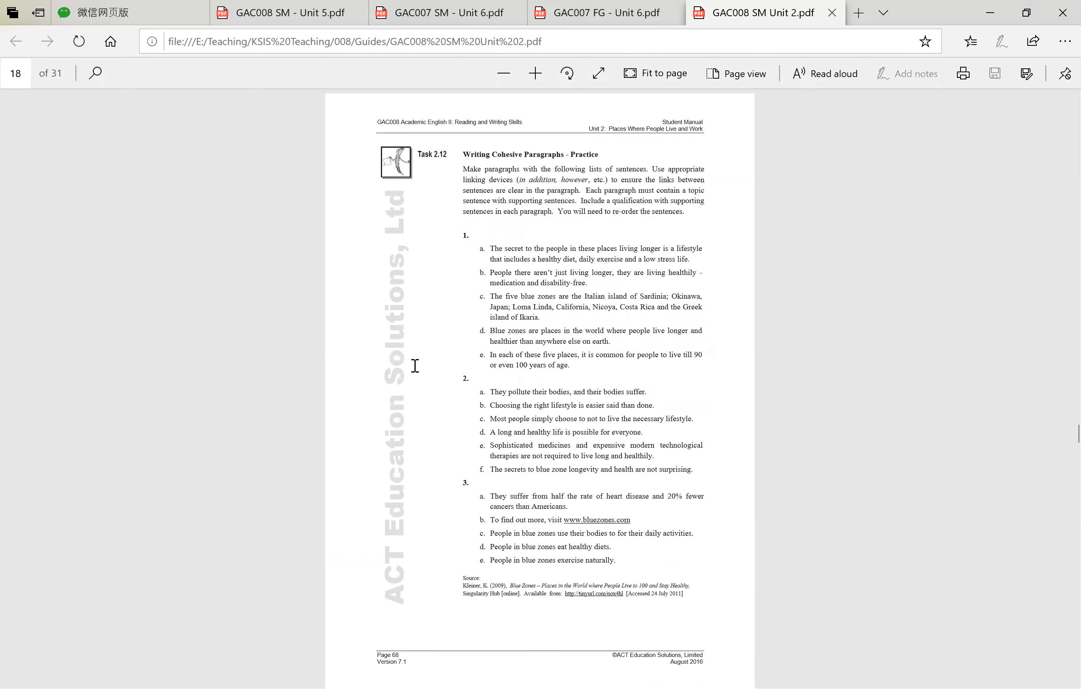
mouse_move(602, 170)
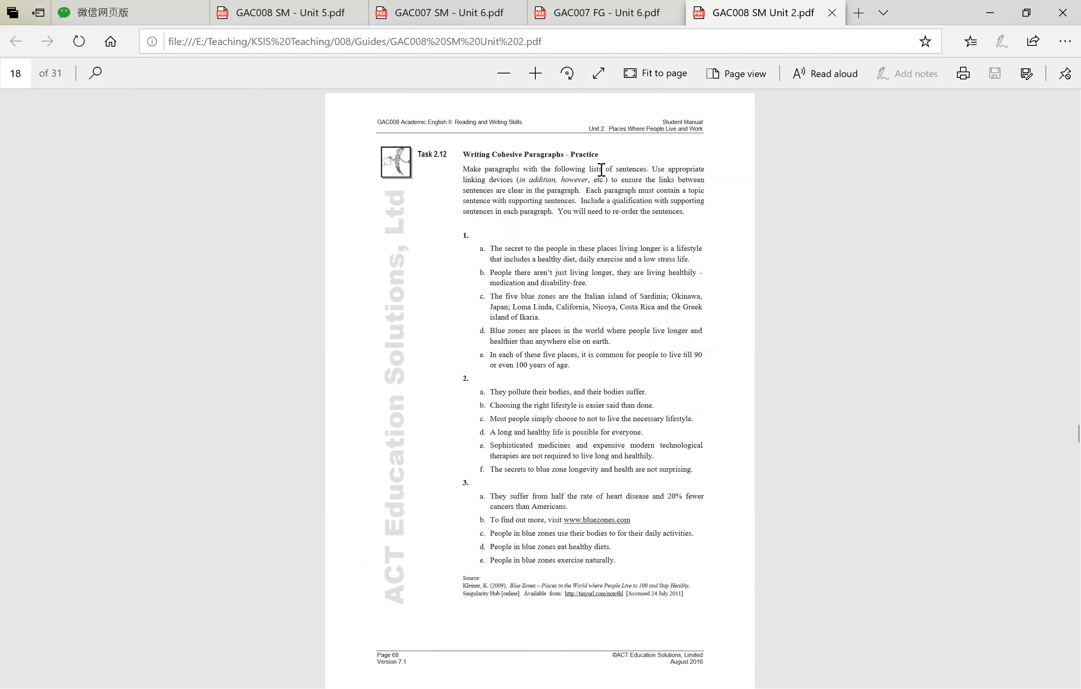
double_click(657, 169)
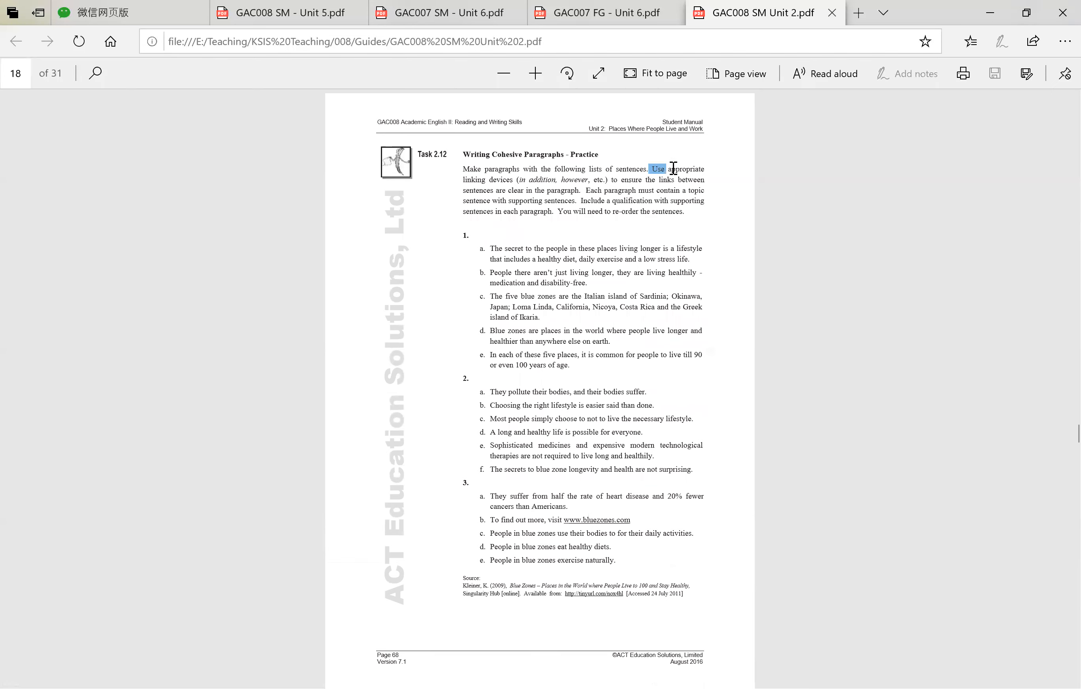
drag(672, 167, 512, 182)
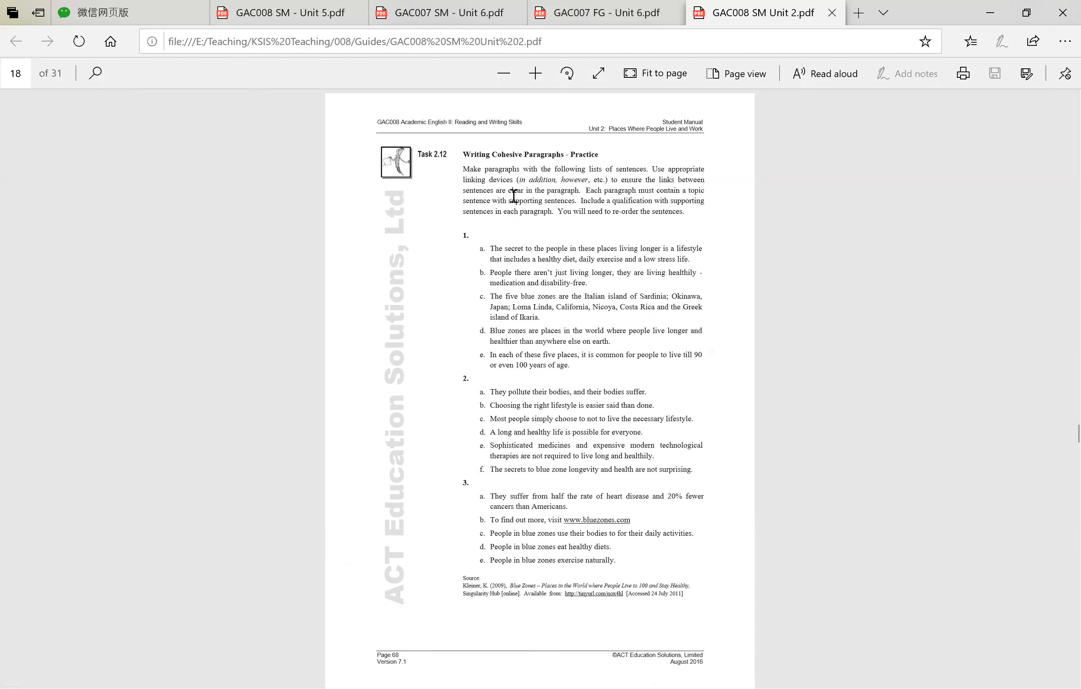
mouse_move(575, 195)
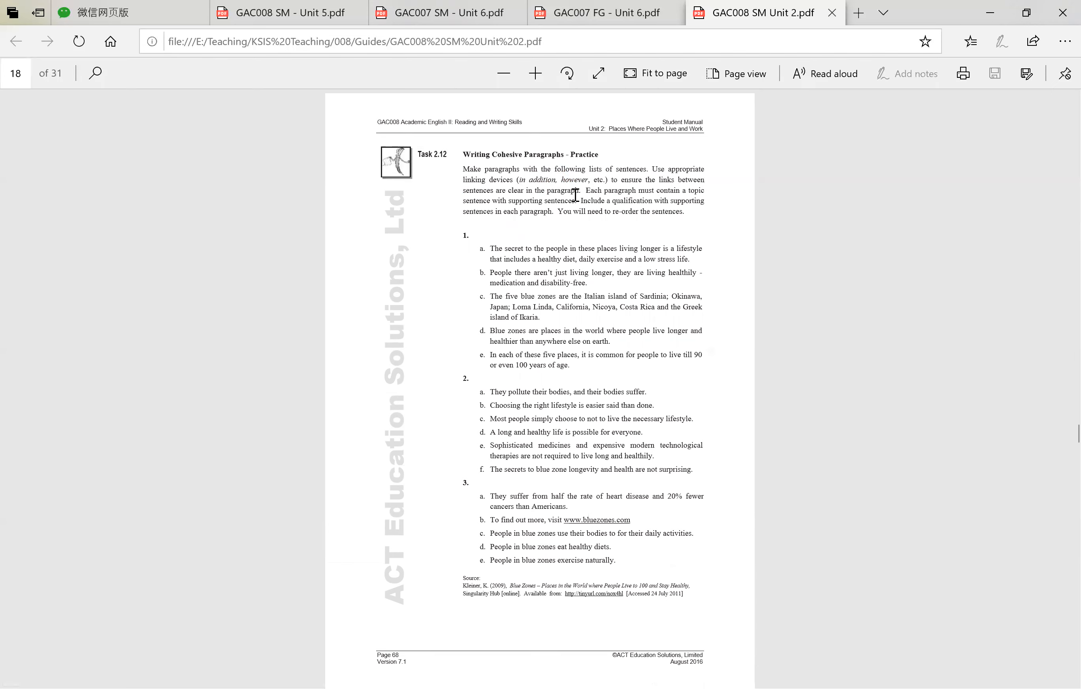
mouse_move(581, 193)
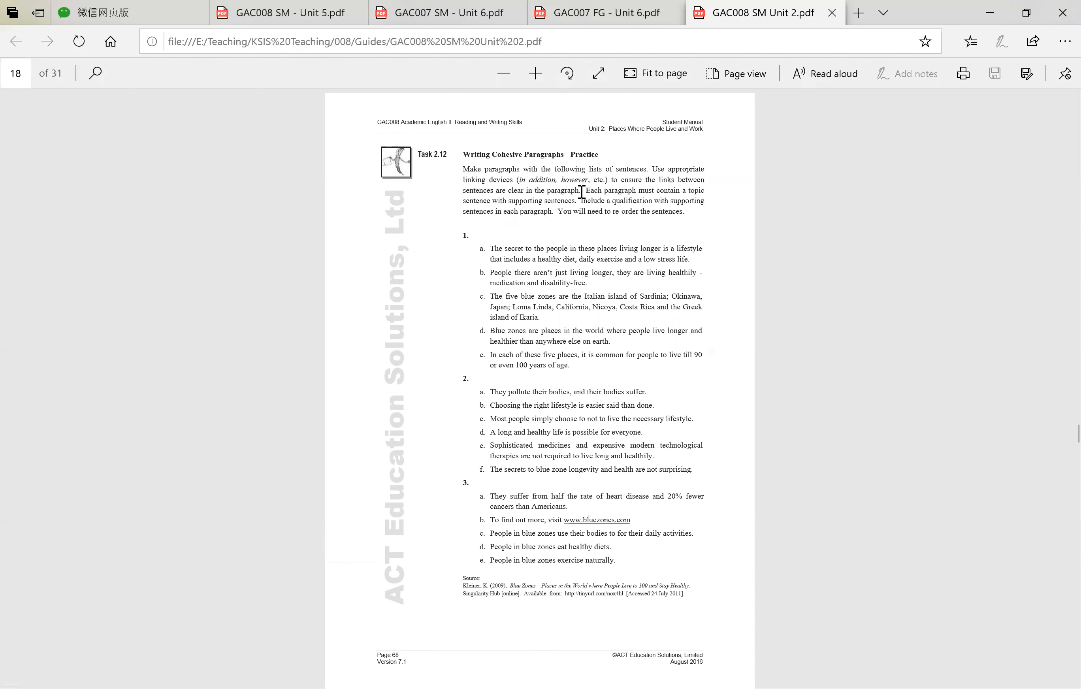
mouse_move(581, 193)
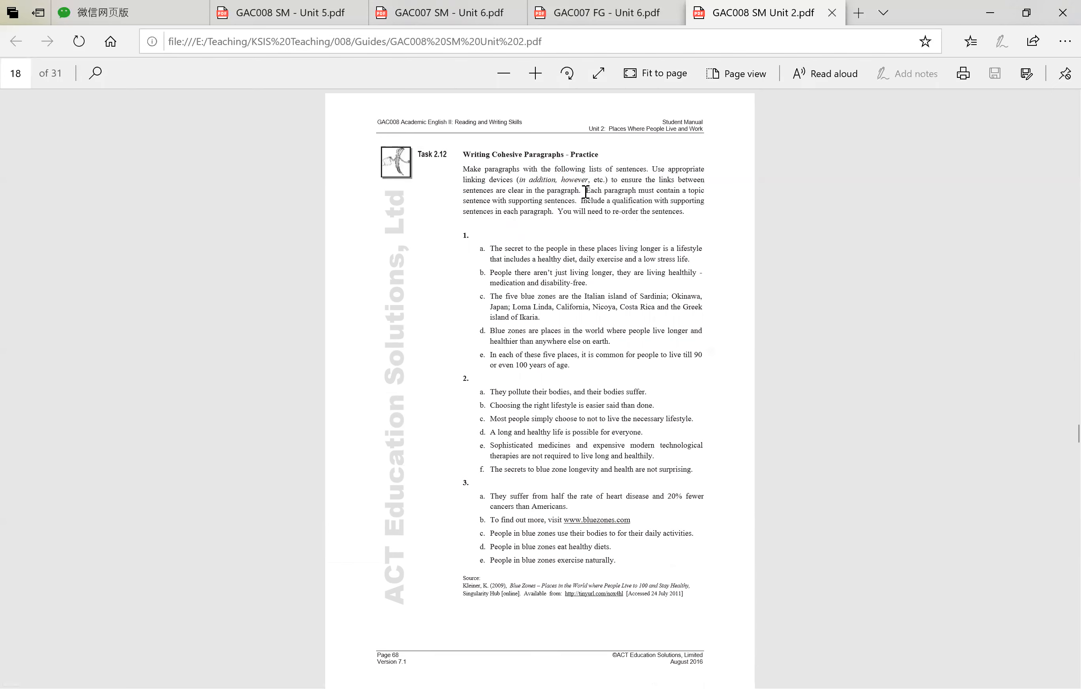
drag(584, 190, 716, 190)
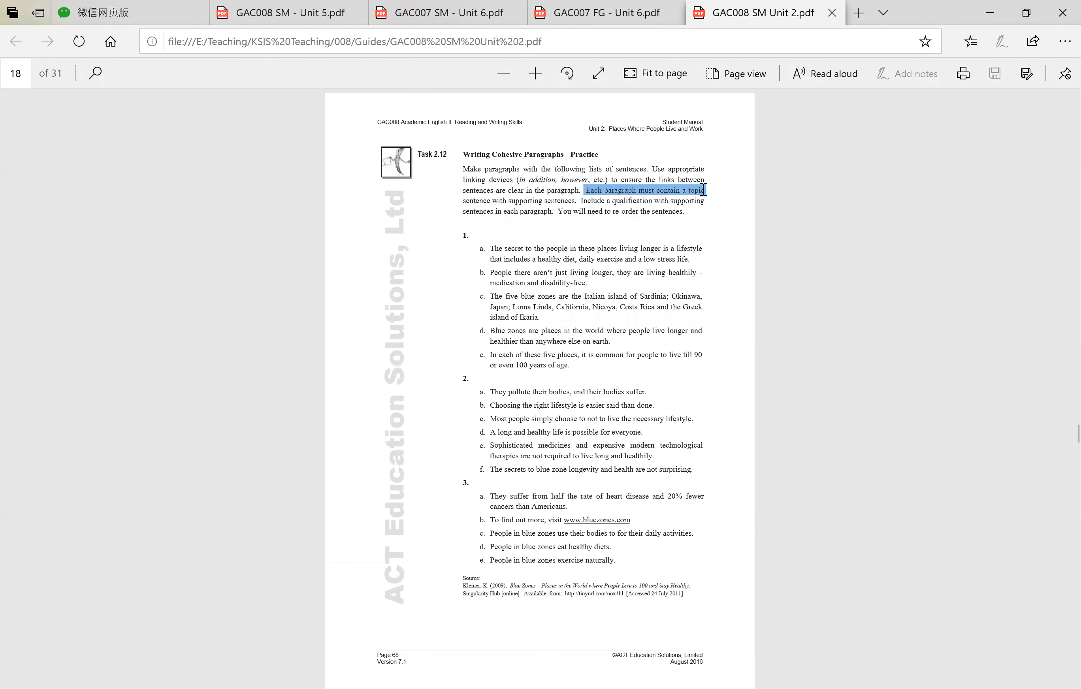
drag(716, 190, 567, 201)
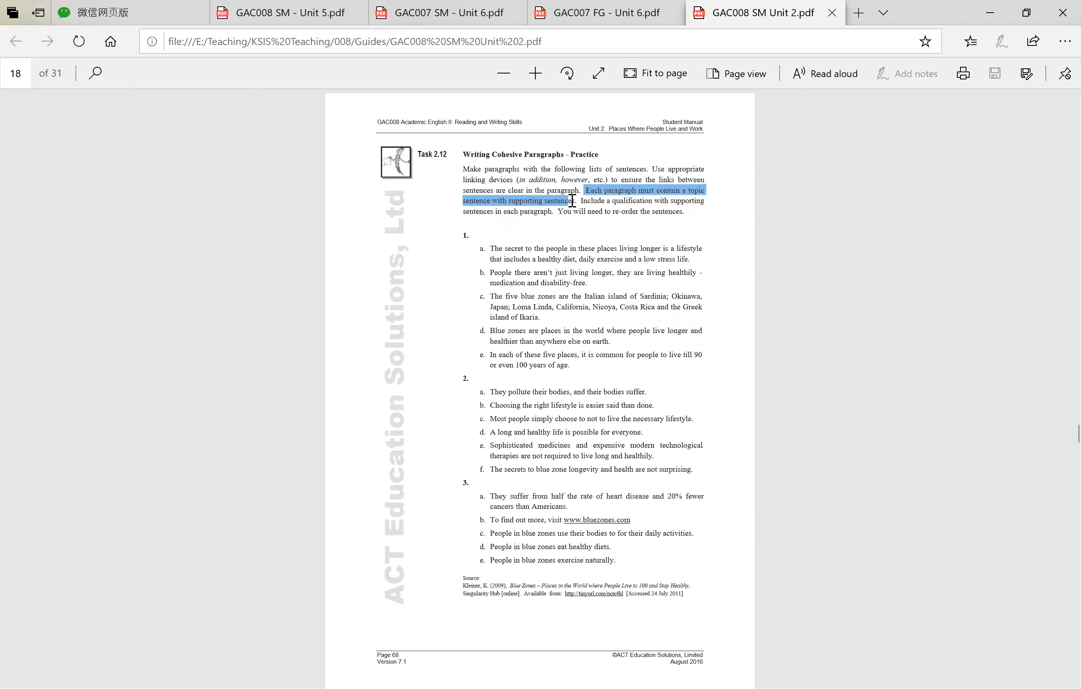
click(716, 216)
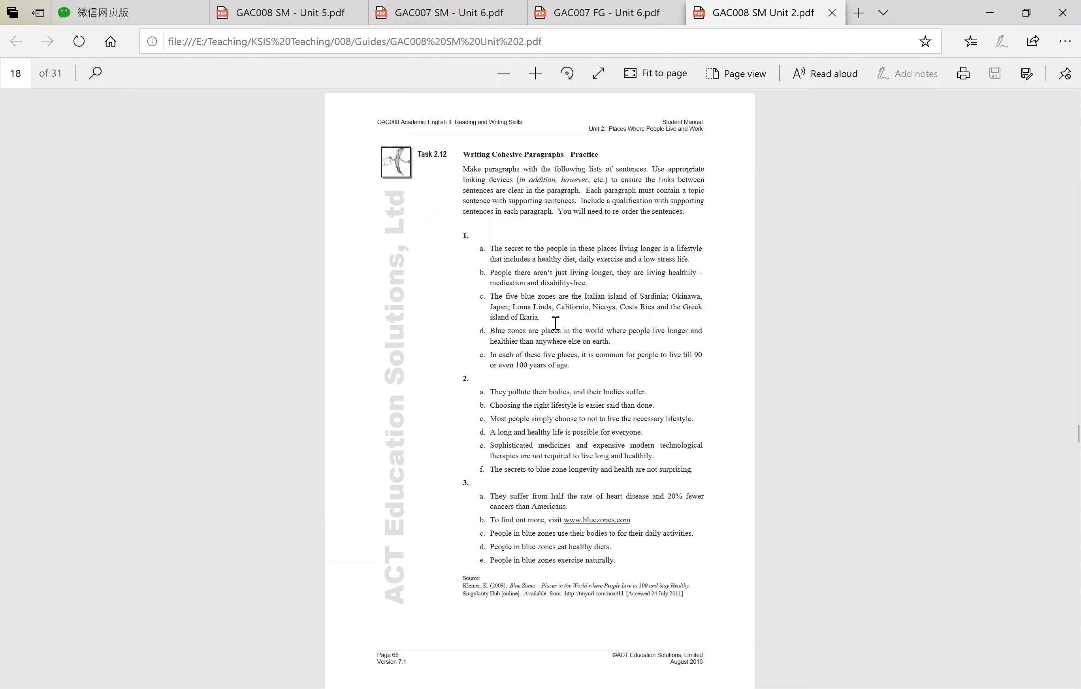
scroll(down, 3)
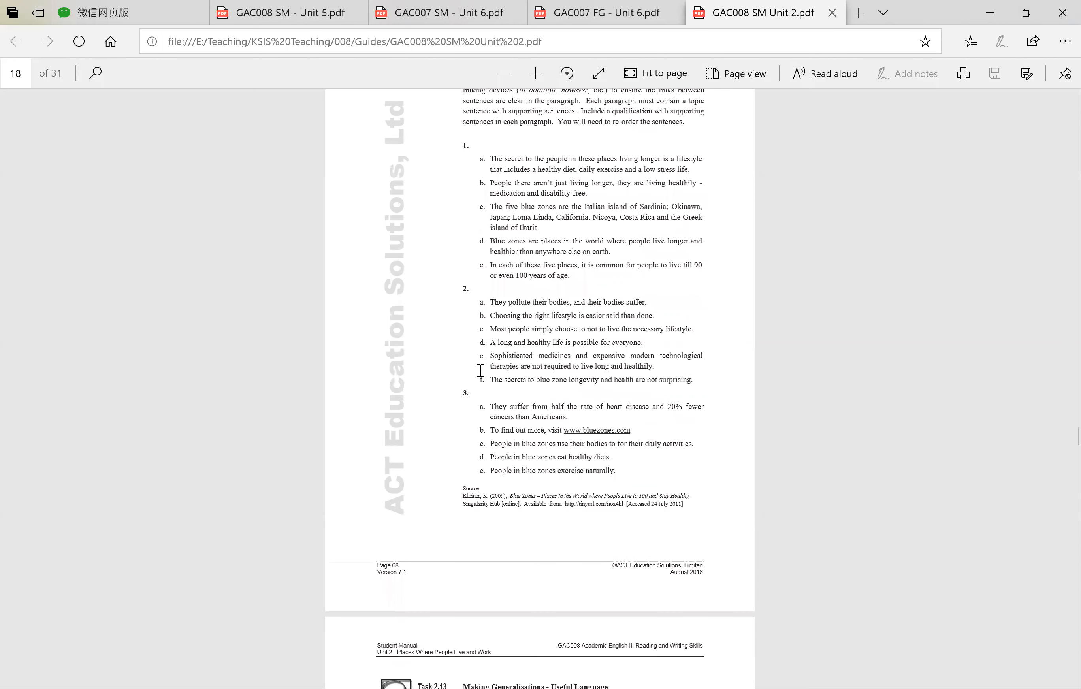
drag(485, 158, 552, 182)
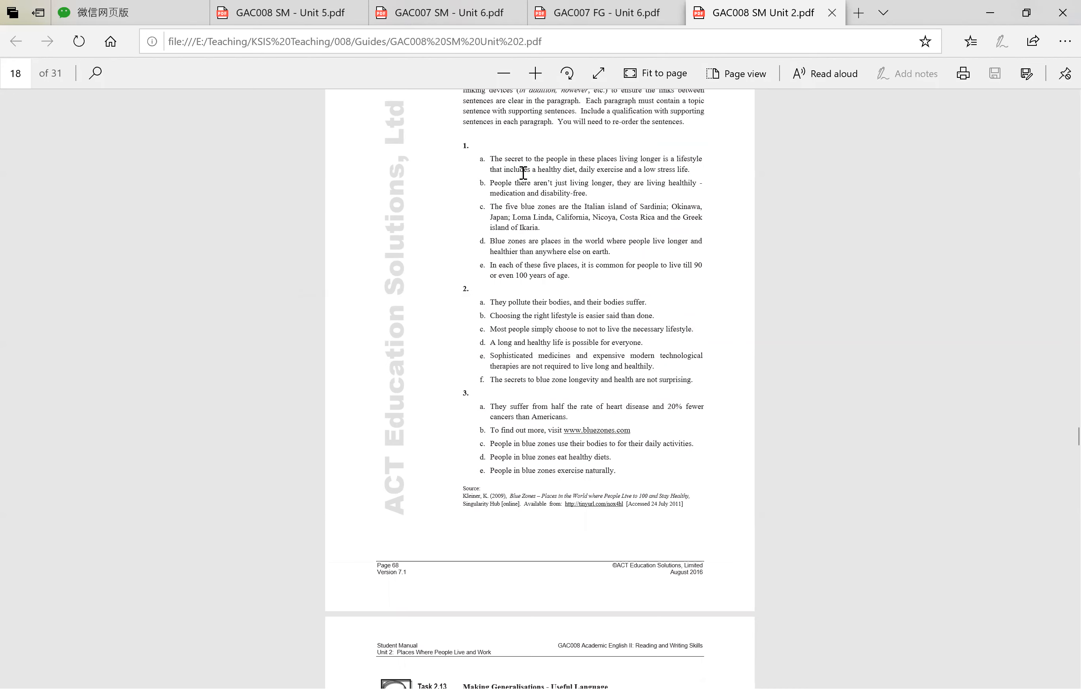
mouse_move(524, 267)
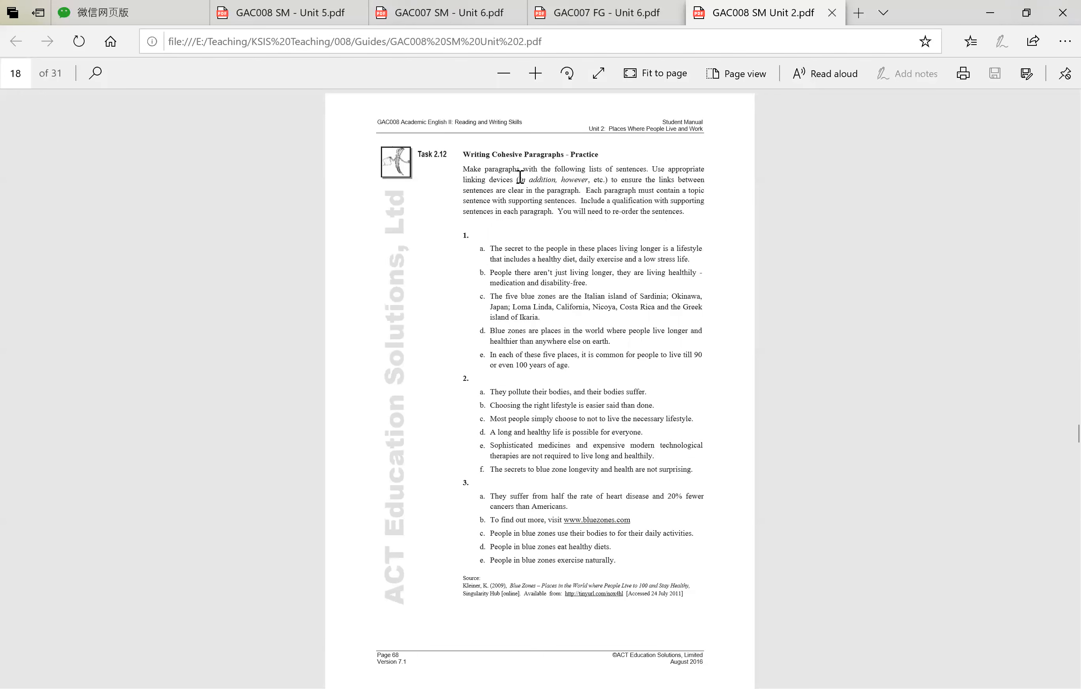
mouse_move(700, 376)
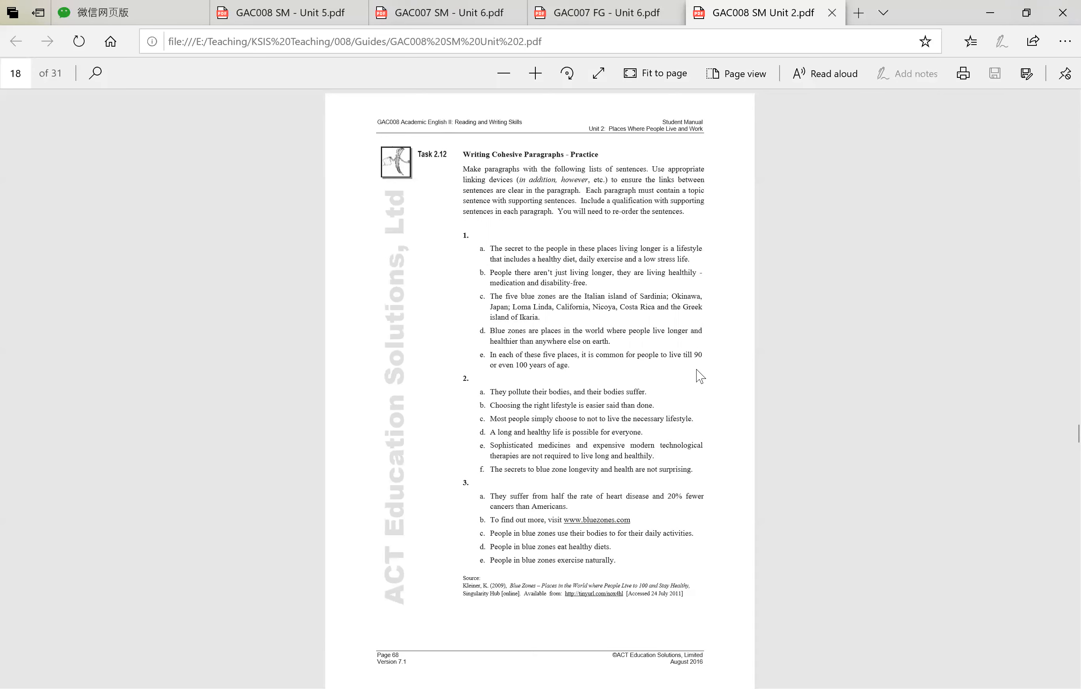
mouse_move(632, 379)
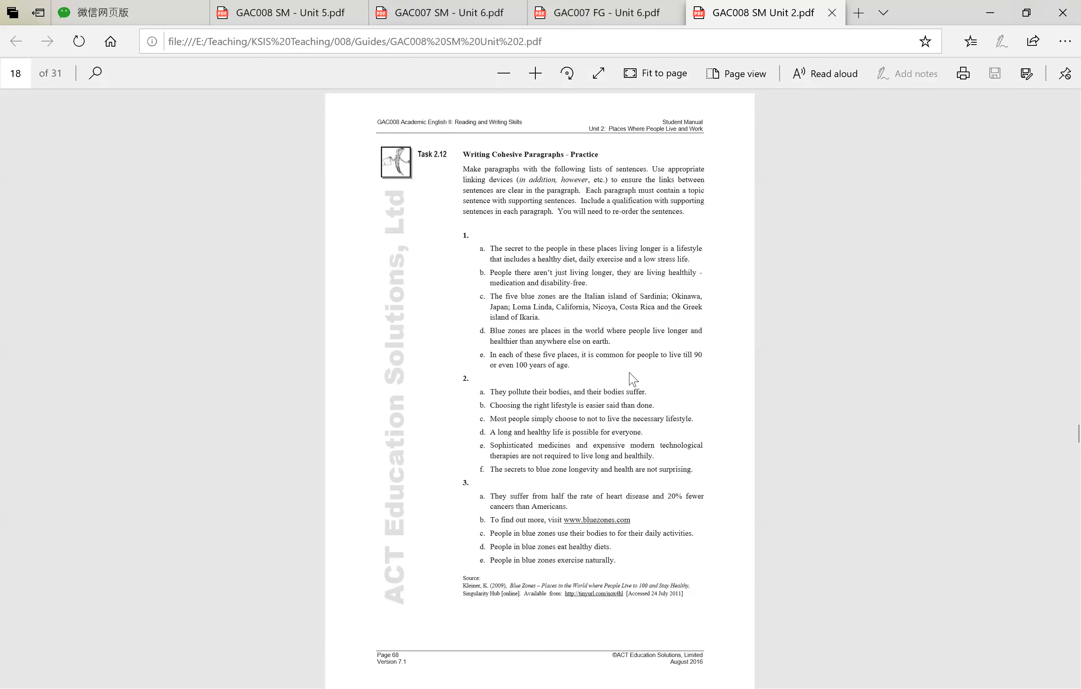
mouse_move(590, 394)
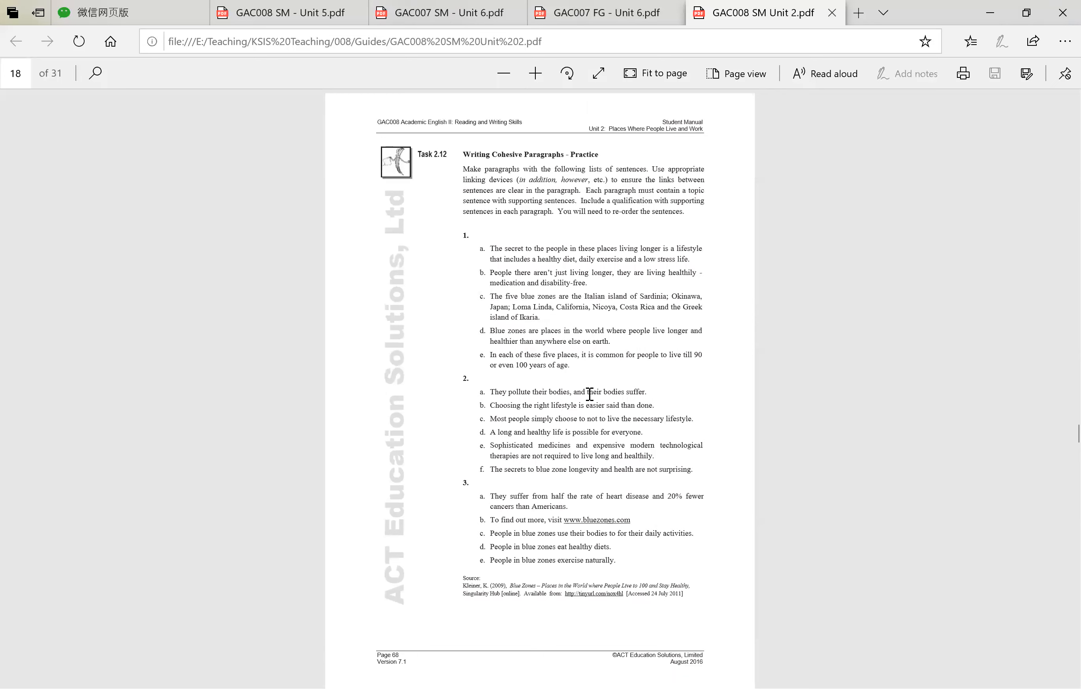
mouse_move(598, 460)
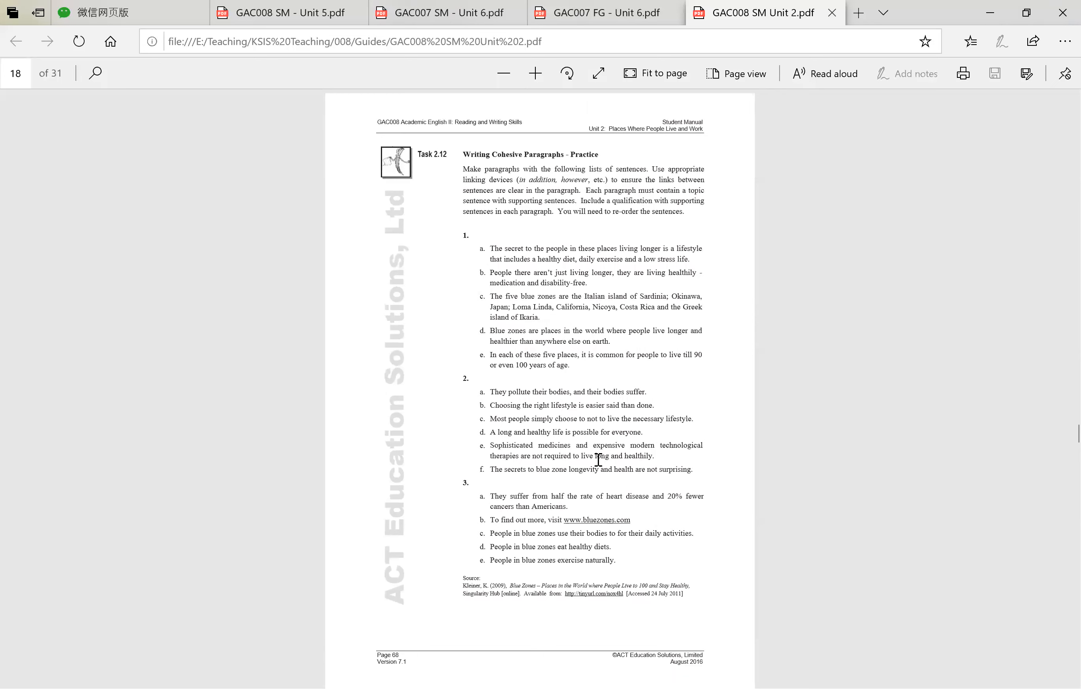
mouse_move(599, 415)
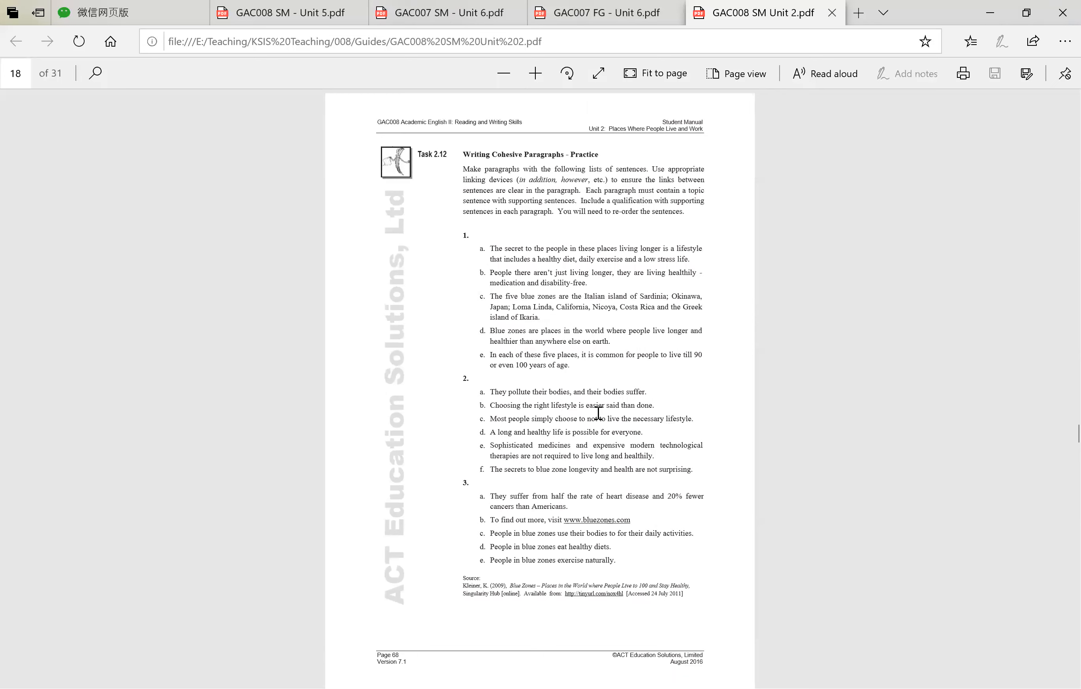
mouse_move(582, 410)
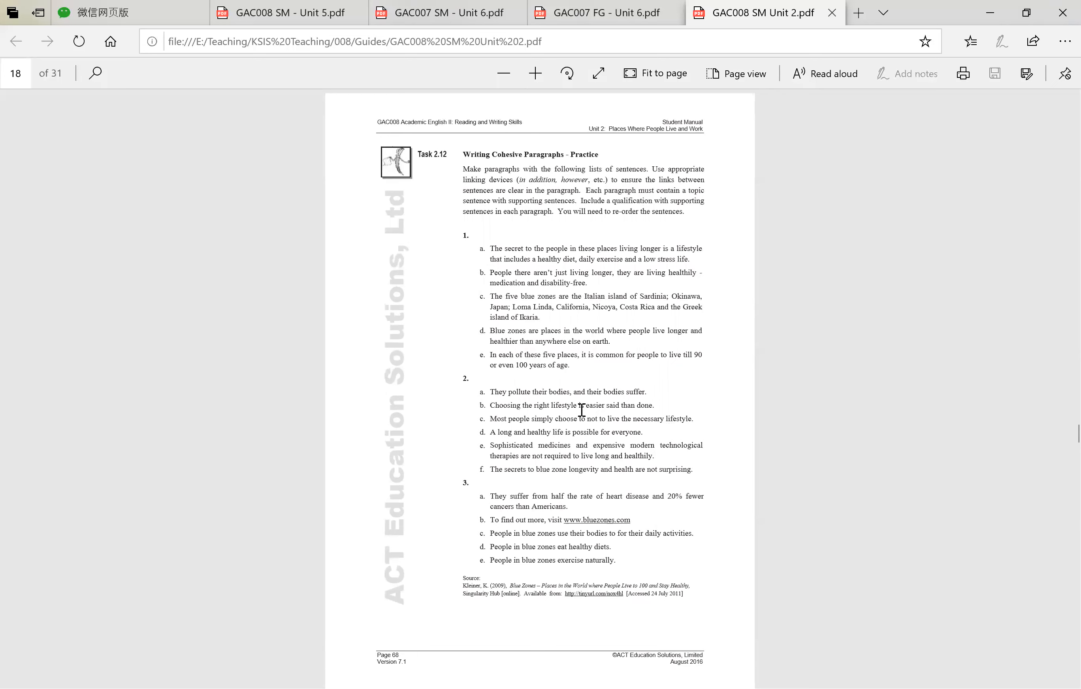
mouse_move(663, 343)
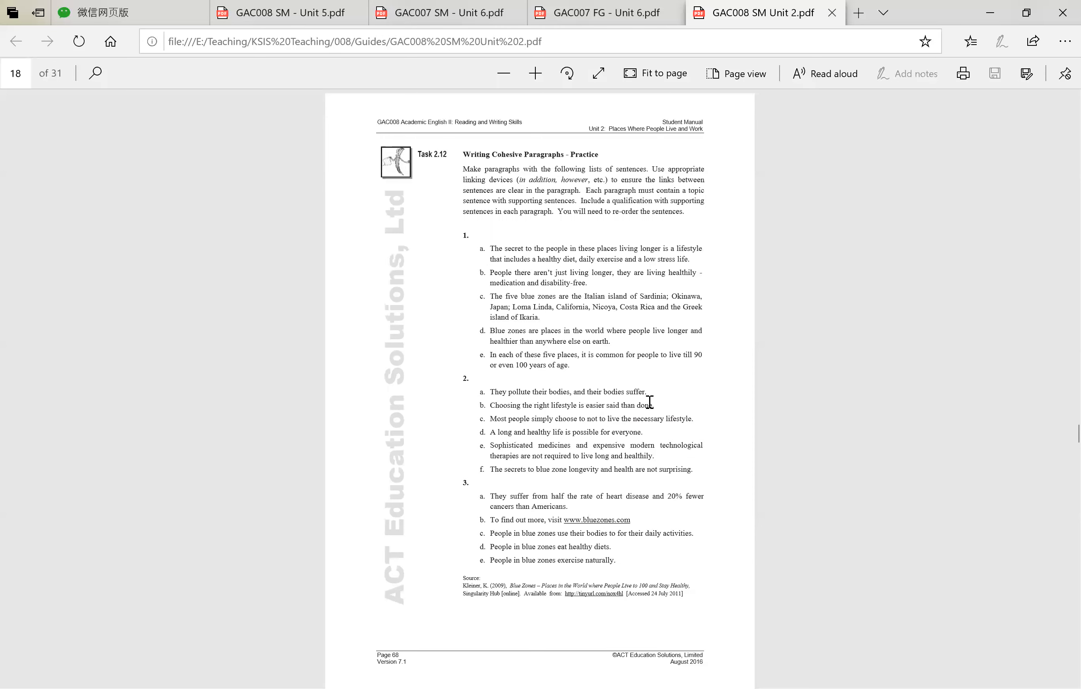
double_click(602, 341)
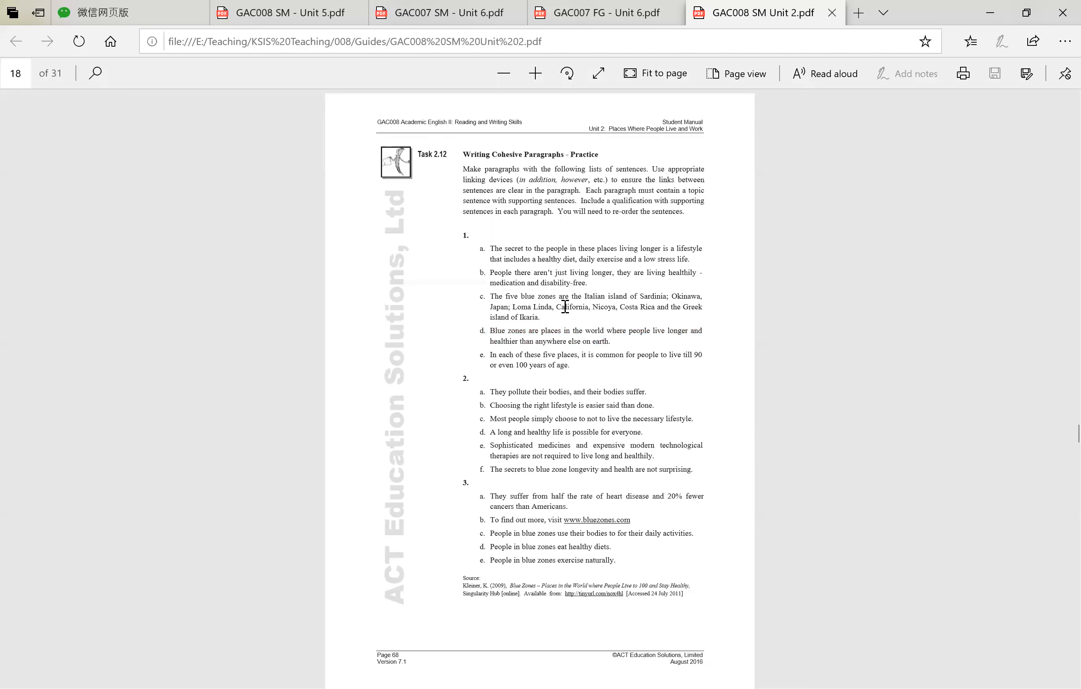
mouse_move(528, 180)
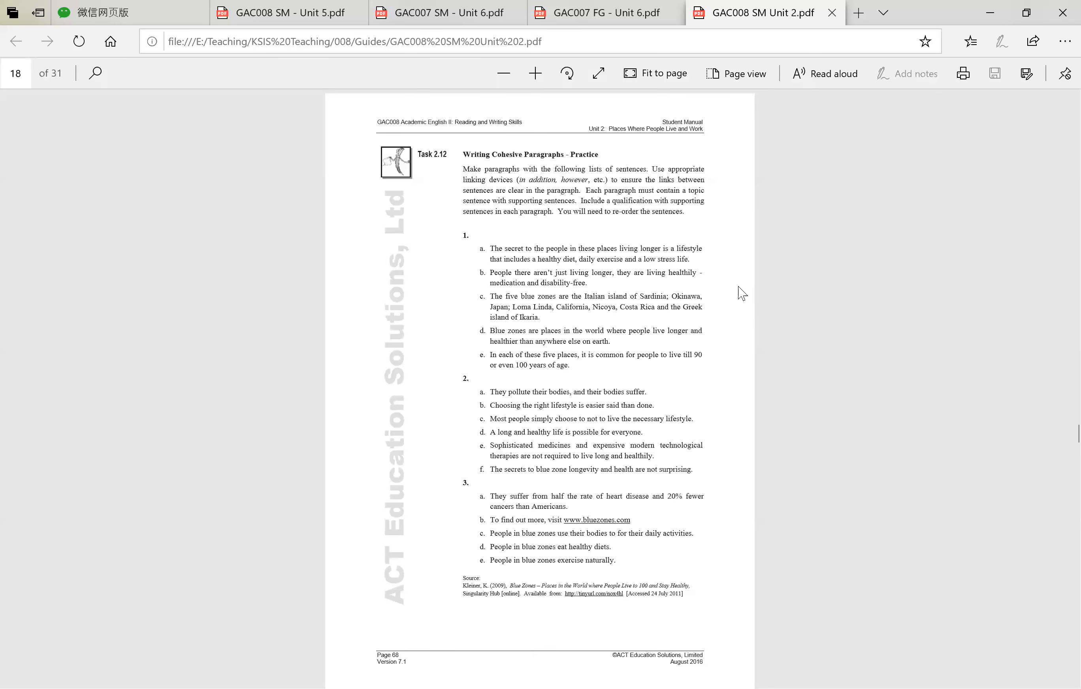
scroll(down, 3)
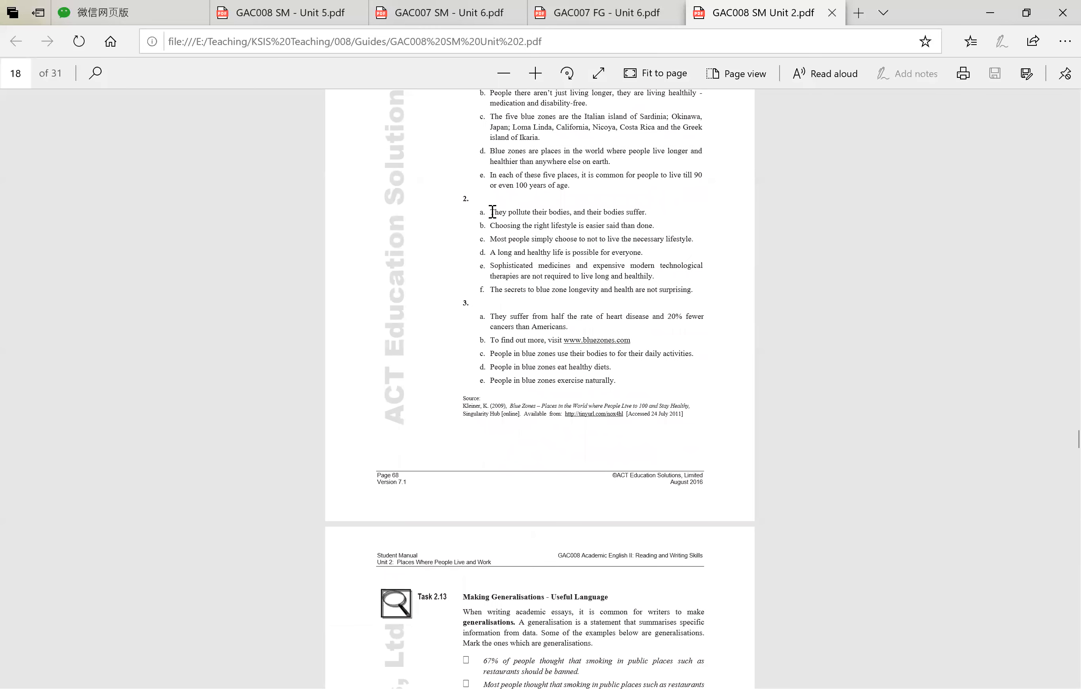
mouse_move(749, 277)
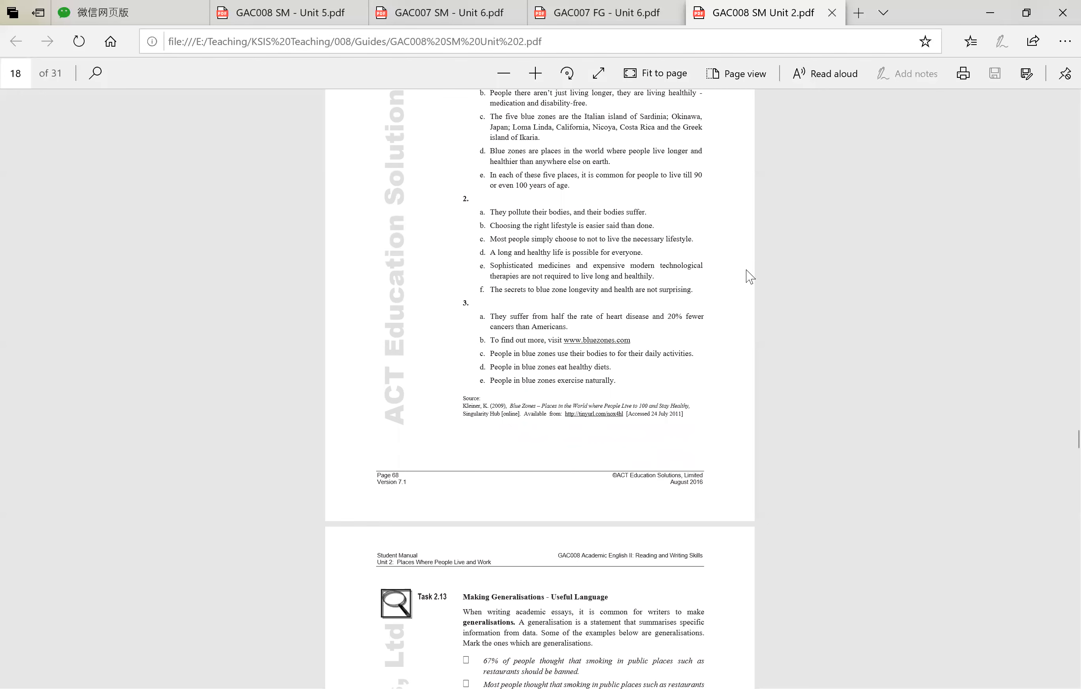
mouse_move(594, 292)
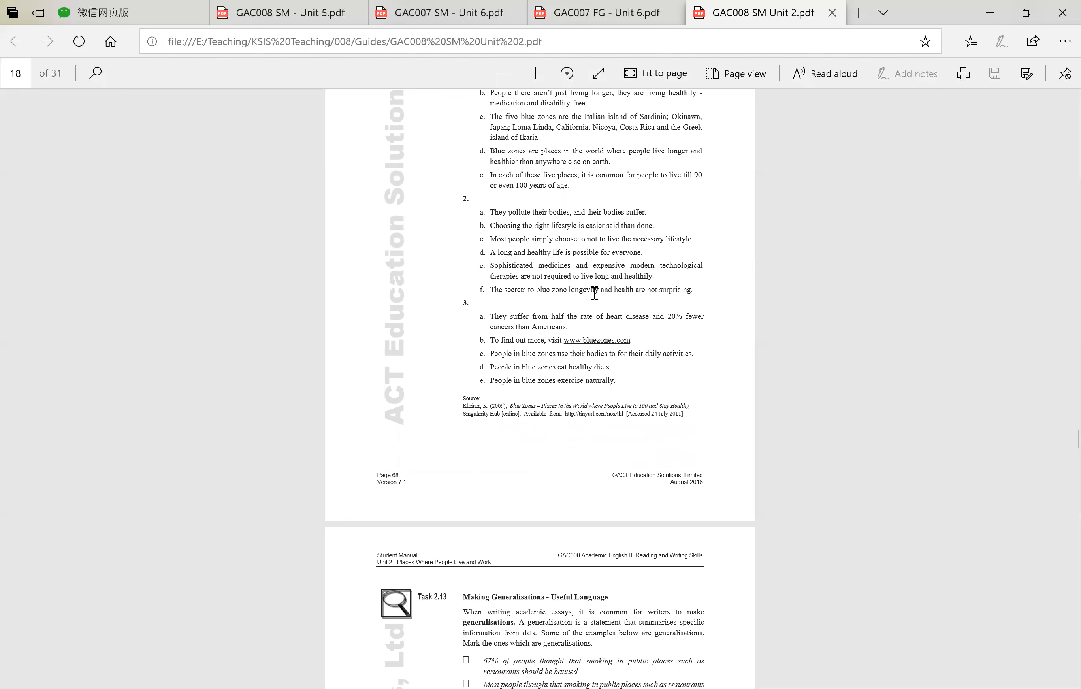
mouse_move(711, 257)
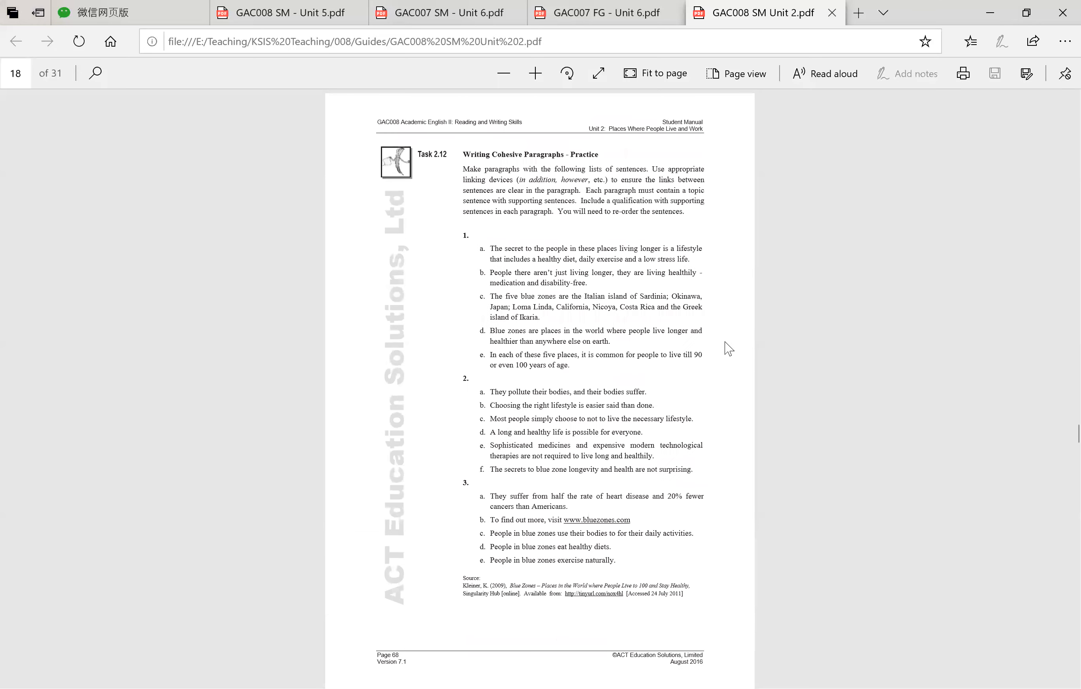
mouse_move(743, 403)
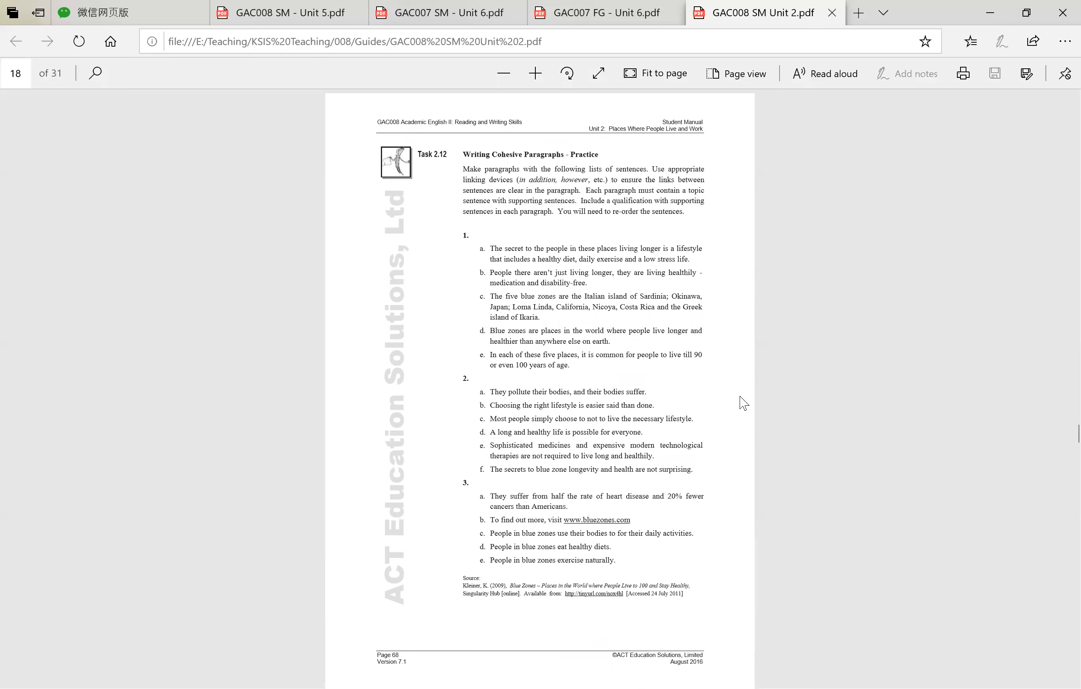
scroll(down, 3)
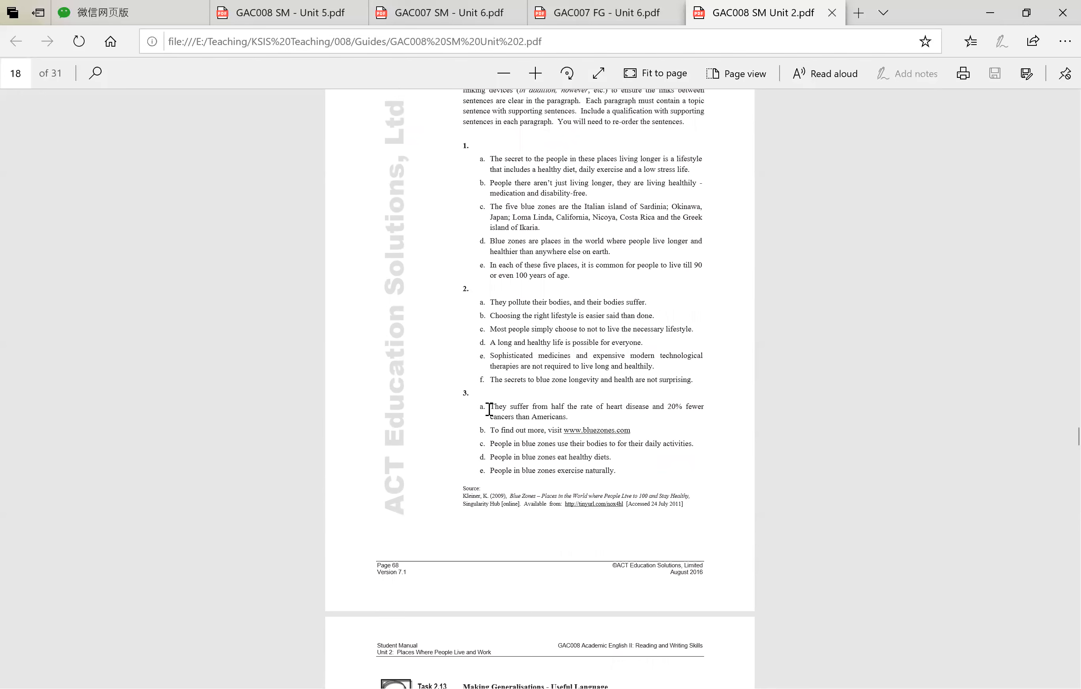
drag(488, 406, 569, 416)
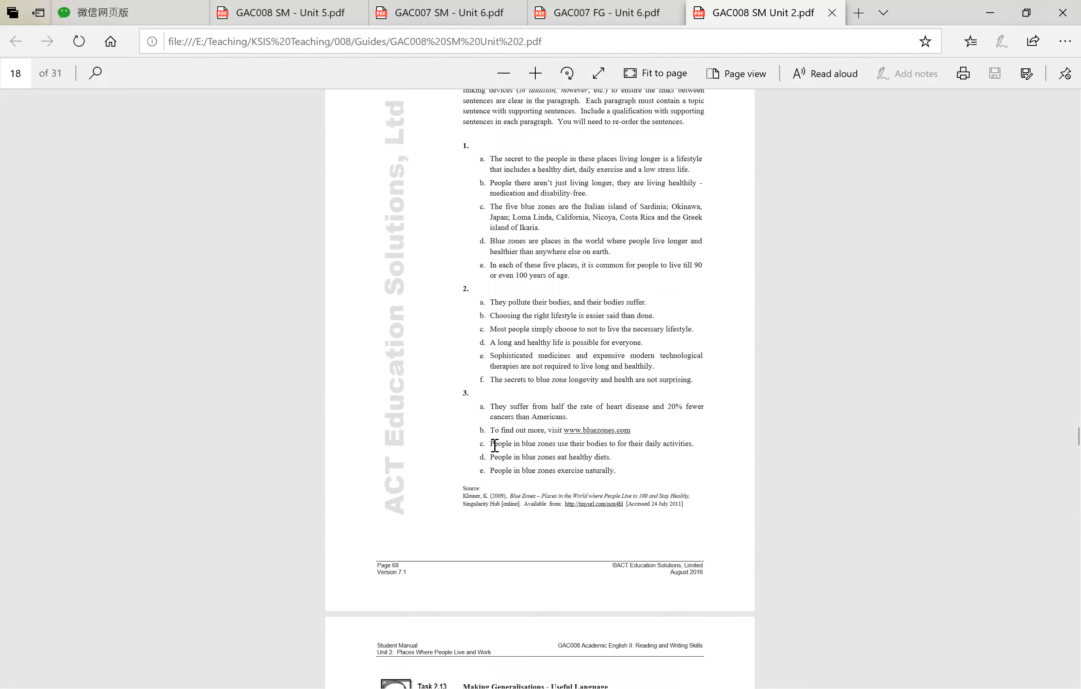
drag(493, 444, 694, 443)
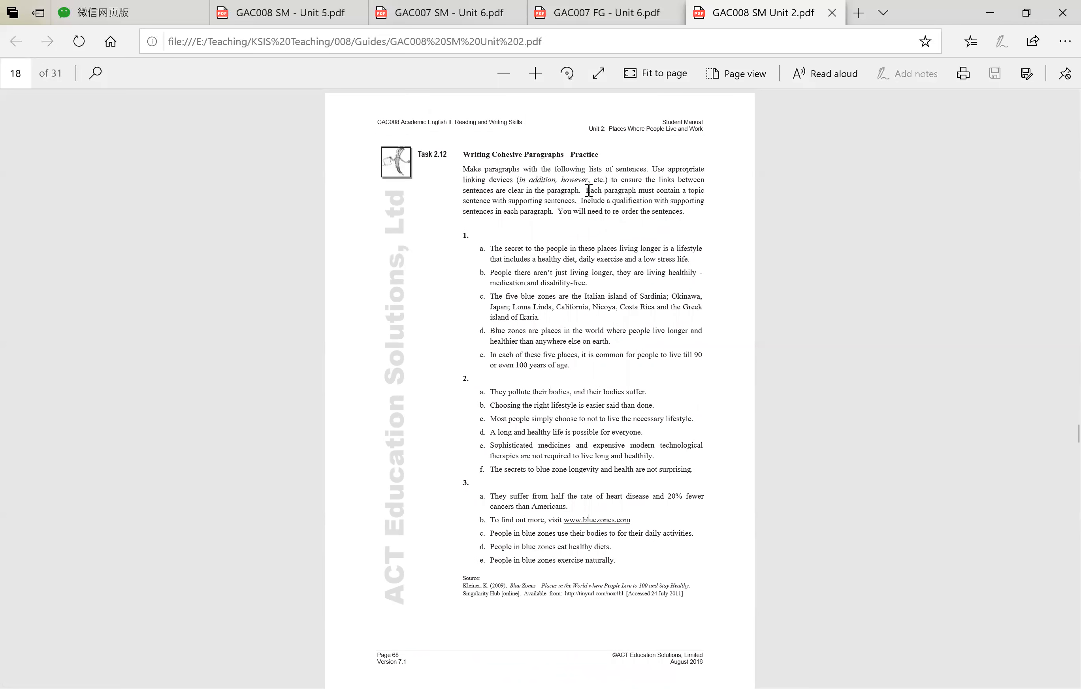
- Highlight the last three Task 2.12 instruction sentences for emphasis, then clear the highlight
drag(585, 189, 683, 212)
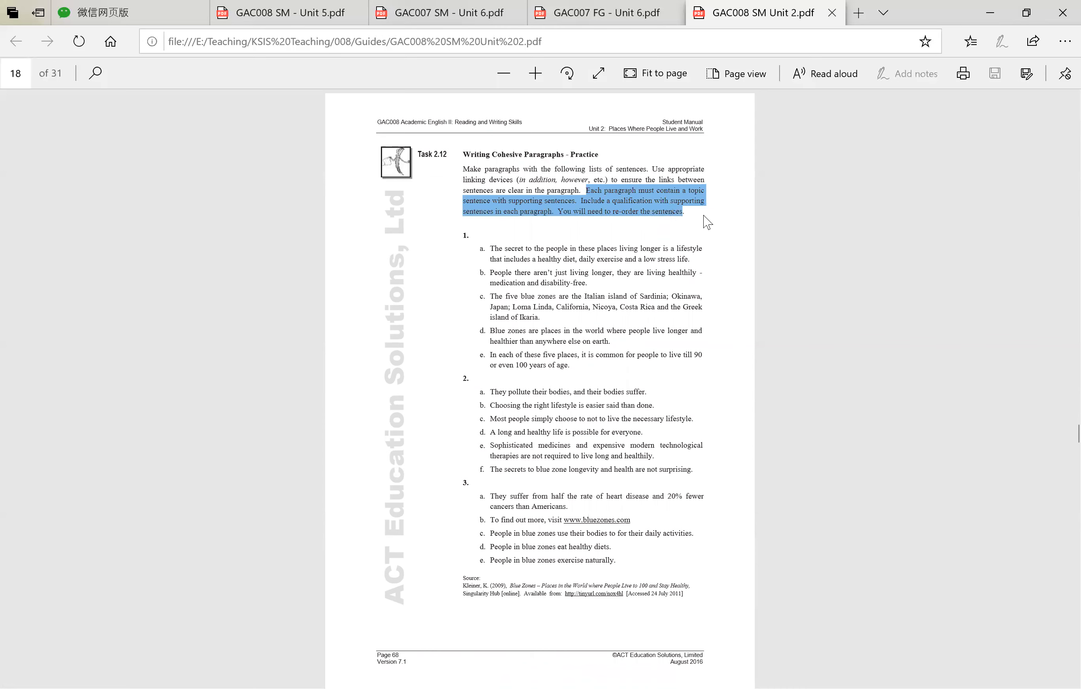
click(605, 456)
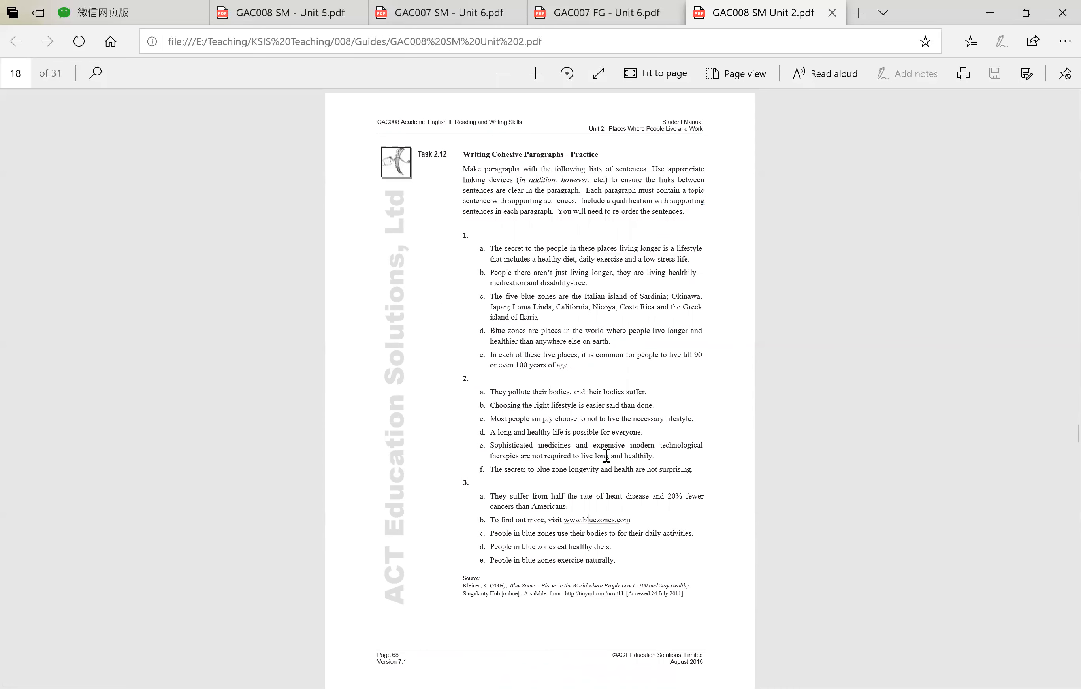
mouse_move(671, 242)
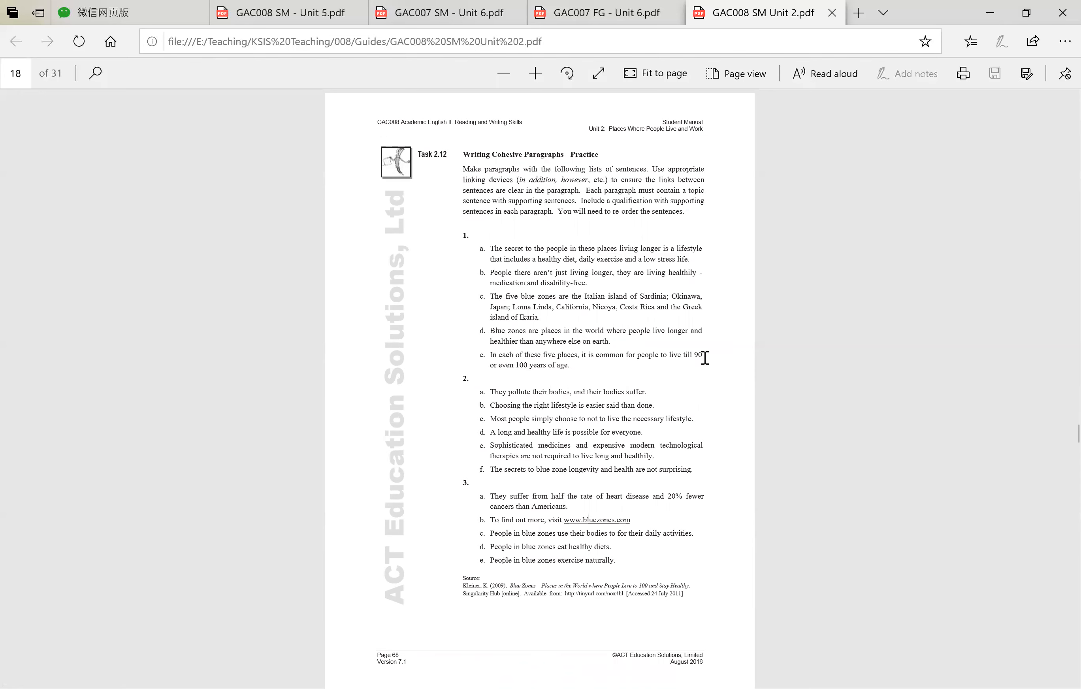
mouse_move(729, 340)
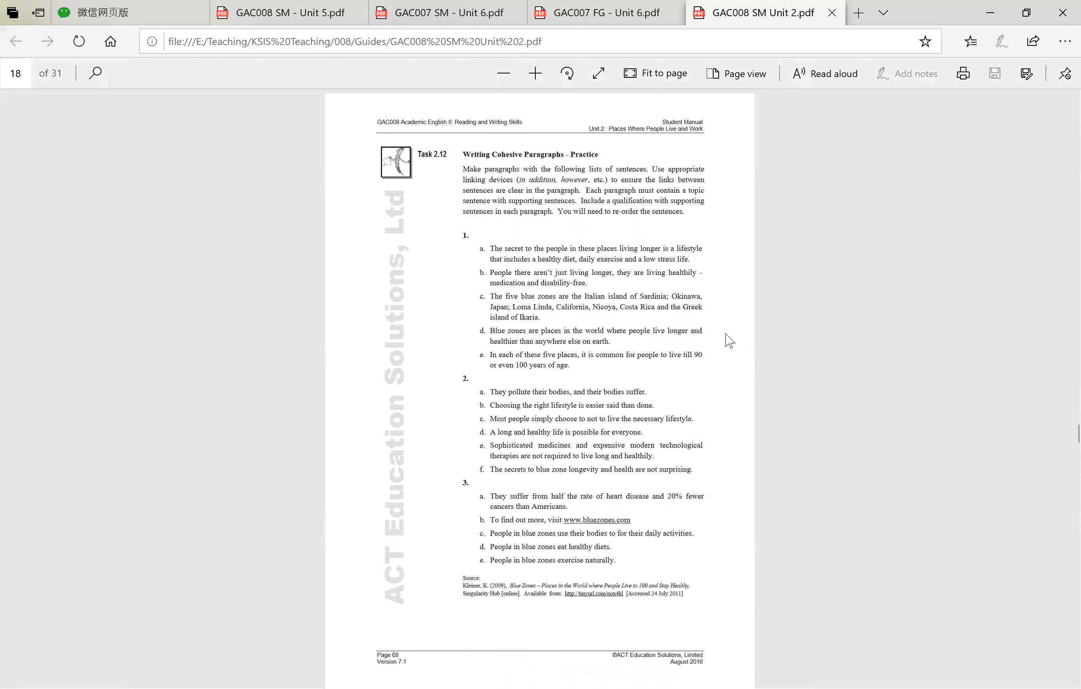
mouse_move(789, 380)
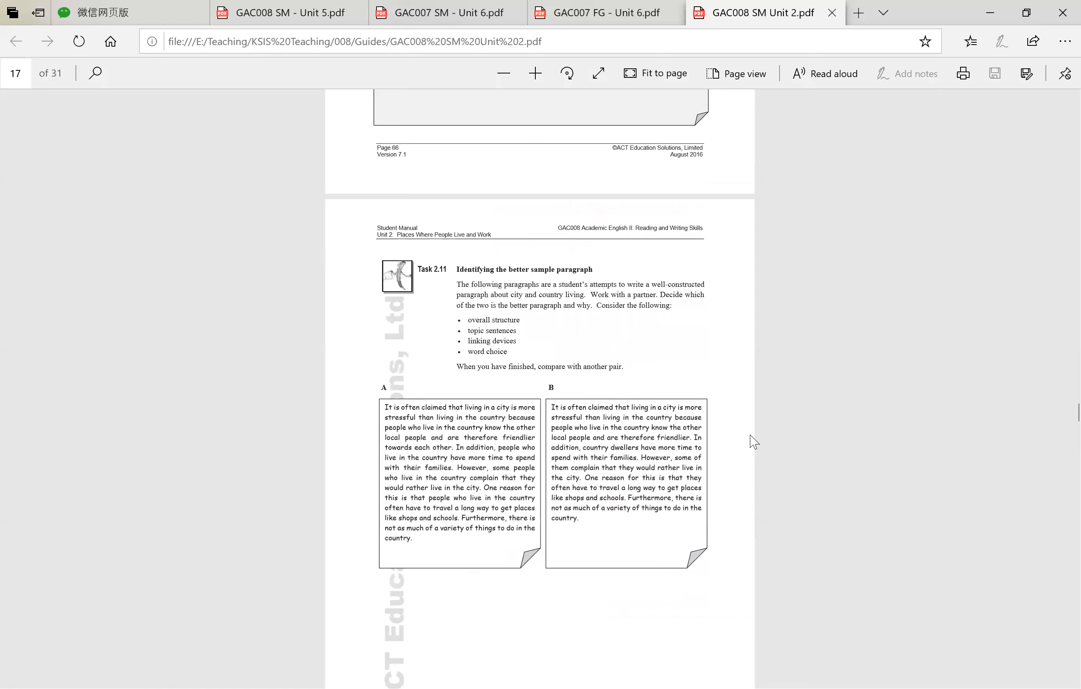
- Scroll back down to page 68 showing Task 2.12's instructions and sentence sets
scroll(down, 3)
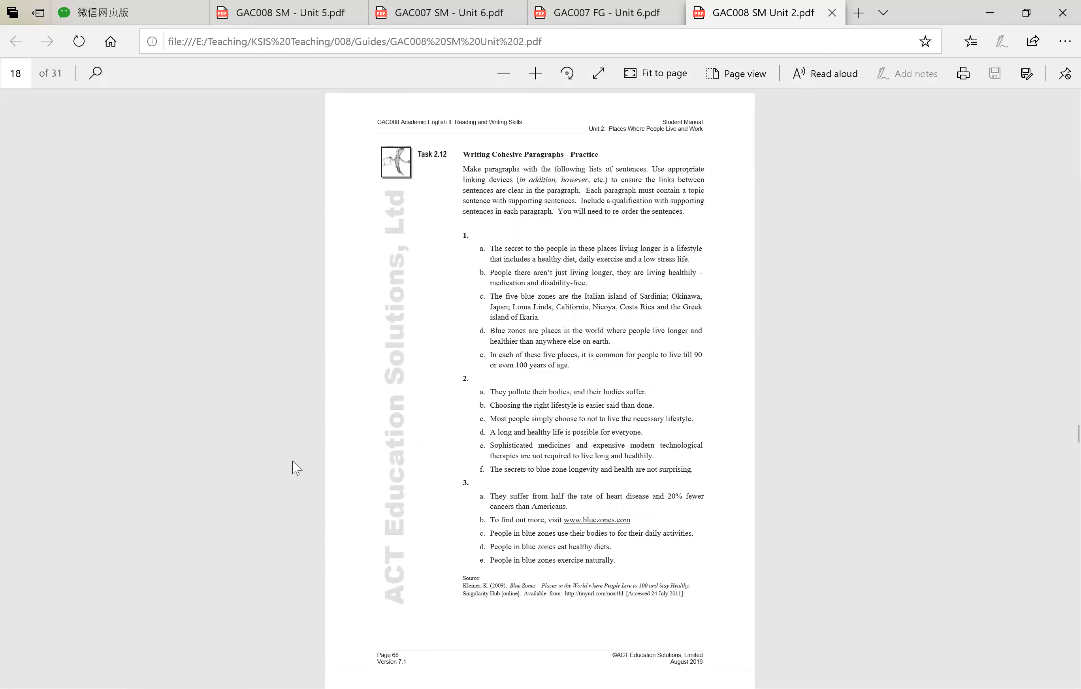
mouse_move(309, 457)
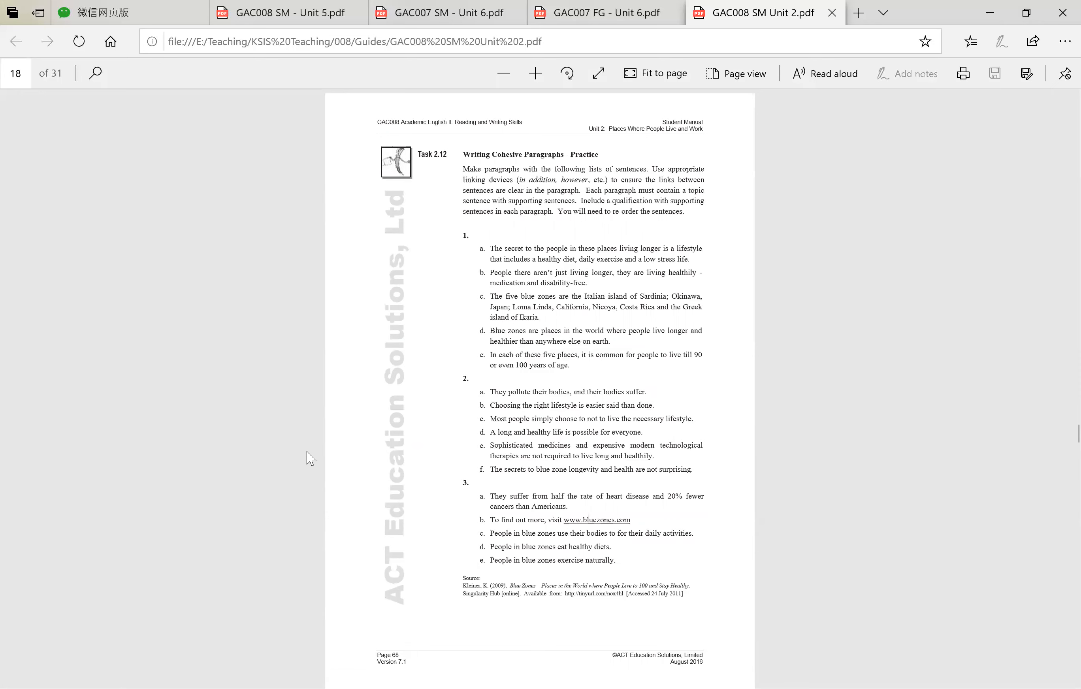
mouse_move(1001, 165)
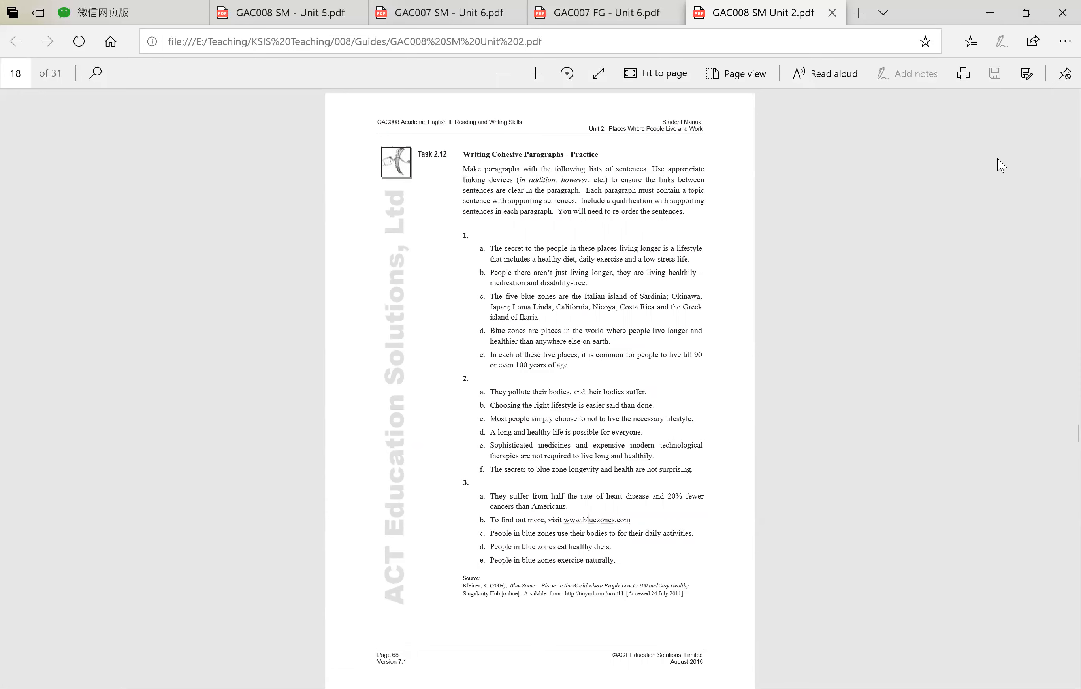